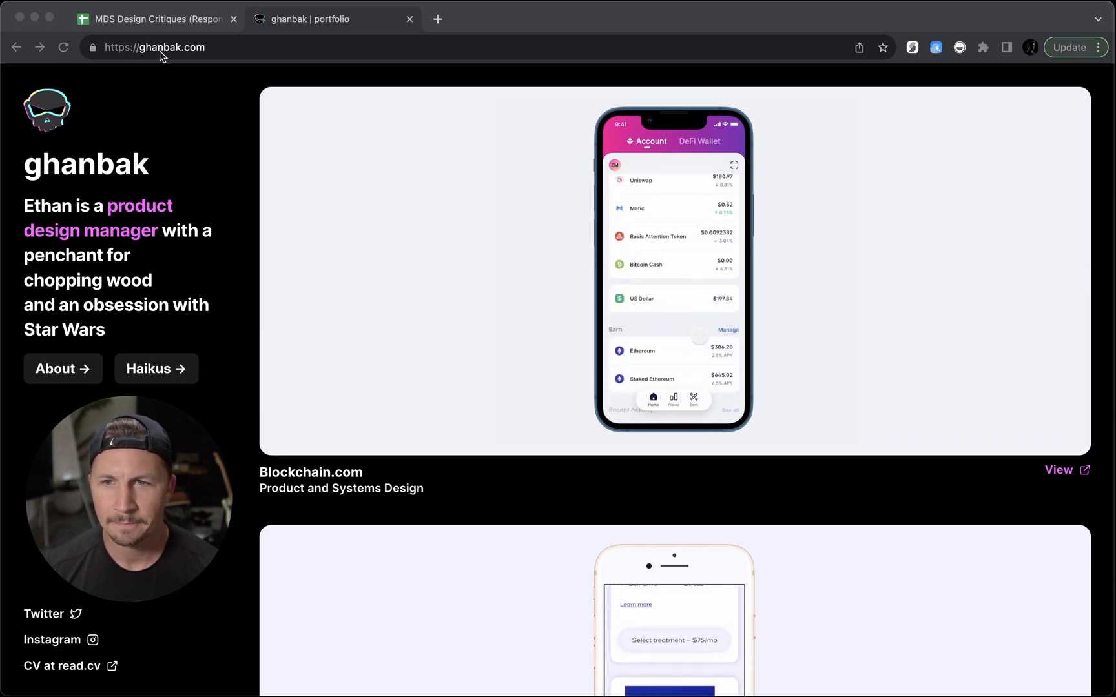
Switch from the ghanbak portfolio to the MDS Design Critiques (Responses) spreadsheet
{"action": "scroll", "scroll_direction": "down", "scroll_amount": 3}
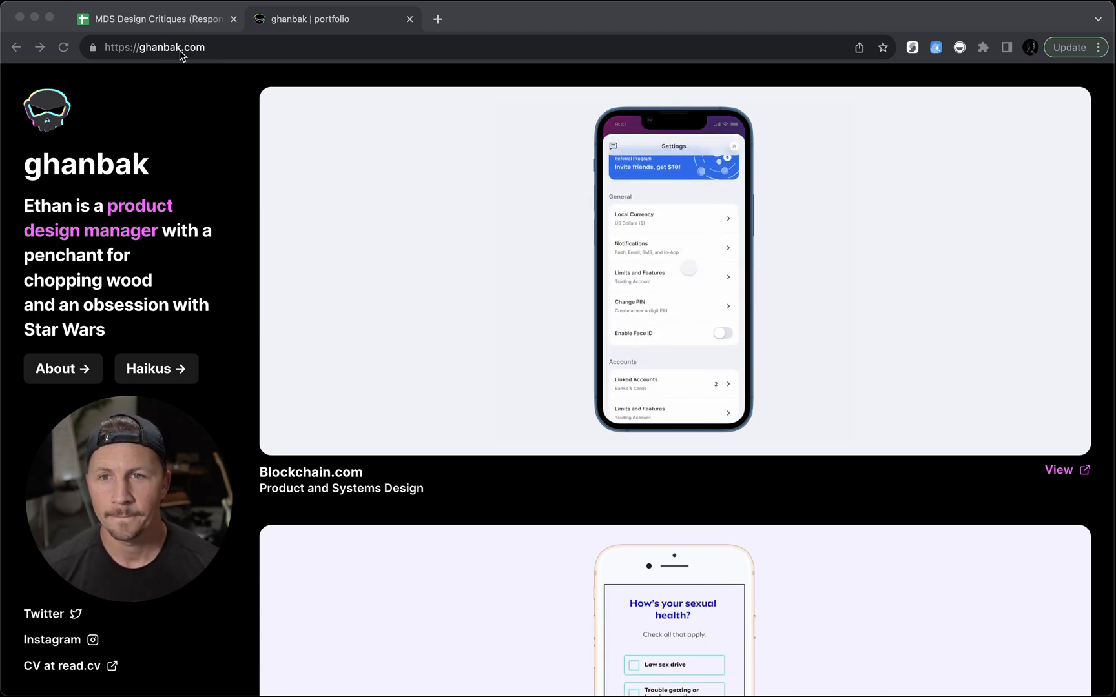
{"action": "left_click", "coordinate": [150, 18]}
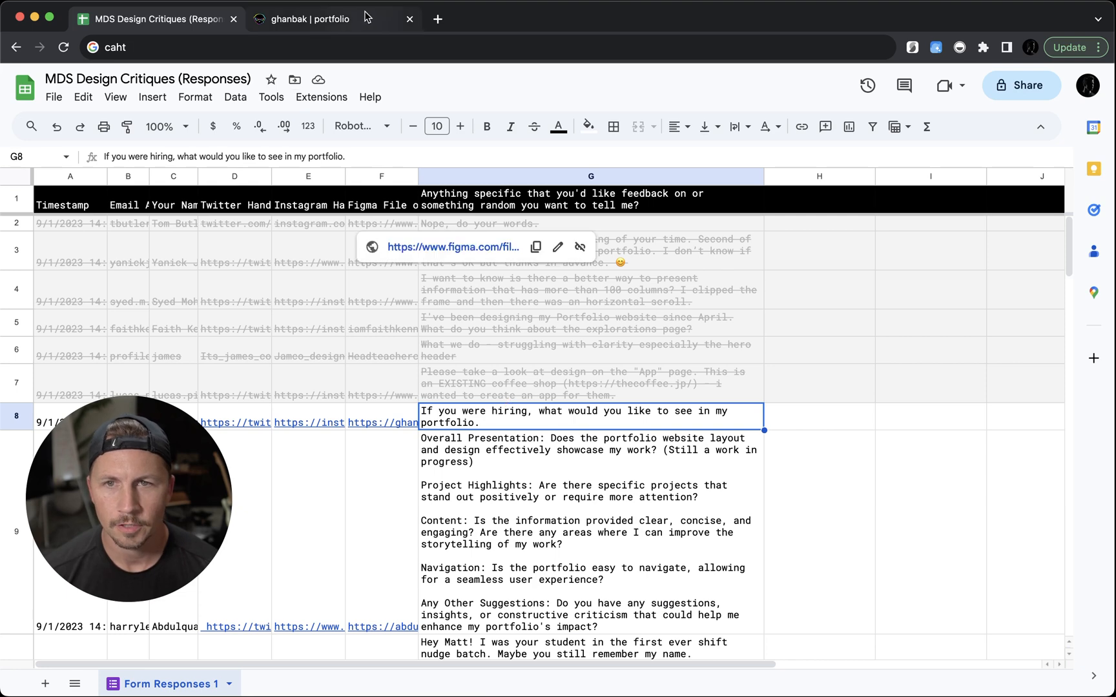
Browse the portfolio's project cards — Blockchain.com, Candid, Robin, Metalheads — down the home page
{"action": "left_click", "coordinate": [307, 18]}
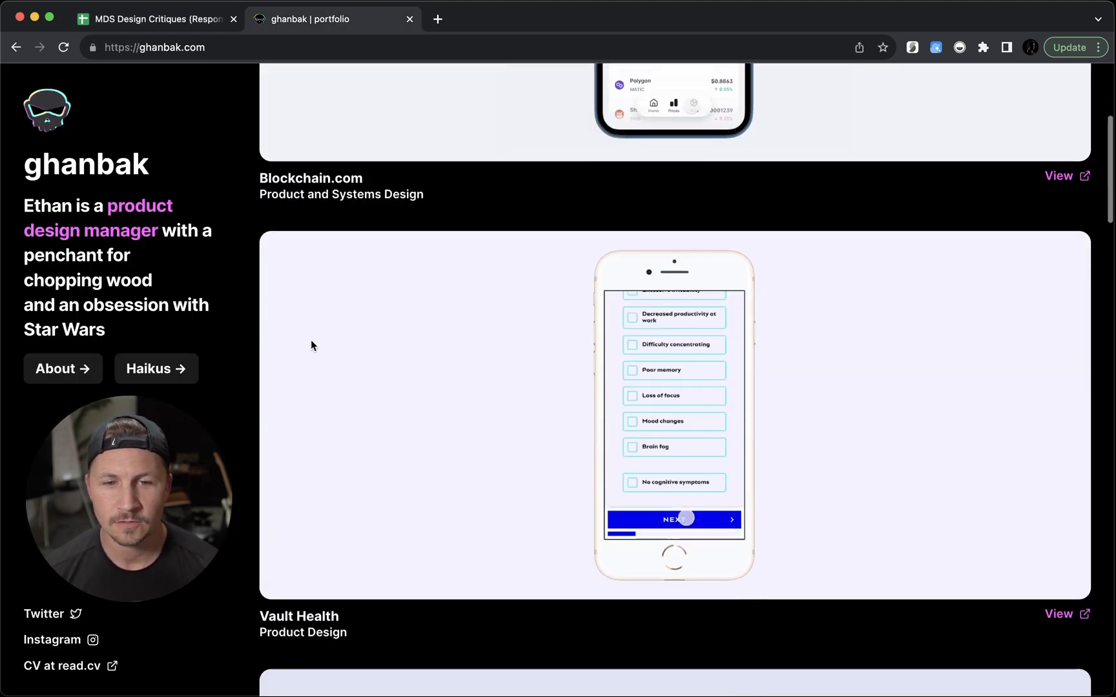
{"action": "scroll", "scroll_direction": "down", "scroll_amount": 3}
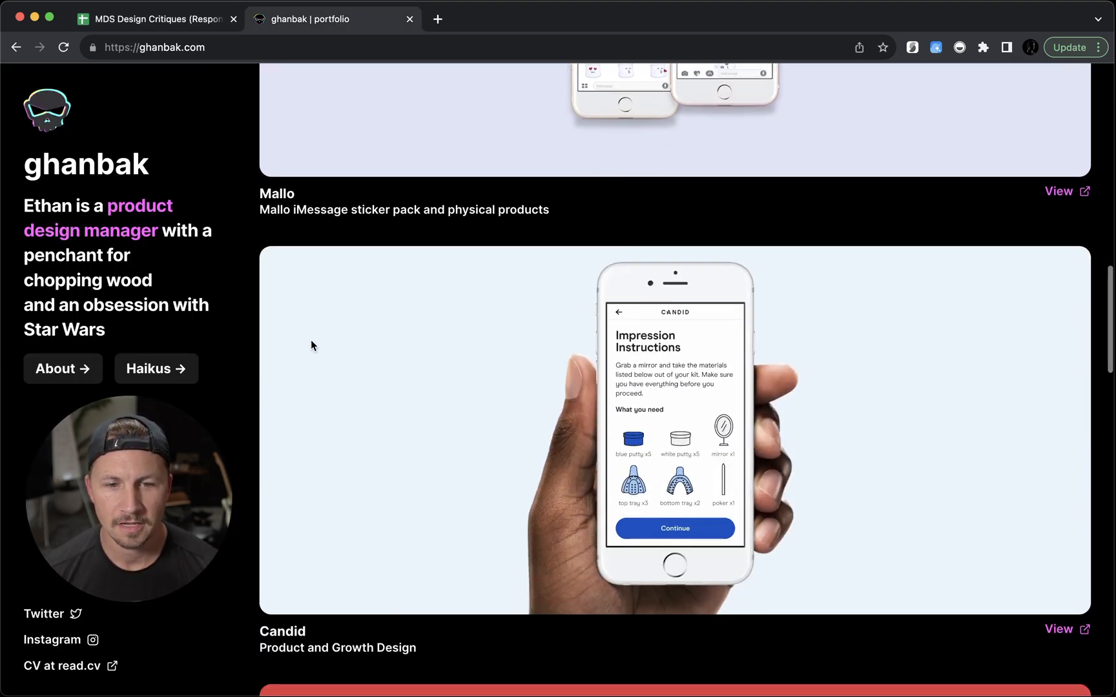
{"action": "scroll", "scroll_direction": "down", "scroll_amount": 3}
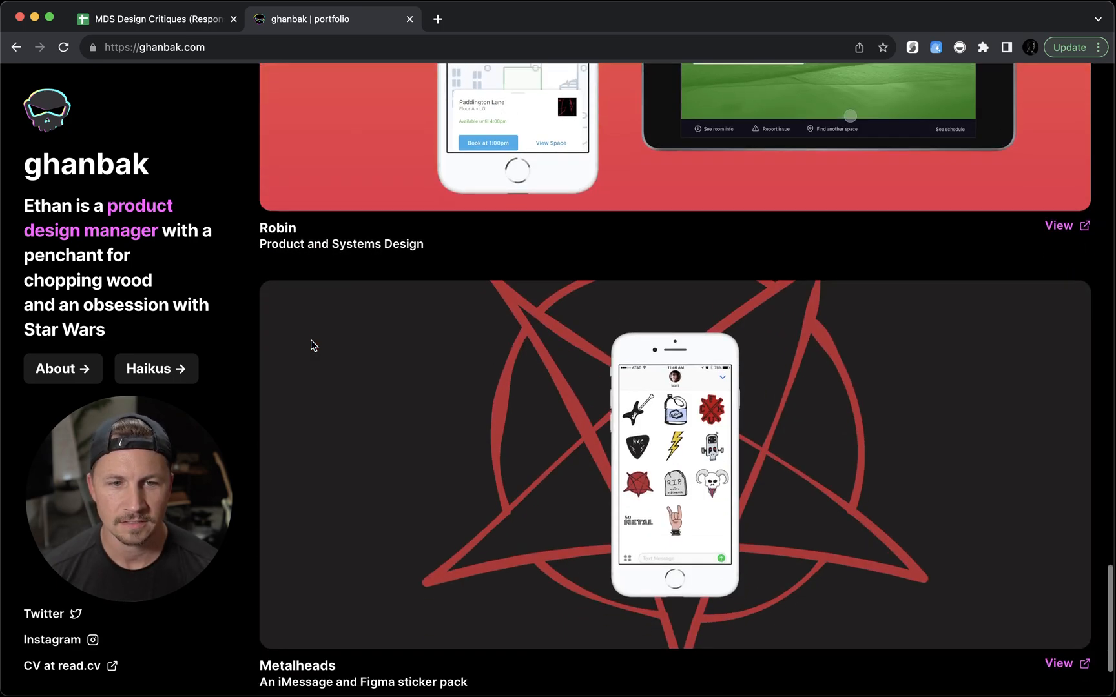
{"action": "scroll", "scroll_direction": "down", "scroll_amount": 3}
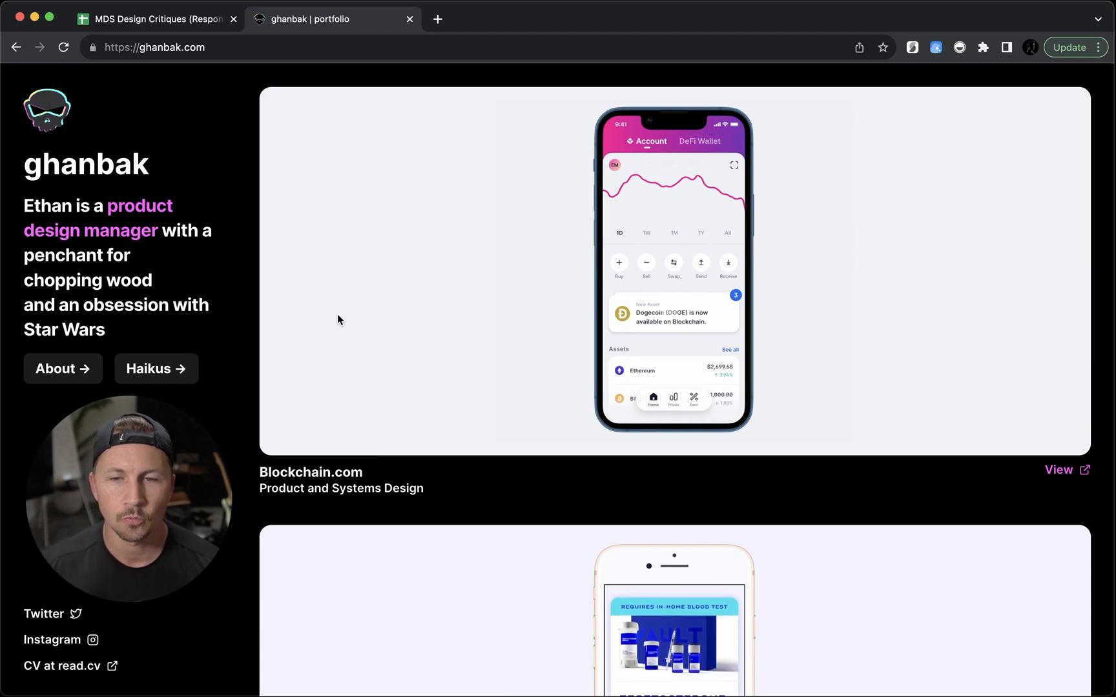
{"action": "scroll", "scroll_direction": "down", "scroll_amount": 3}
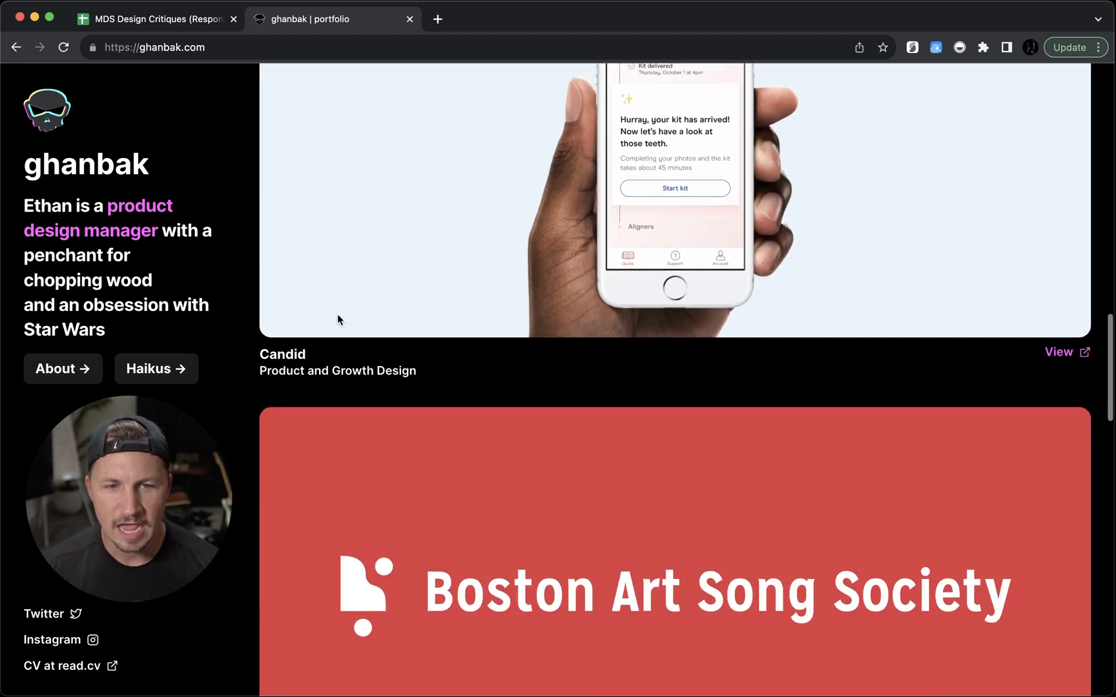
{"action": "scroll", "scroll_direction": "down", "scroll_amount": 3}
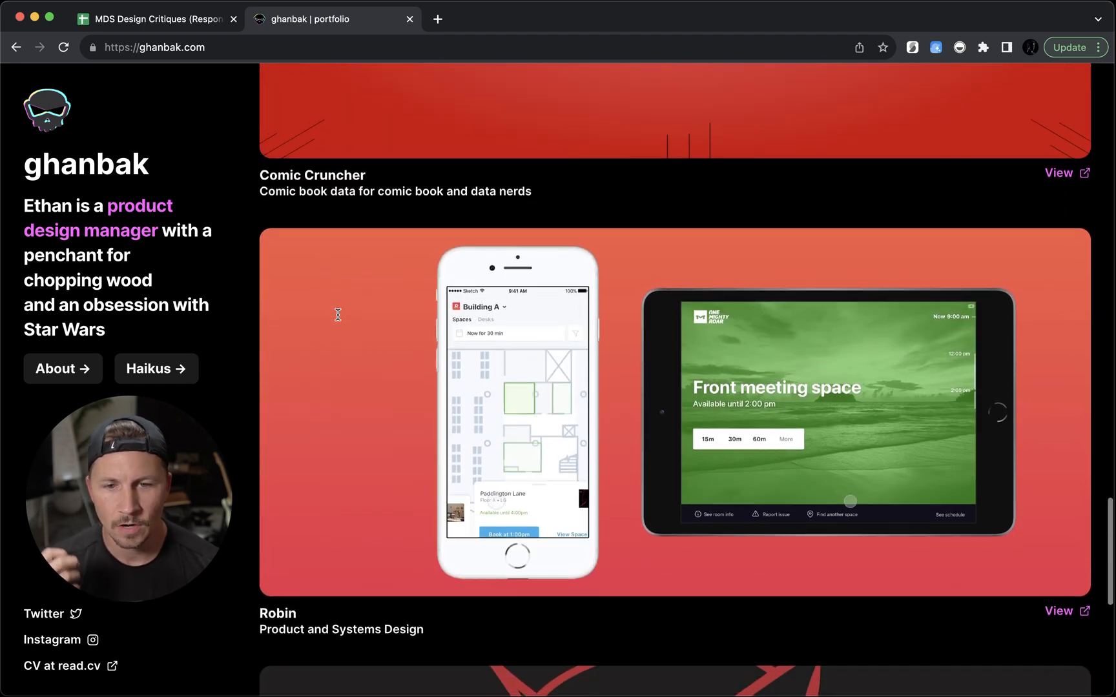
{"action": "scroll", "scroll_direction": "down", "scroll_amount": 3}
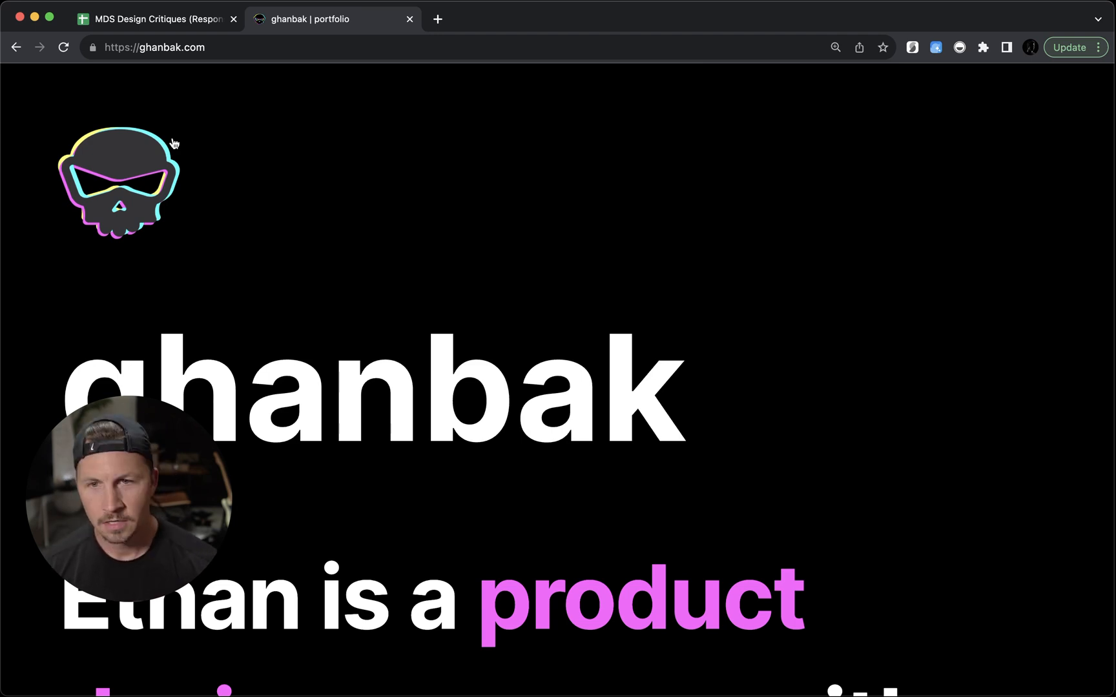
{"action": "scroll", "scroll_direction": "down", "scroll_amount": 3}
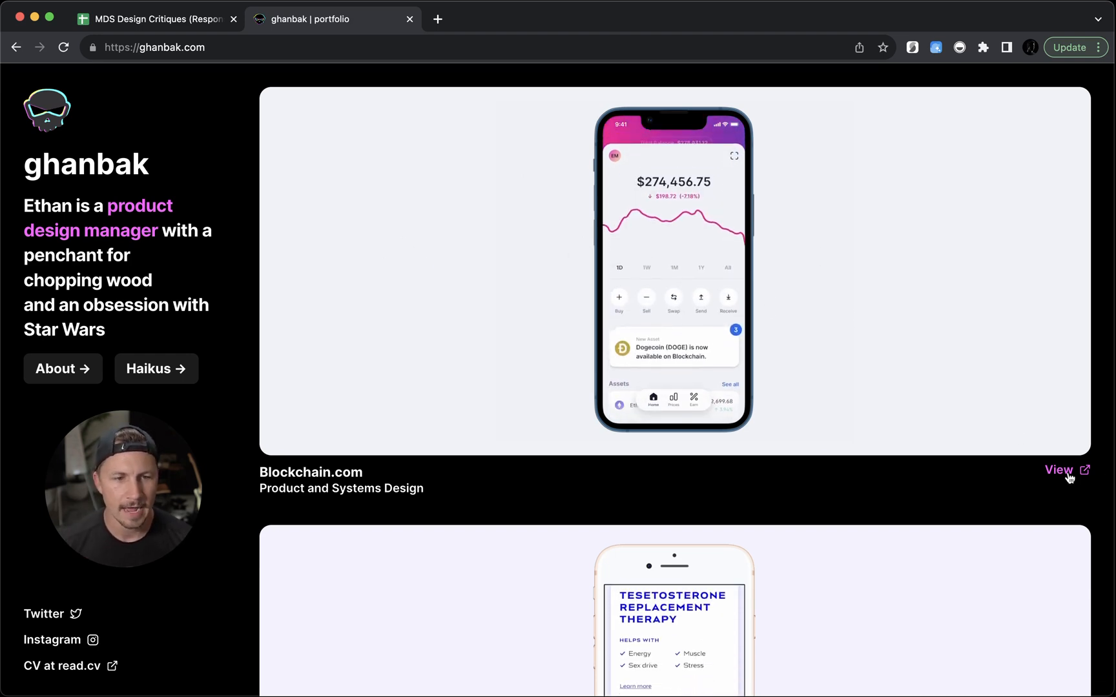
Launch the live Blockchain.com site from its project card and skim the portfolio preview
{"action": "left_click", "coordinate": [1058, 470]}
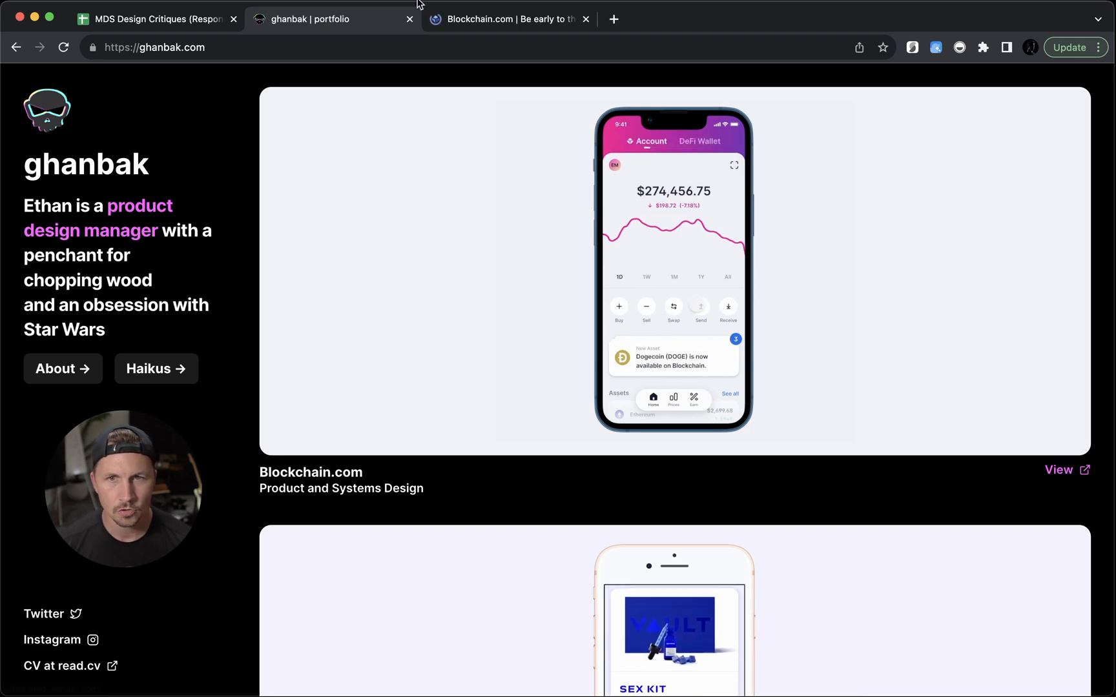
{"action": "left_click", "coordinate": [510, 18]}
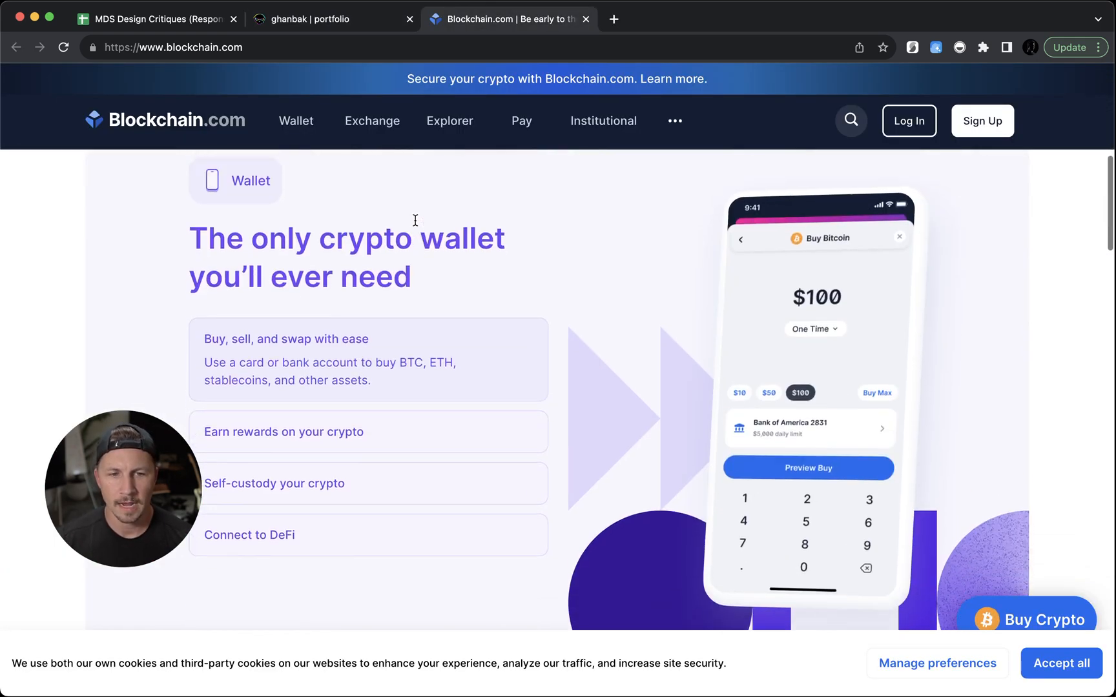
{"action": "left_click", "coordinate": [312, 19]}
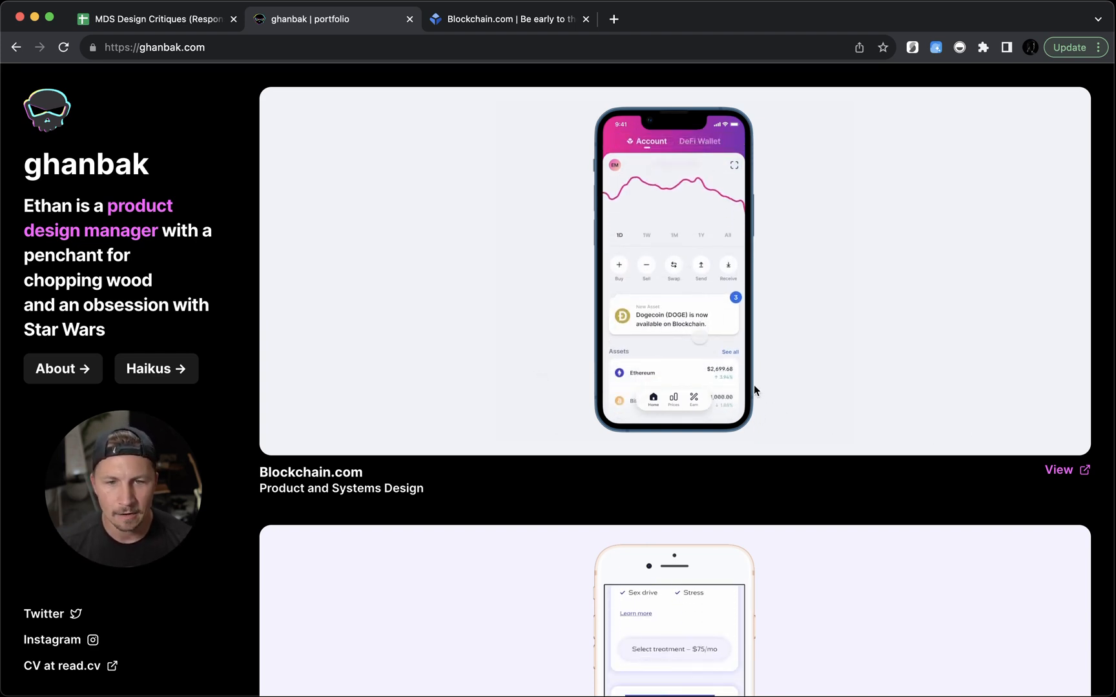
{"action": "scroll", "scroll_direction": "down", "scroll_amount": 3}
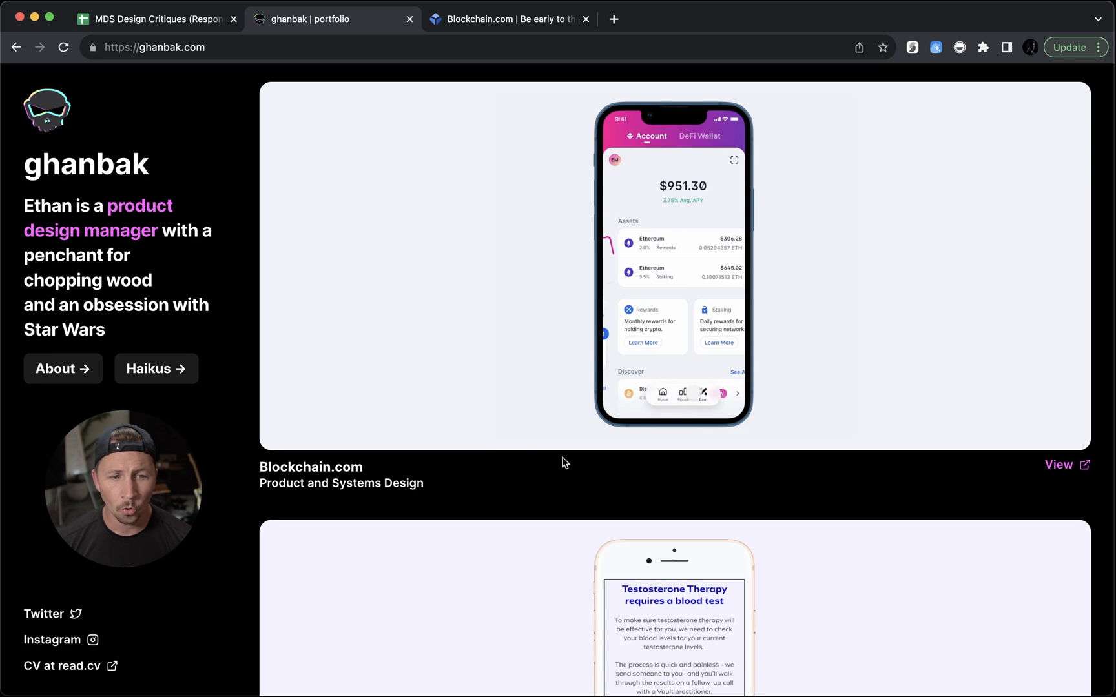
{"action": "scroll", "scroll_direction": "down", "scroll_amount": 3}
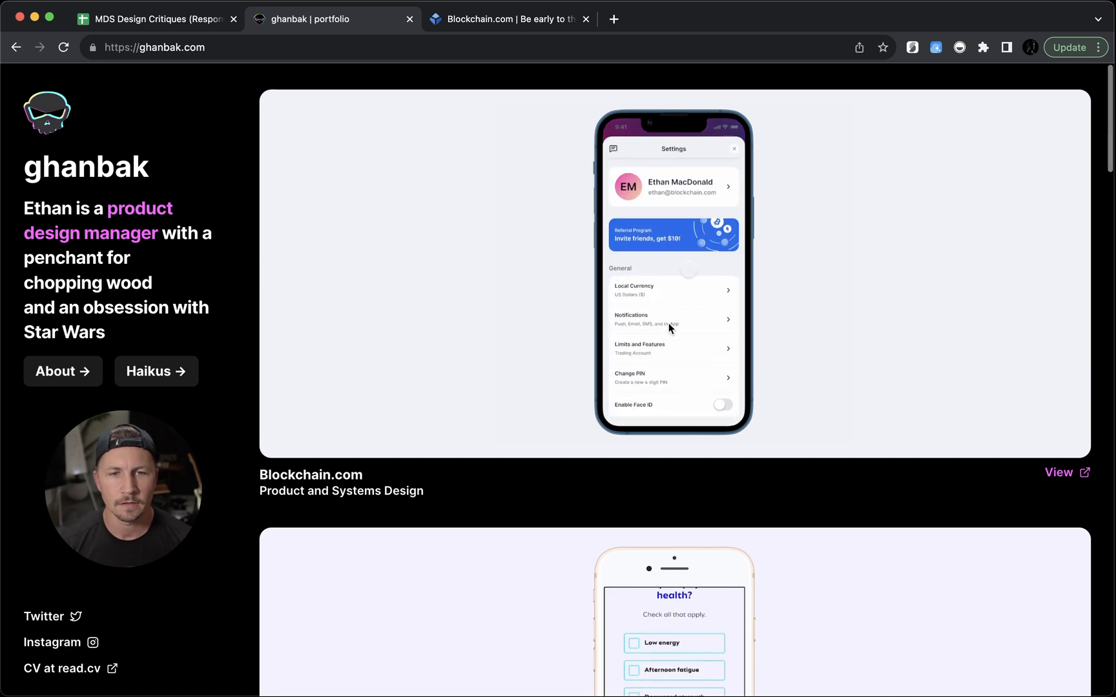
{"action": "scroll", "scroll_direction": "down", "scroll_amount": 3}
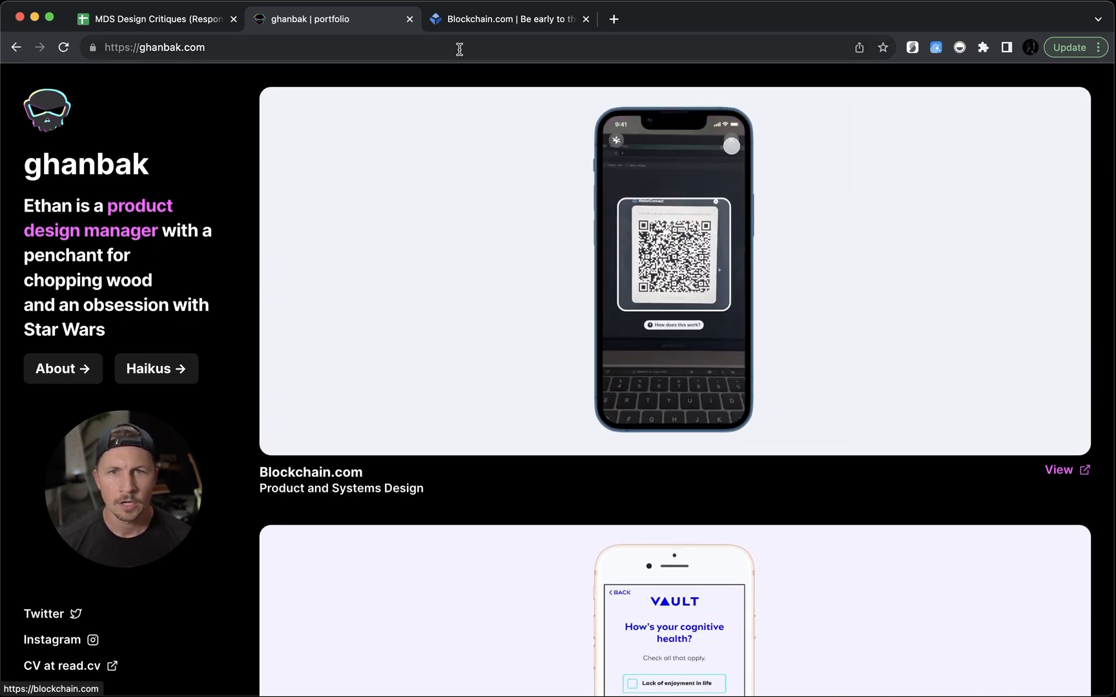
Skim the Blockchain.com marketing site, then return to the portfolio's Blockchain.com preview
{"action": "left_click", "coordinate": [507, 19]}
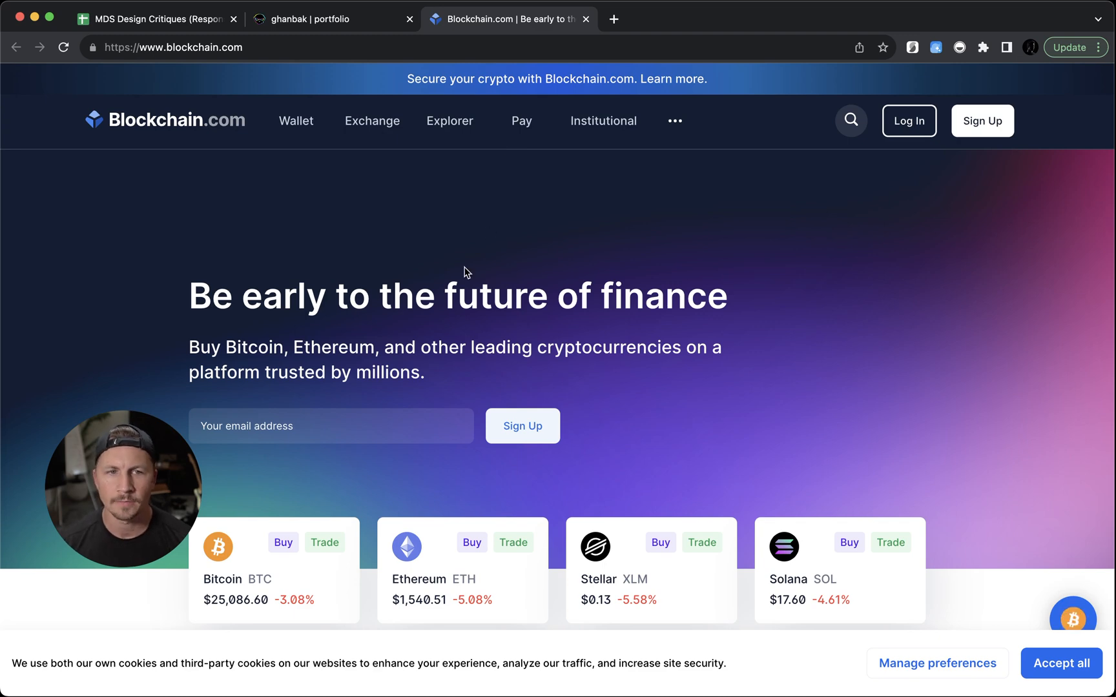
{"action": "scroll", "scroll_direction": "down", "scroll_amount": 3}
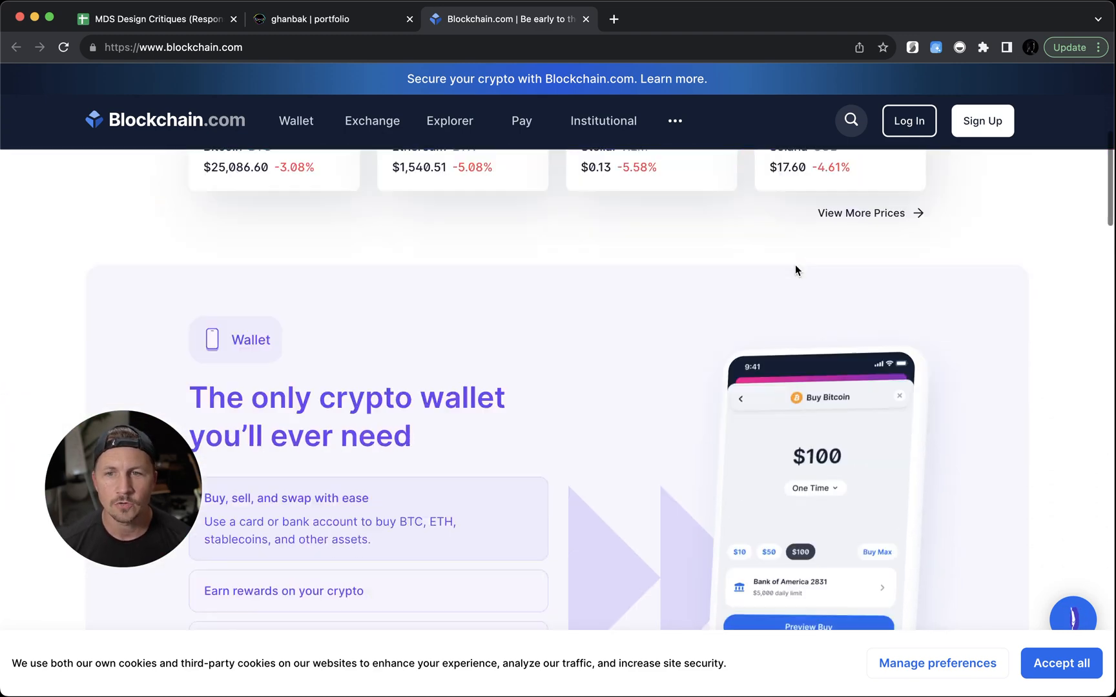
{"action": "scroll", "scroll_direction": "down", "scroll_amount": 3}
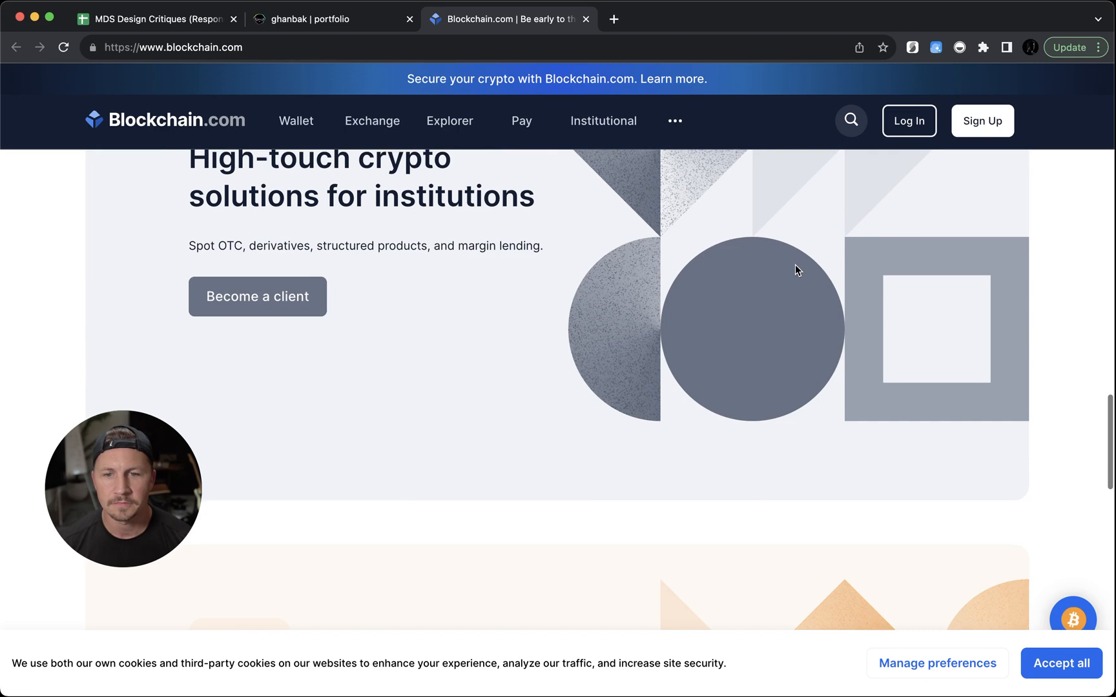
{"action": "scroll", "scroll_direction": "up", "scroll_amount": 3}
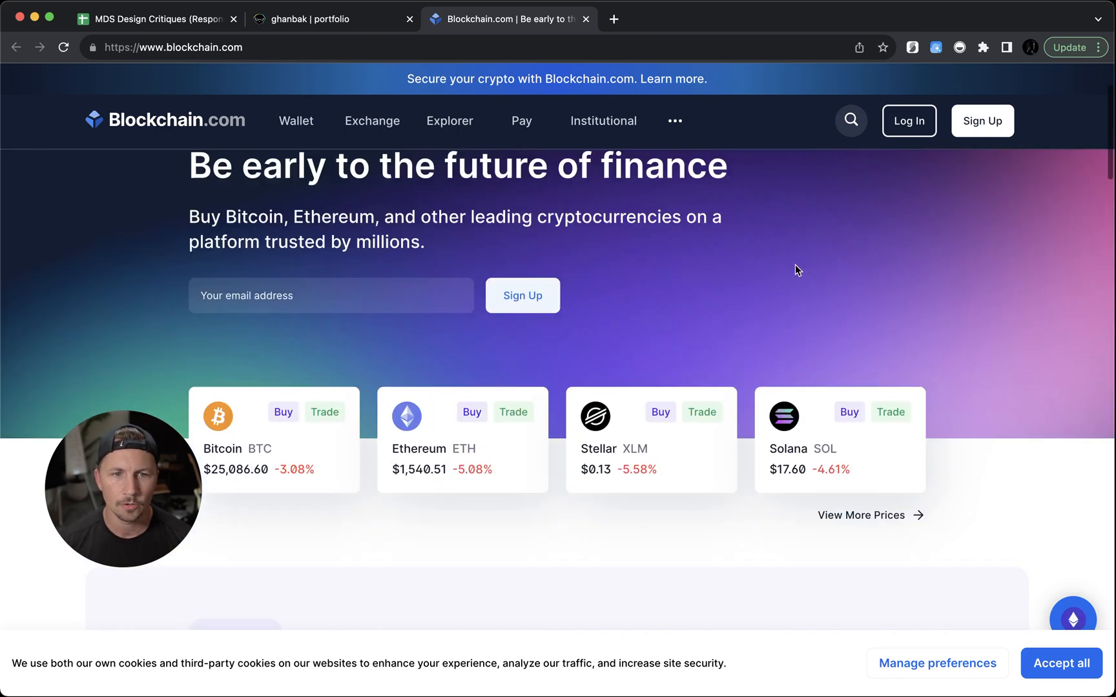
{"action": "left_click", "coordinate": [320, 19]}
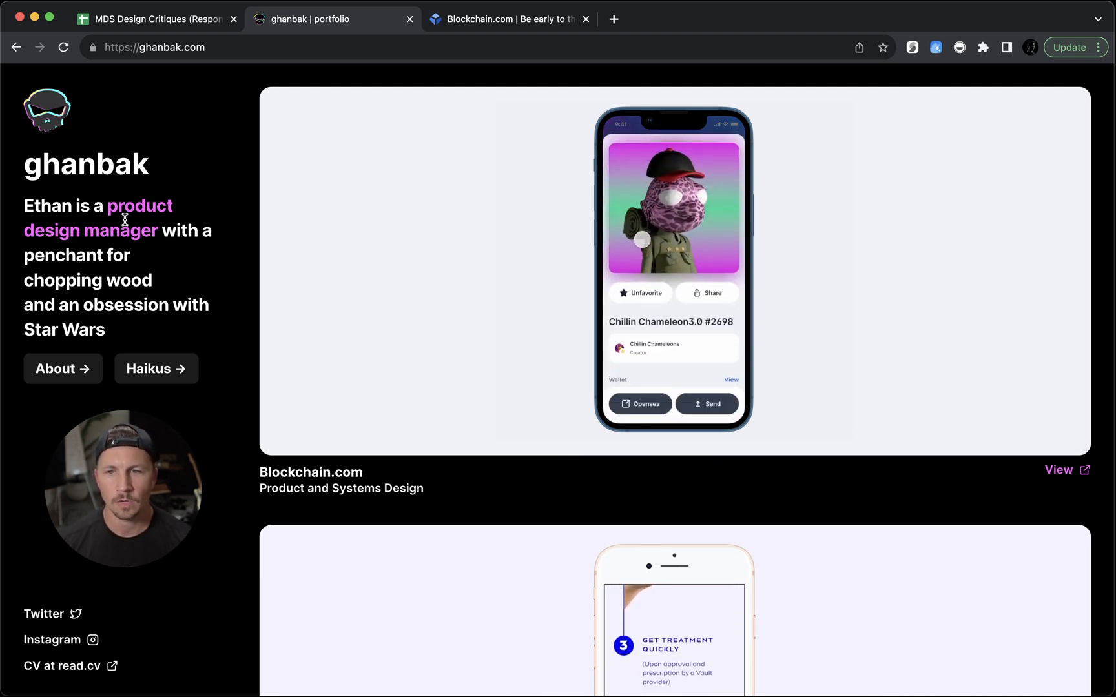
{"action": "scroll", "scroll_direction": "down", "scroll_amount": 3}
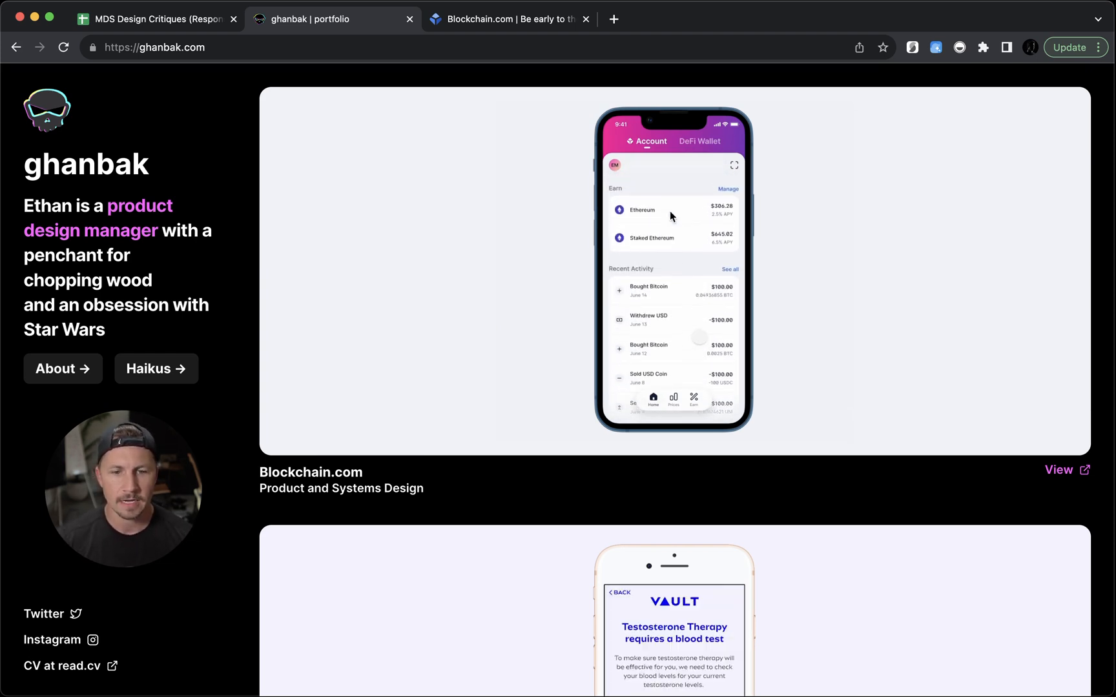
Scroll the portfolio past Comic Cruncher down to the Blockchain.com project card
{"action": "scroll", "scroll_direction": "down", "scroll_amount": 3}
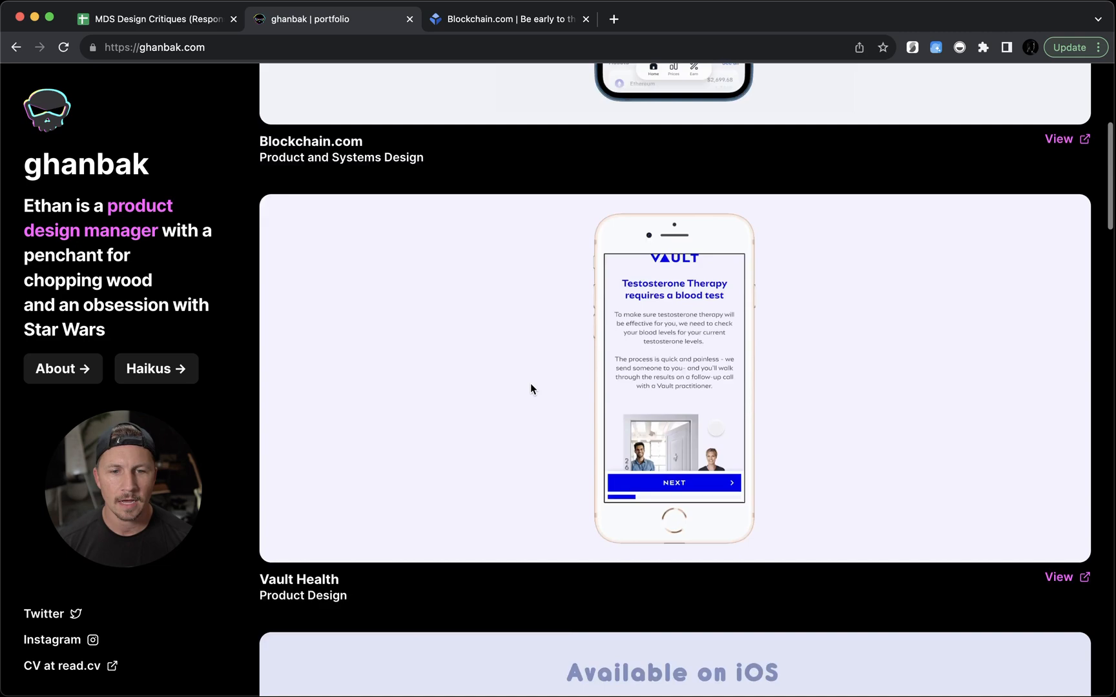
{"action": "scroll", "scroll_direction": "down", "scroll_amount": 3}
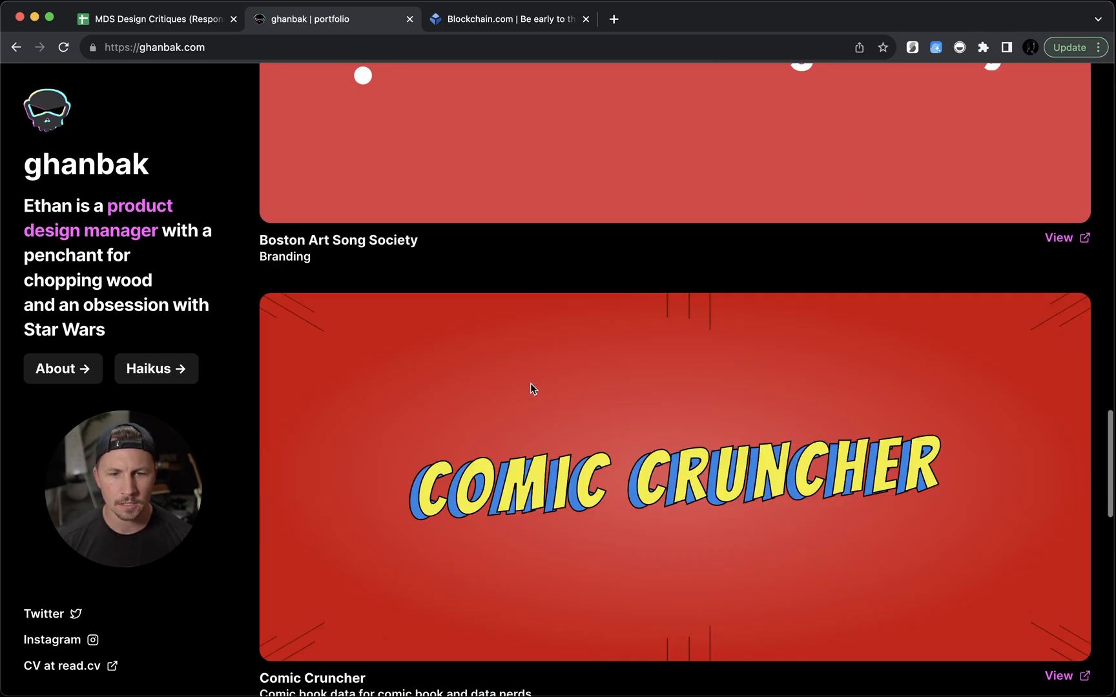
{"action": "scroll", "scroll_direction": "down", "scroll_amount": 3}
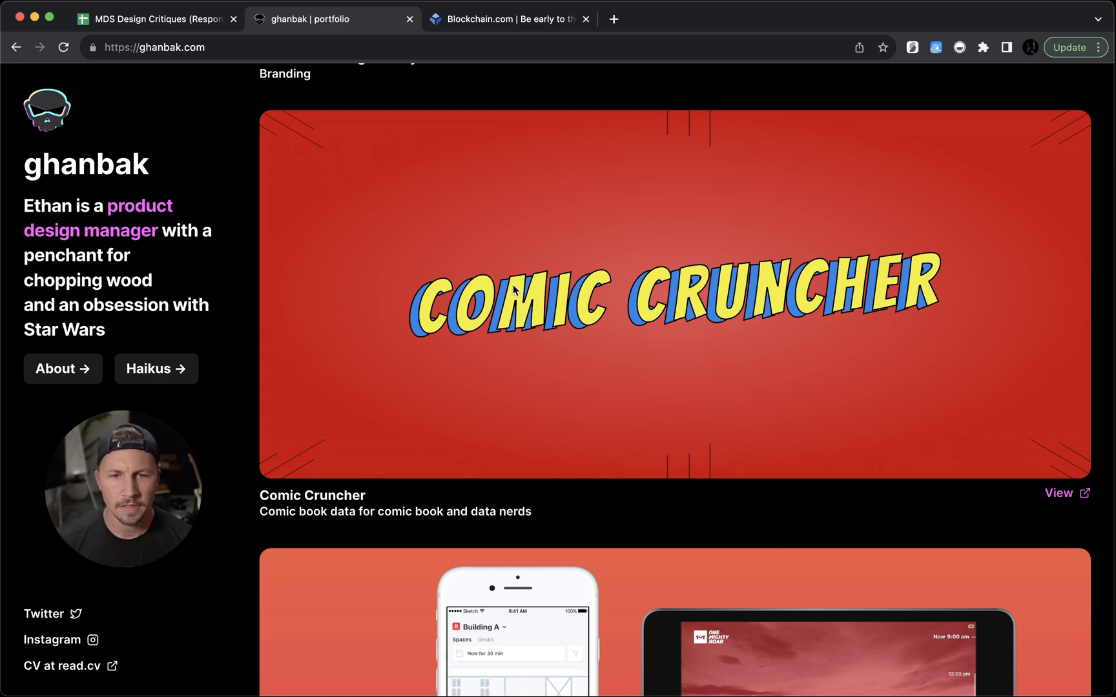
{"action": "mouse_move", "coordinate": [614, 273]}
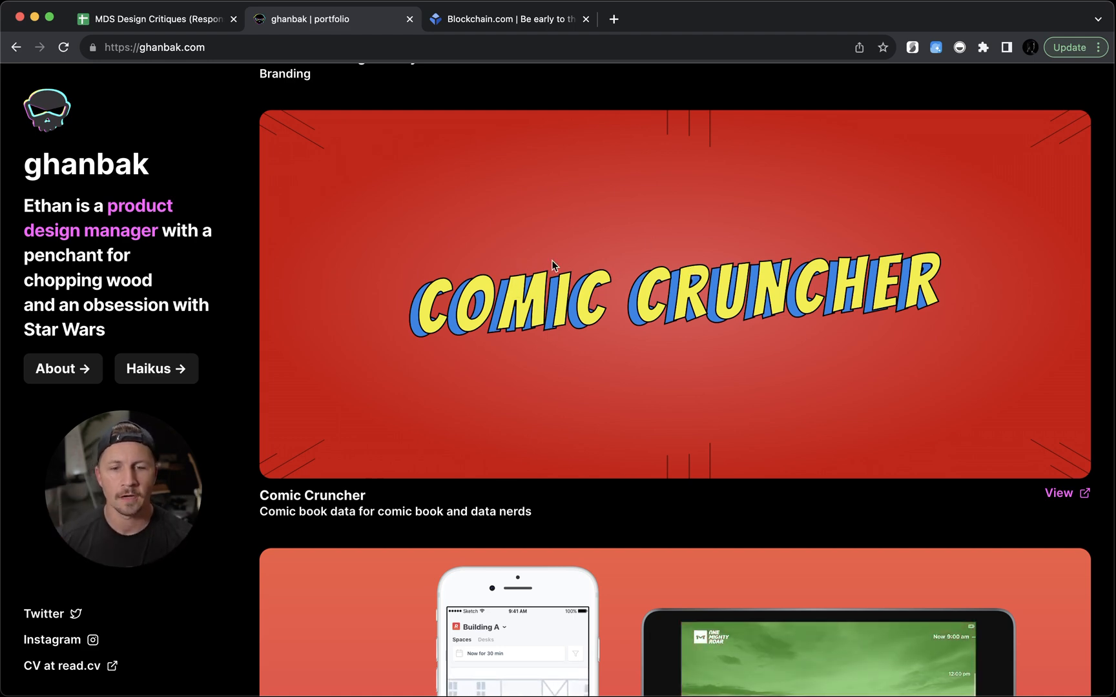
{"action": "scroll", "scroll_direction": "down", "scroll_amount": 3}
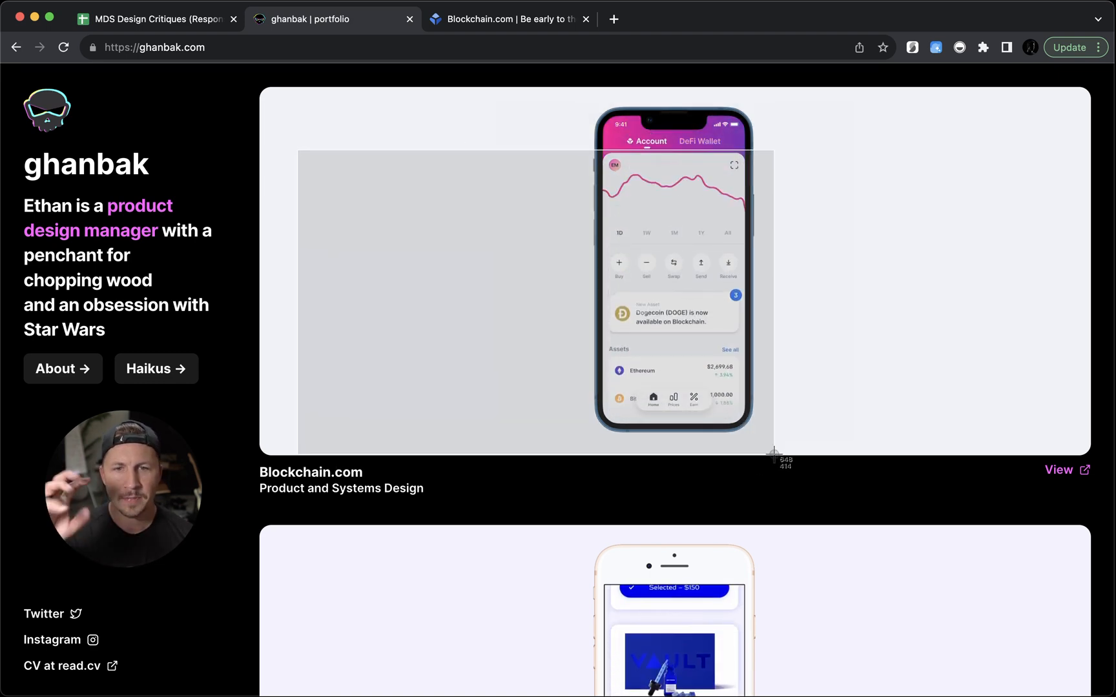
{"action": "mouse_move", "coordinate": [906, 389]}
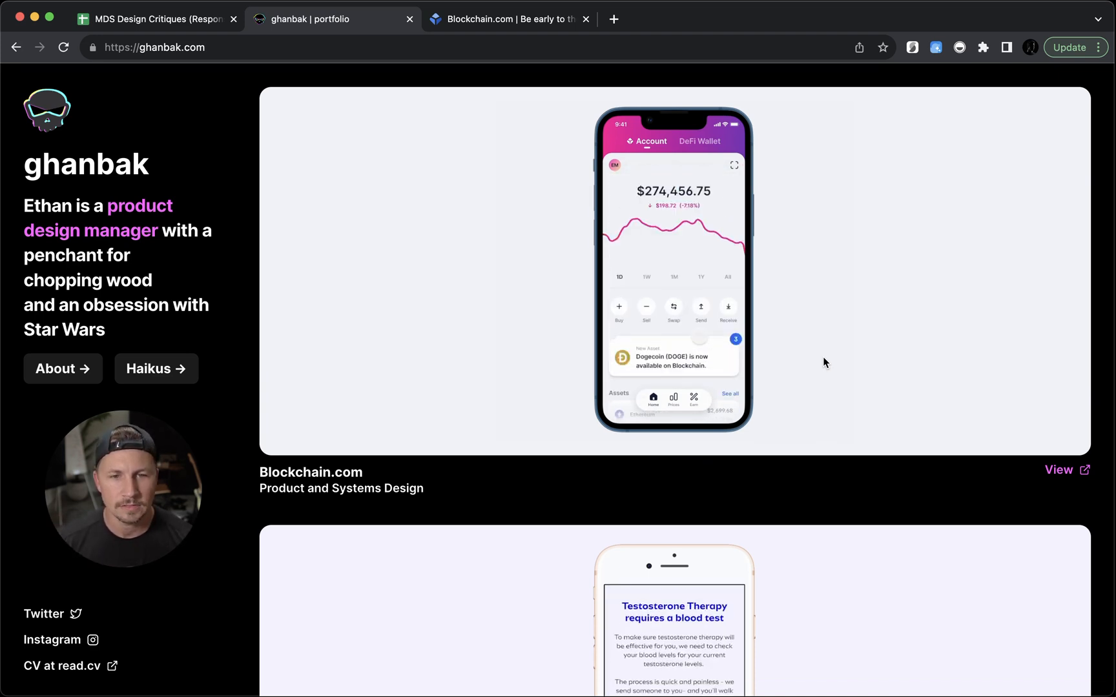
Review the Blockchain.com and Vault Health cards, briefly highlighting 'product design manager' in the bio
{"action": "scroll", "scroll_direction": "down", "scroll_amount": 3}
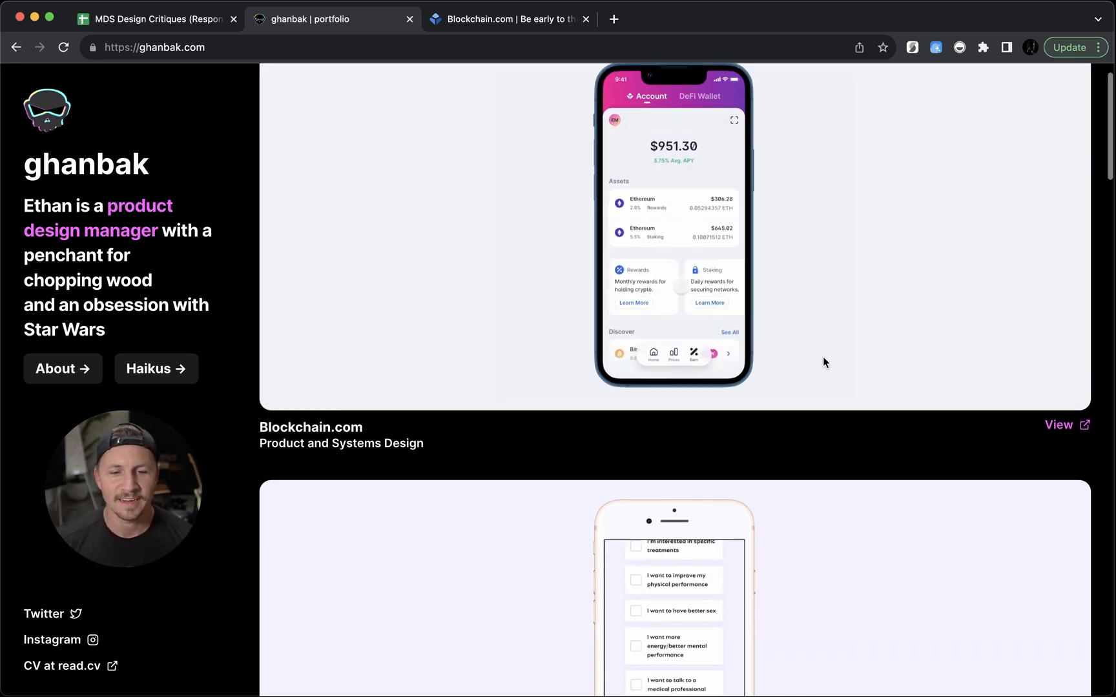
{"action": "scroll", "scroll_direction": "down", "scroll_amount": 3}
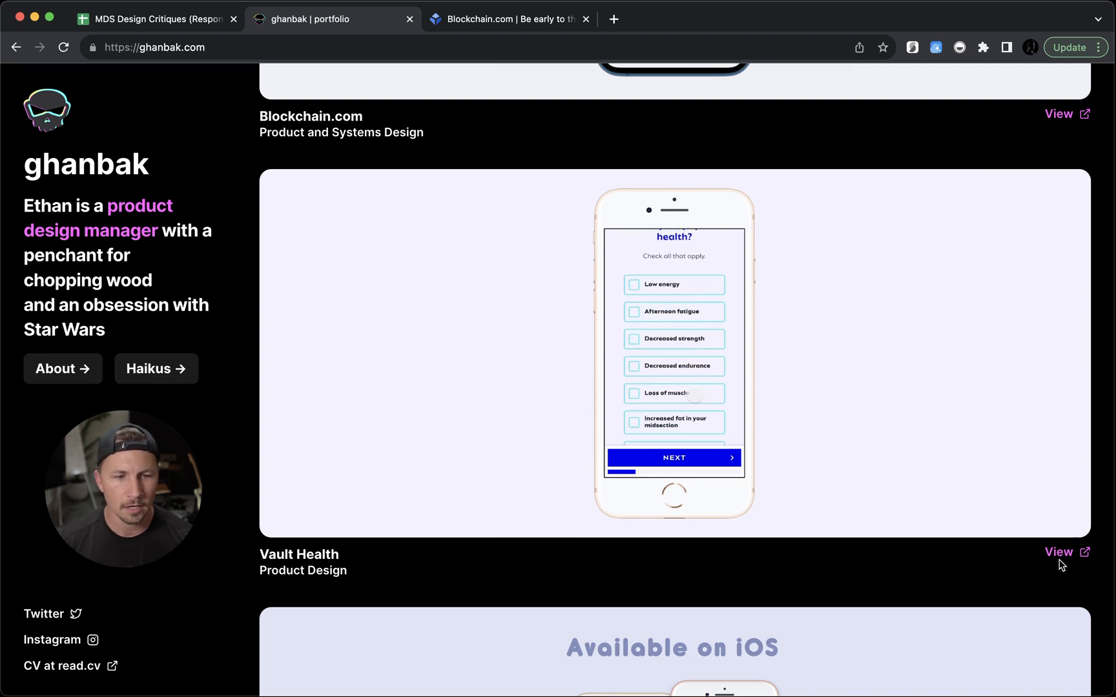
{"action": "scroll", "scroll_direction": "down", "scroll_amount": 3}
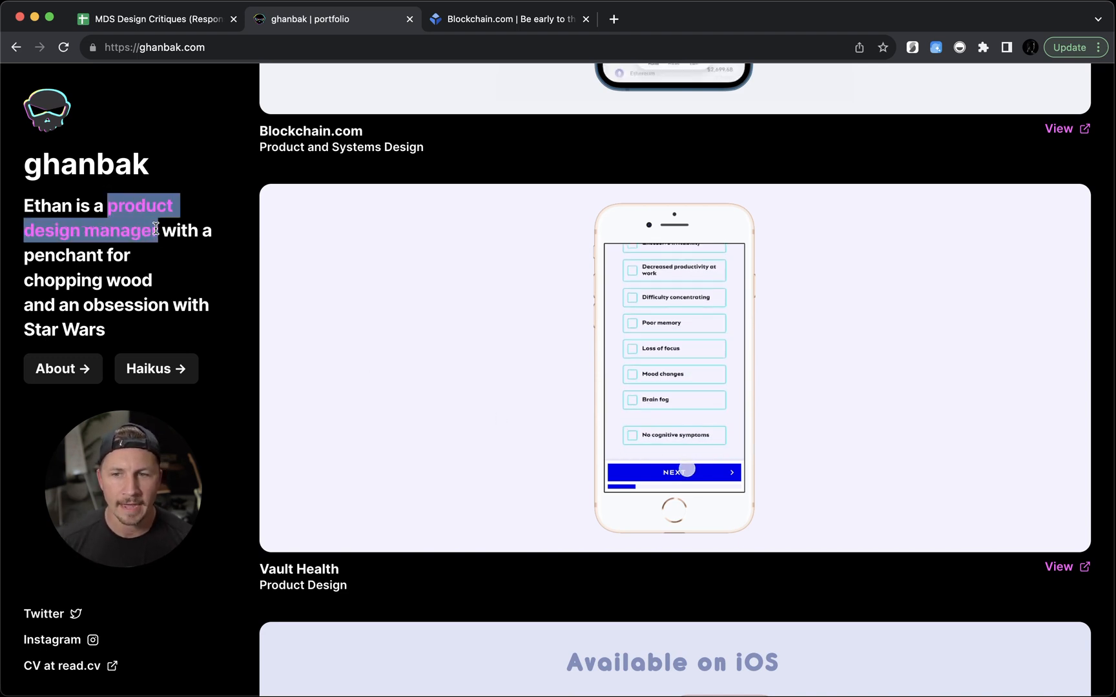
{"action": "left_click", "coordinate": [673, 473]}
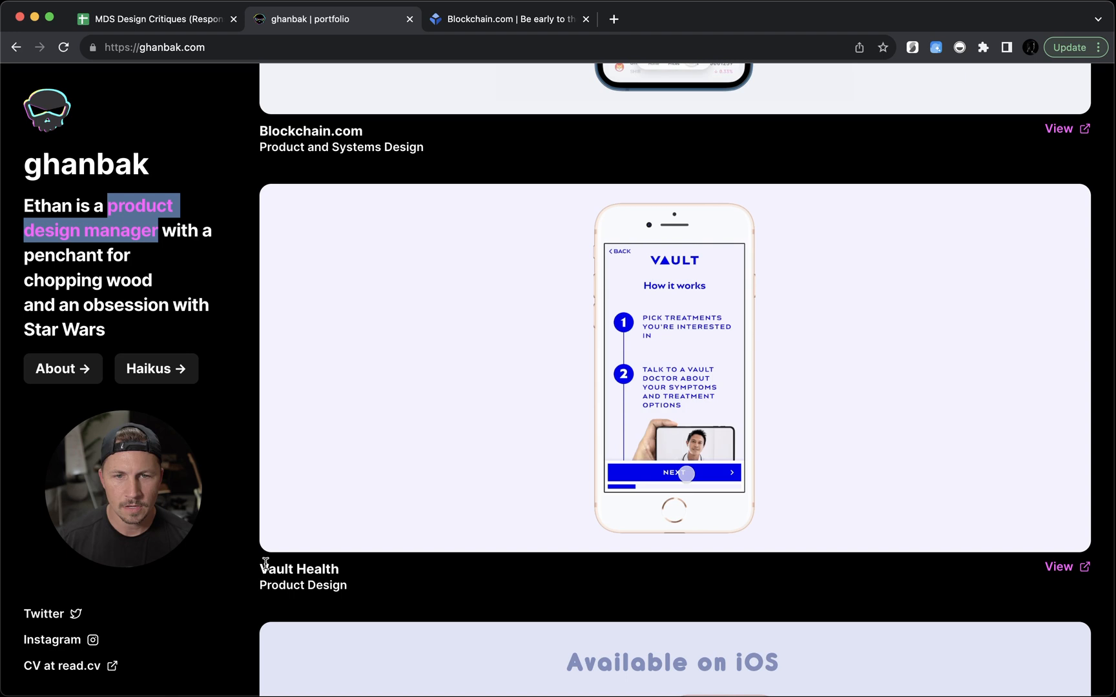
{"action": "left_click", "coordinate": [673, 473]}
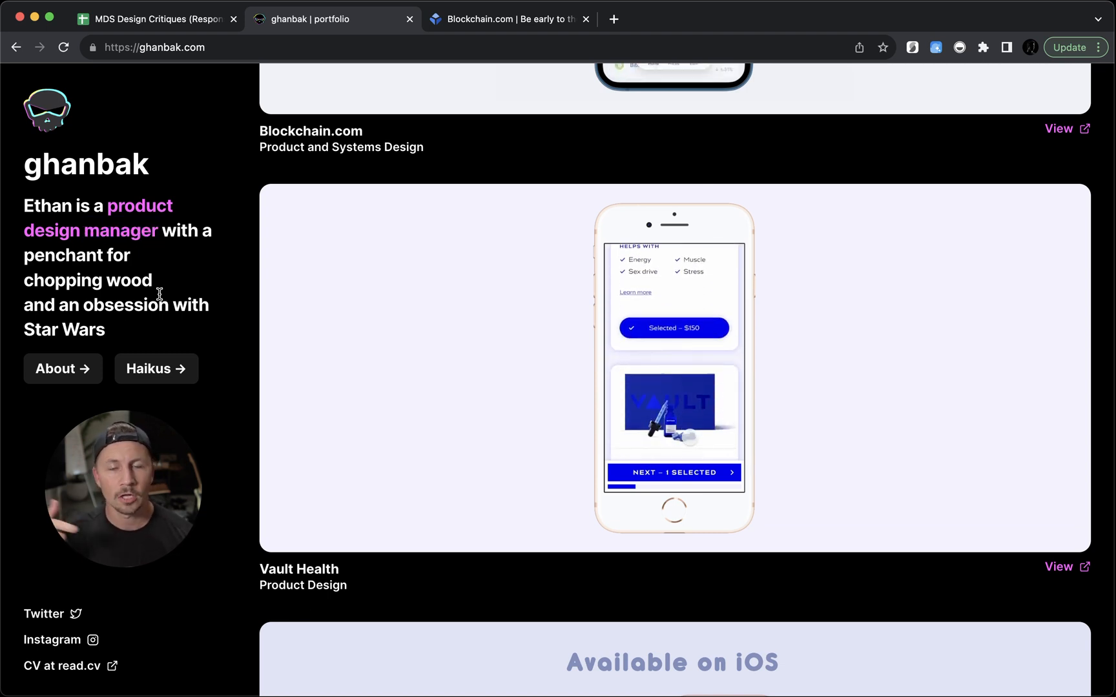
Continue down the project list to the Mallo iMessage sticker pack entry
{"action": "scroll", "scroll_direction": "up", "scroll_amount": 3}
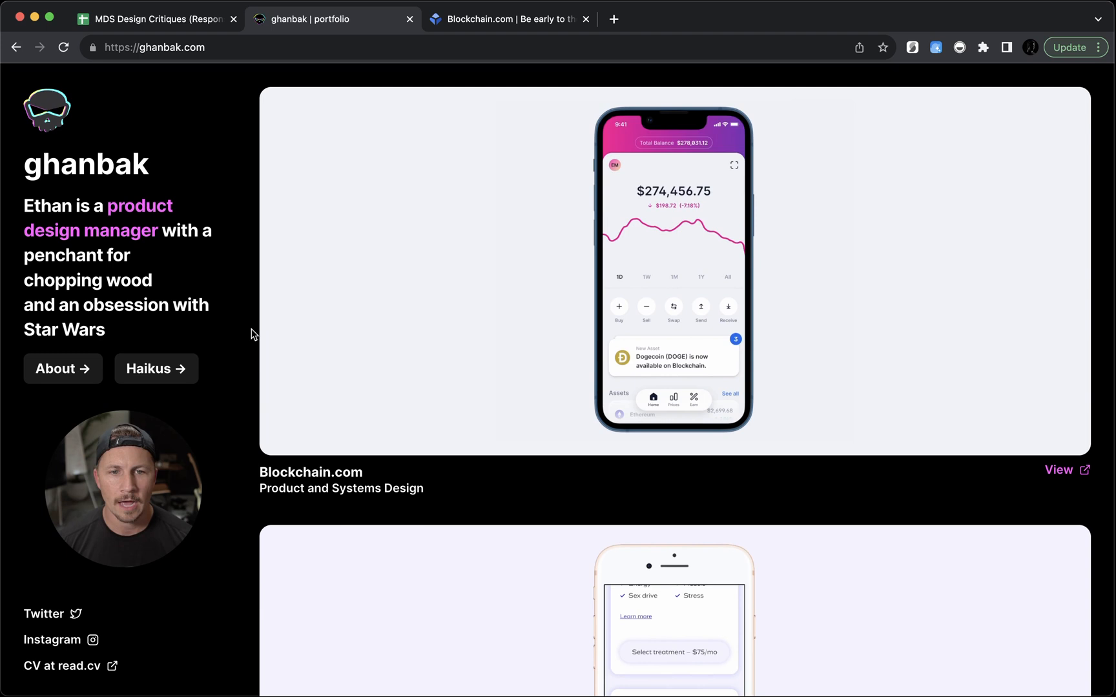
{"action": "scroll", "scroll_direction": "down", "scroll_amount": 3}
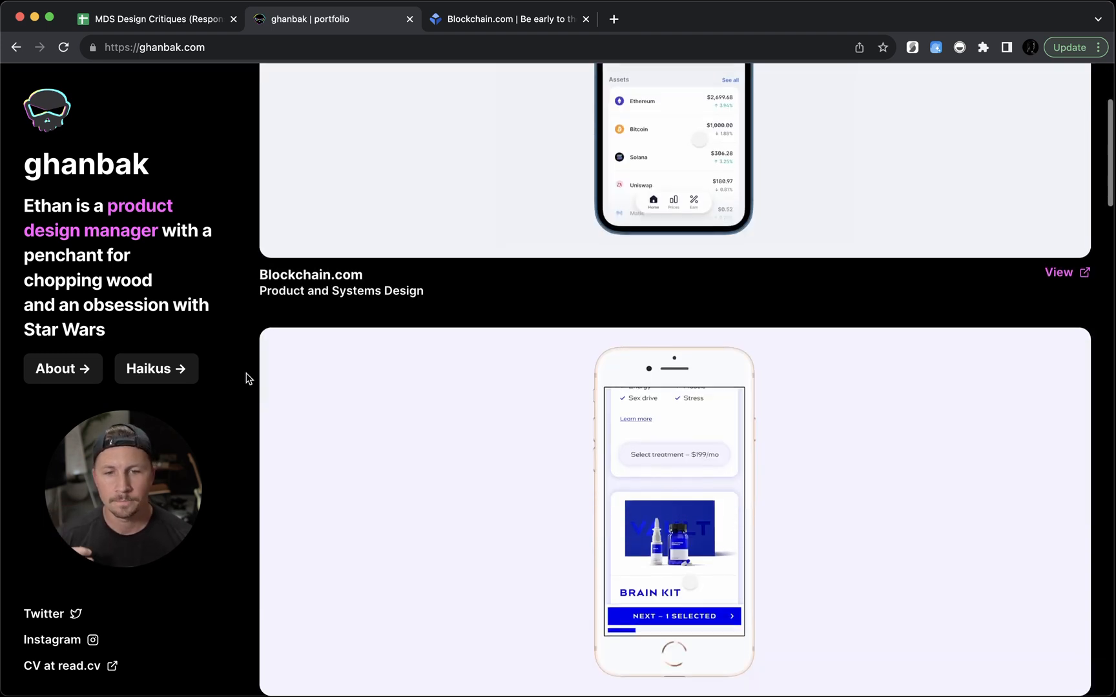
{"action": "scroll", "scroll_direction": "down", "scroll_amount": 3}
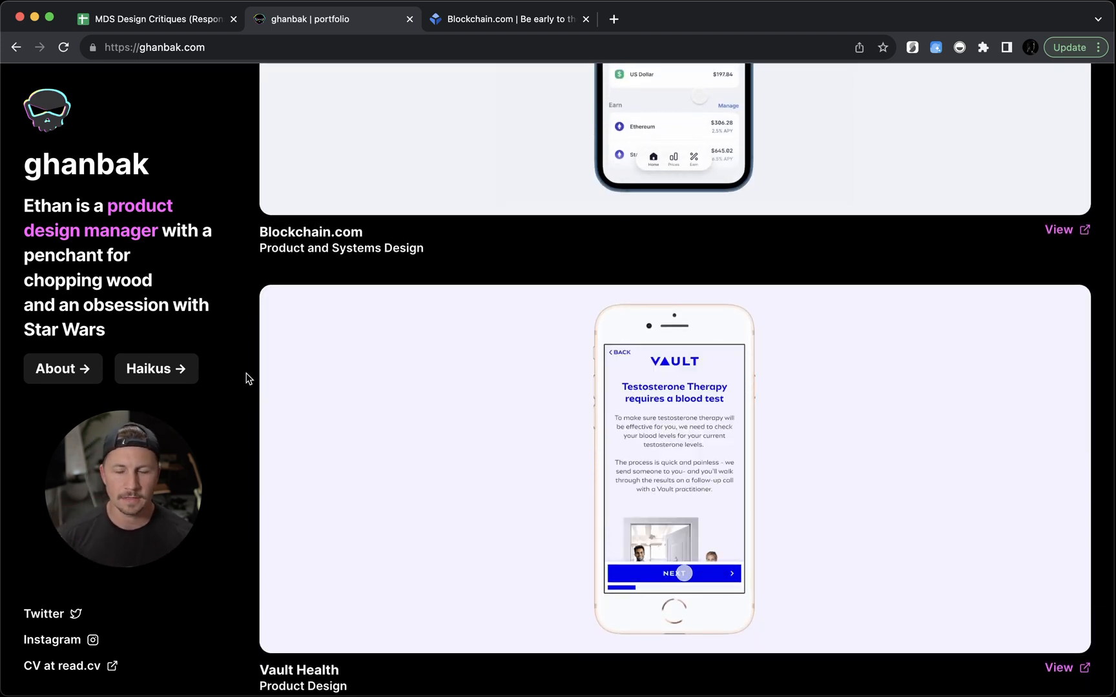
{"action": "scroll", "scroll_direction": "down", "scroll_amount": 3}
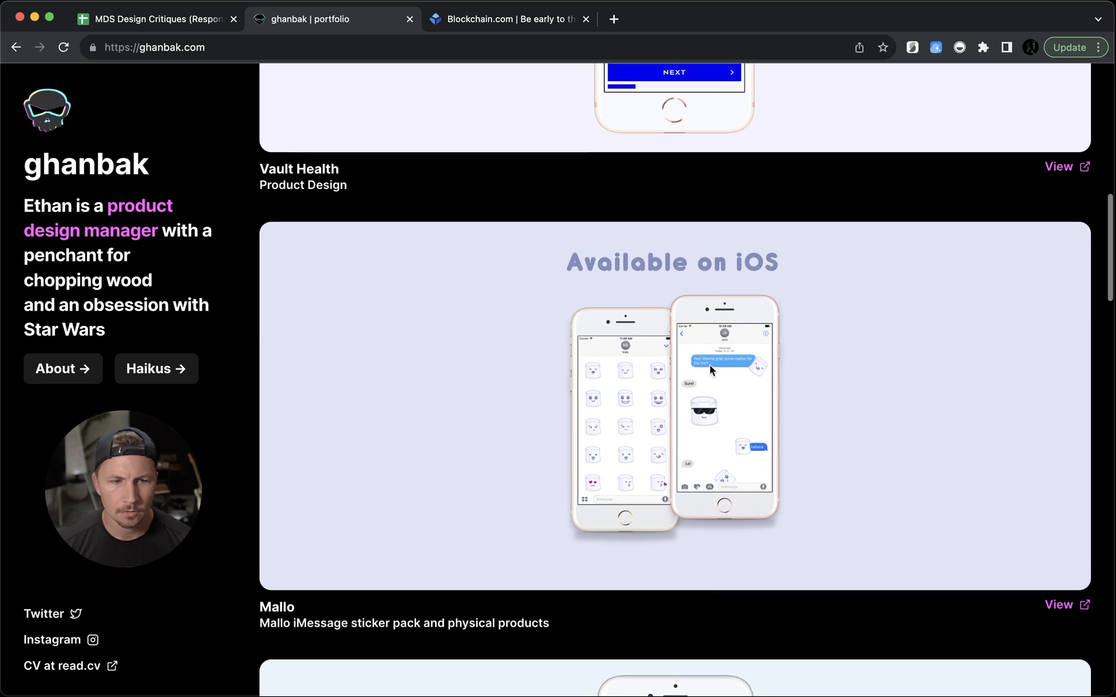
Scroll past Mallo to the Candid project with its hand-held phone mockup
{"action": "scroll", "scroll_direction": "down", "scroll_amount": 3}
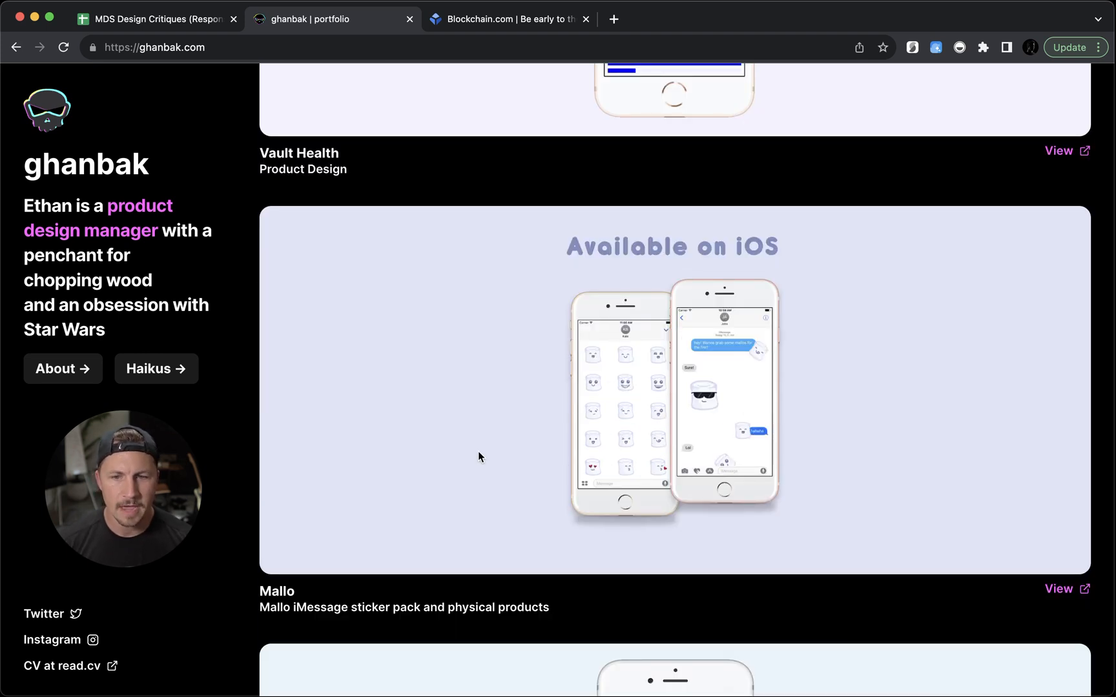
{"action": "mouse_move", "coordinate": [328, 247]}
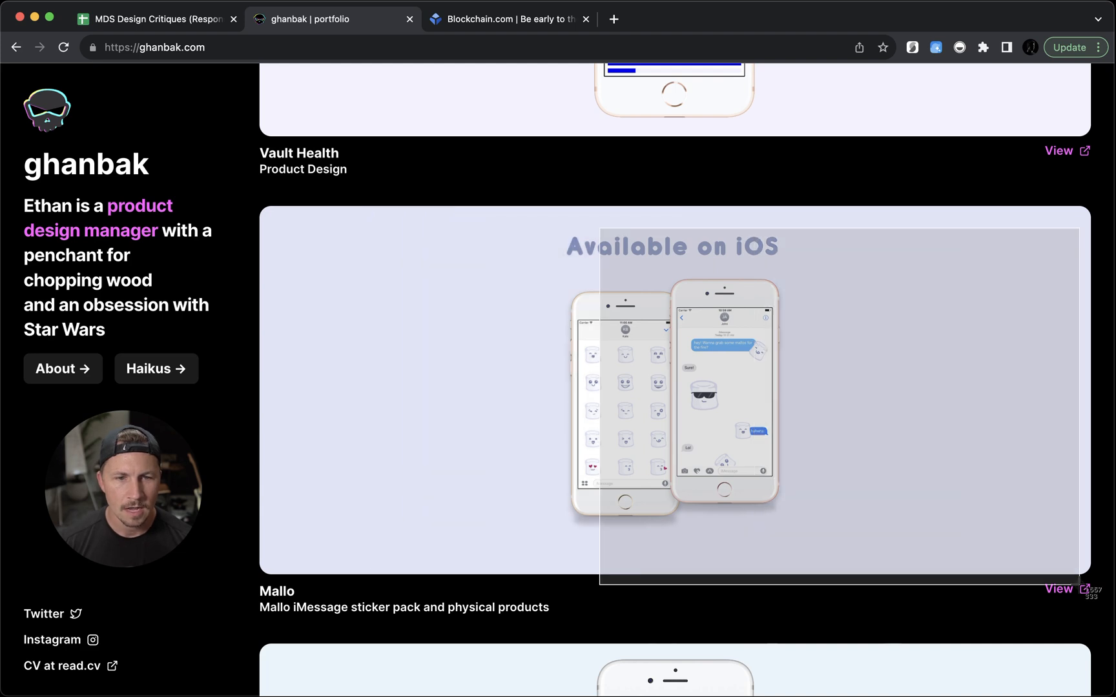
{"action": "mouse_move", "coordinate": [1021, 541]}
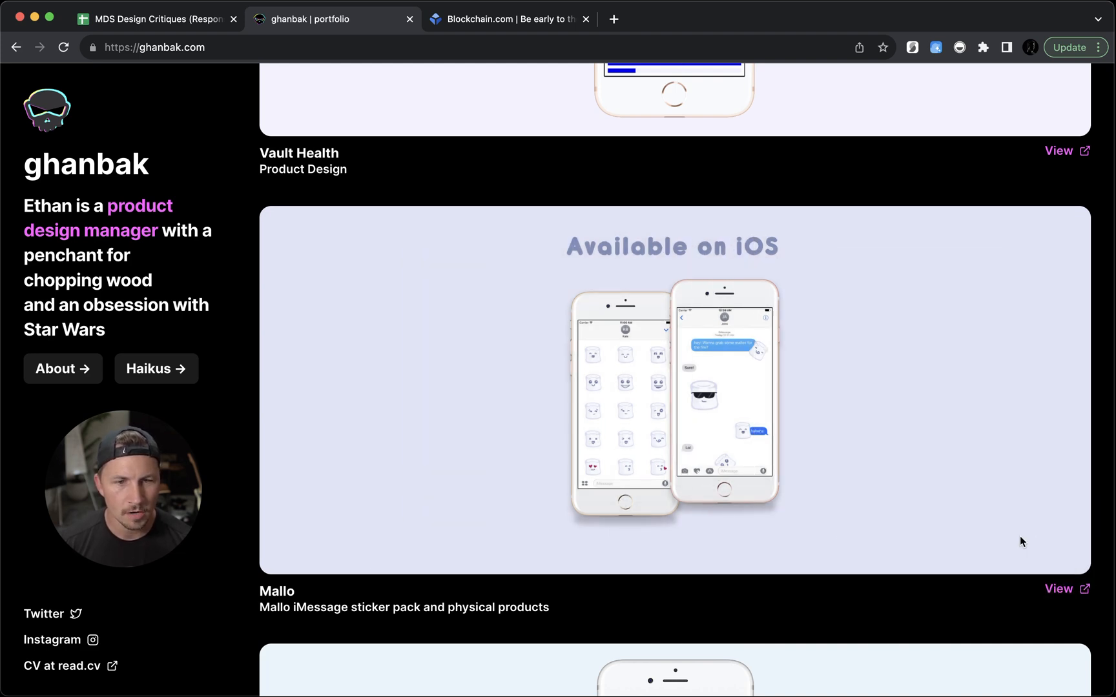
{"action": "mouse_move", "coordinate": [953, 528]}
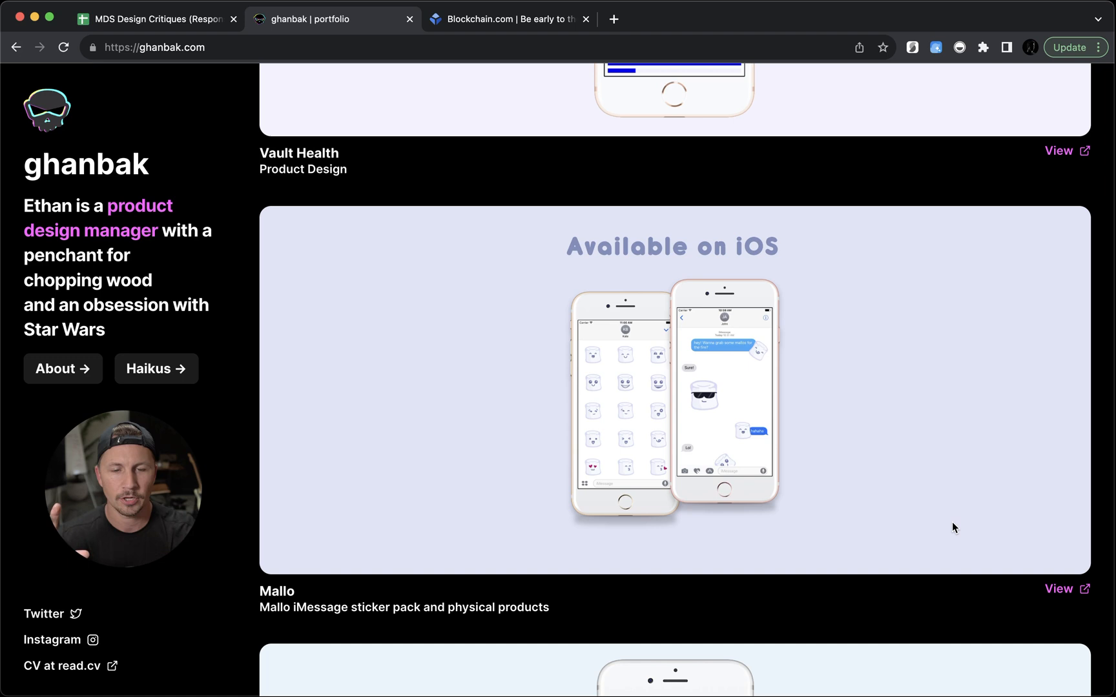
{"action": "scroll", "scroll_direction": "down", "scroll_amount": 3}
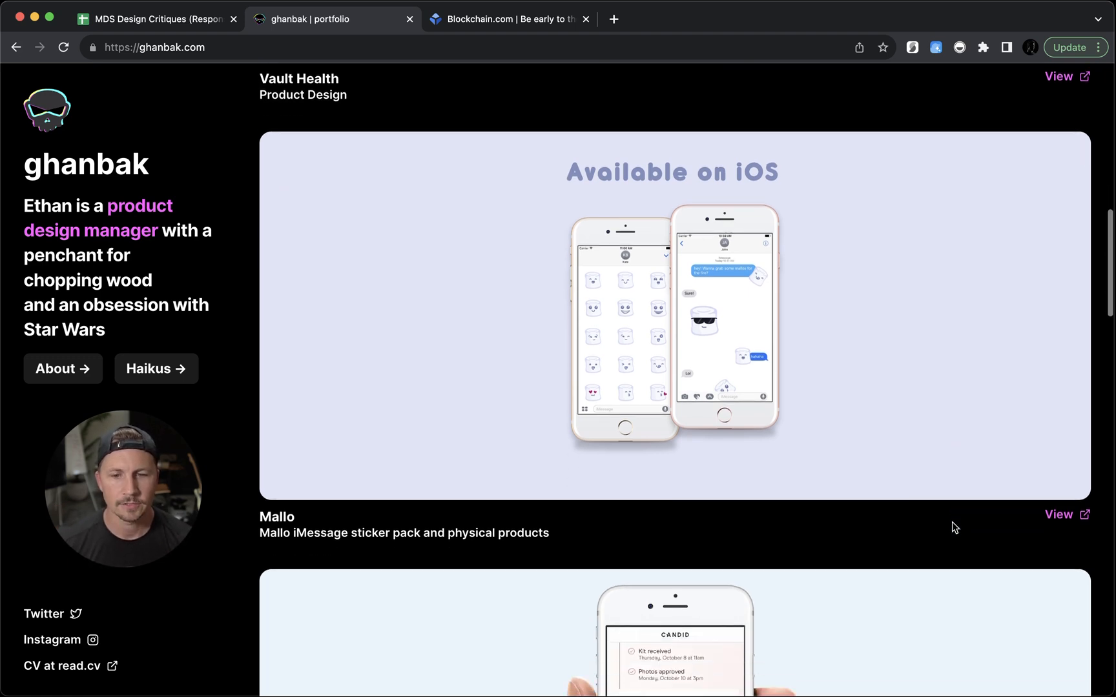
{"action": "scroll", "scroll_direction": "down", "scroll_amount": 3}
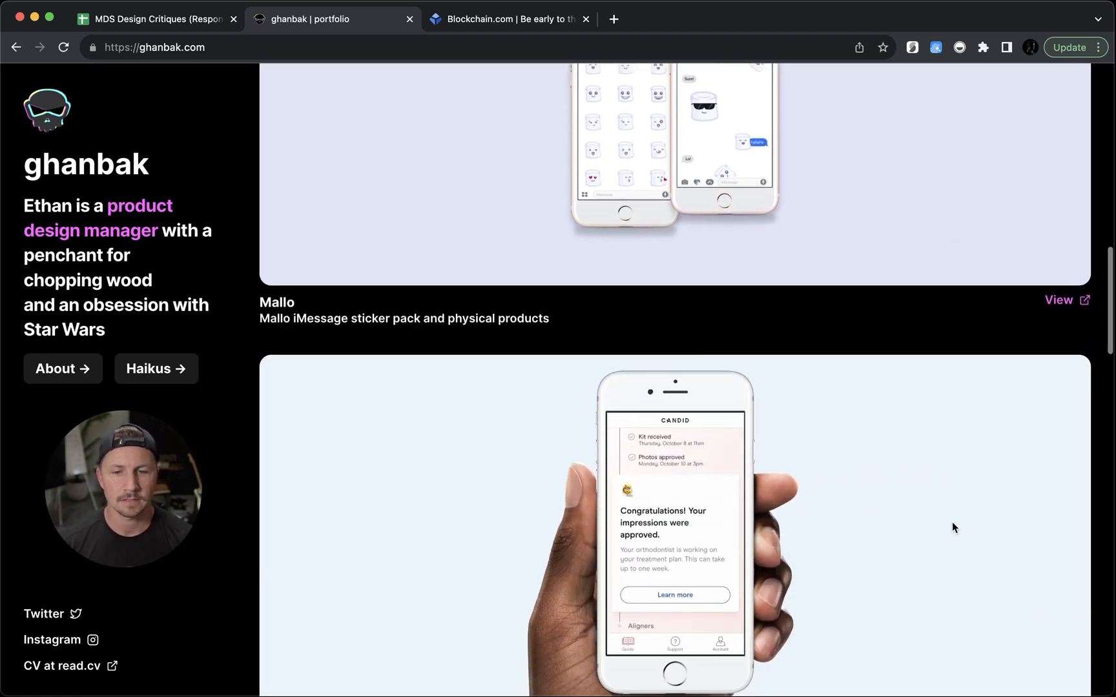
{"action": "scroll", "scroll_direction": "down", "scroll_amount": 3}
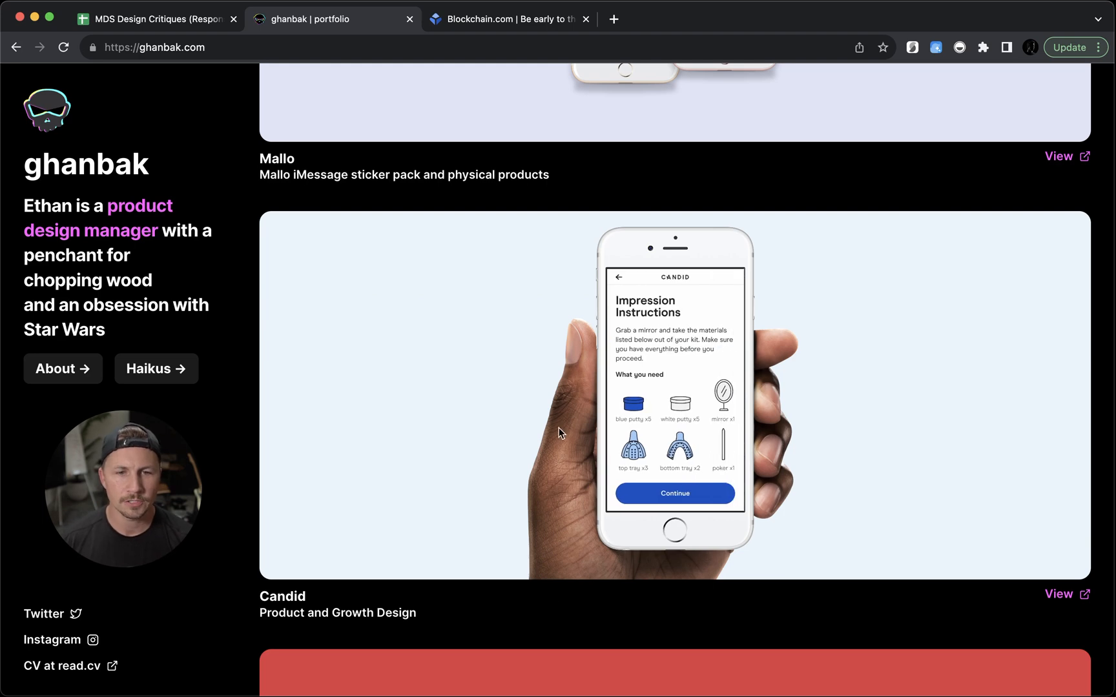
{"action": "mouse_move", "coordinate": [736, 479]}
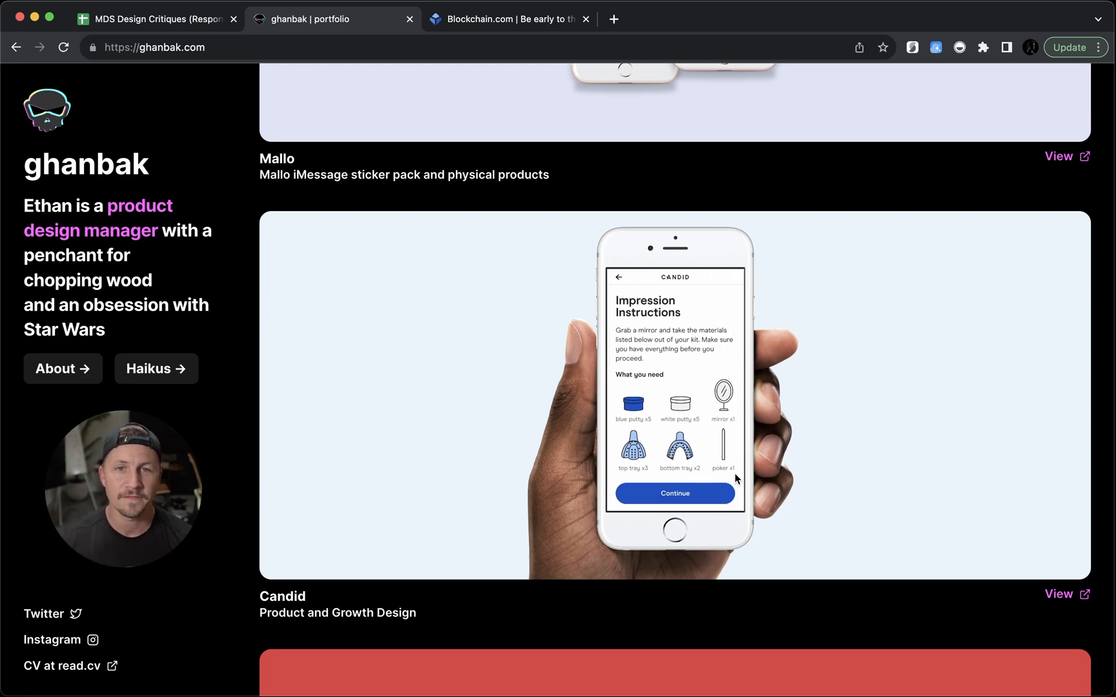
Search 'facebook hand images' and skim Meta's Diverse device hands resource page
{"action": "type", "text": "facebook.com"}
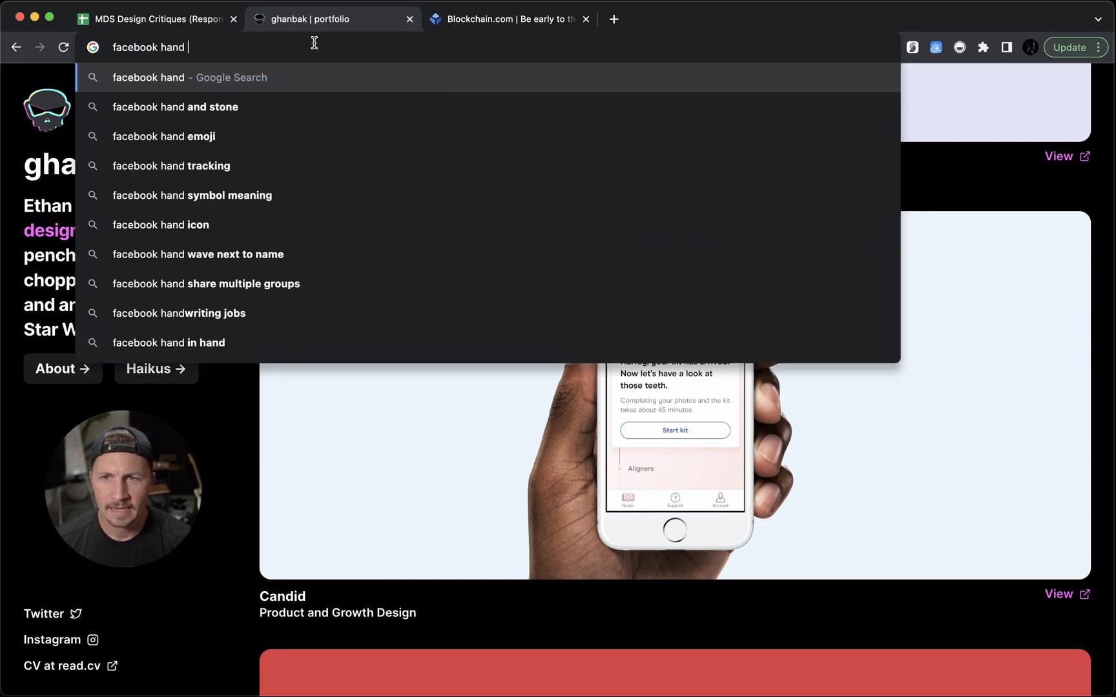
{"action": "key", "text": "Return"}
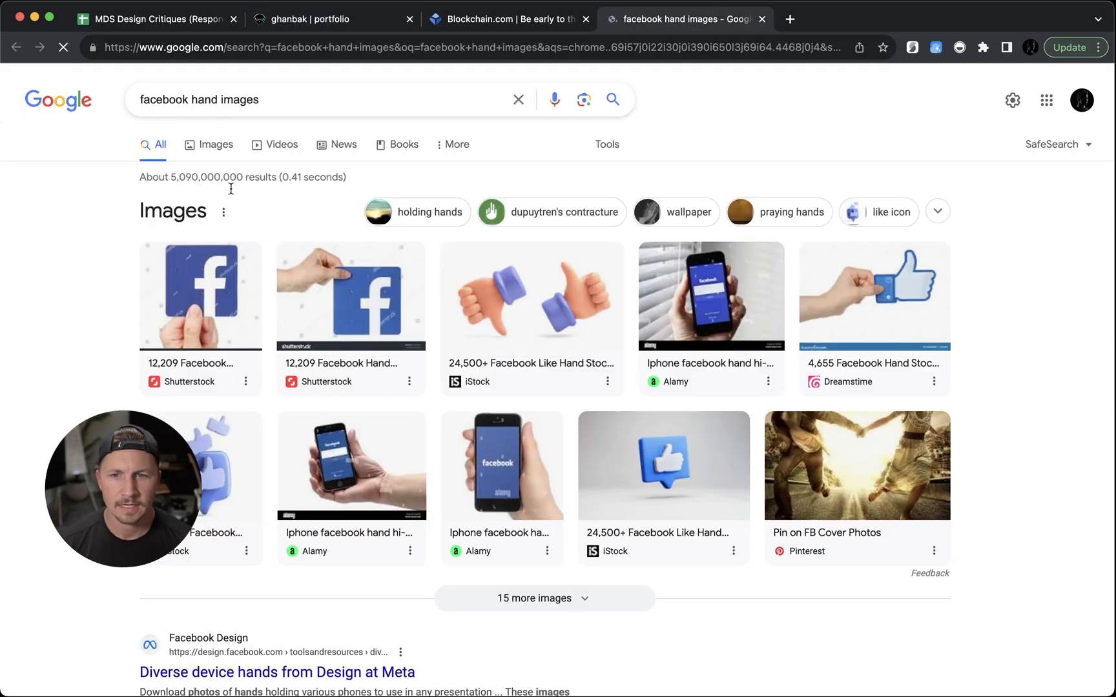
{"action": "left_click", "coordinate": [277, 673]}
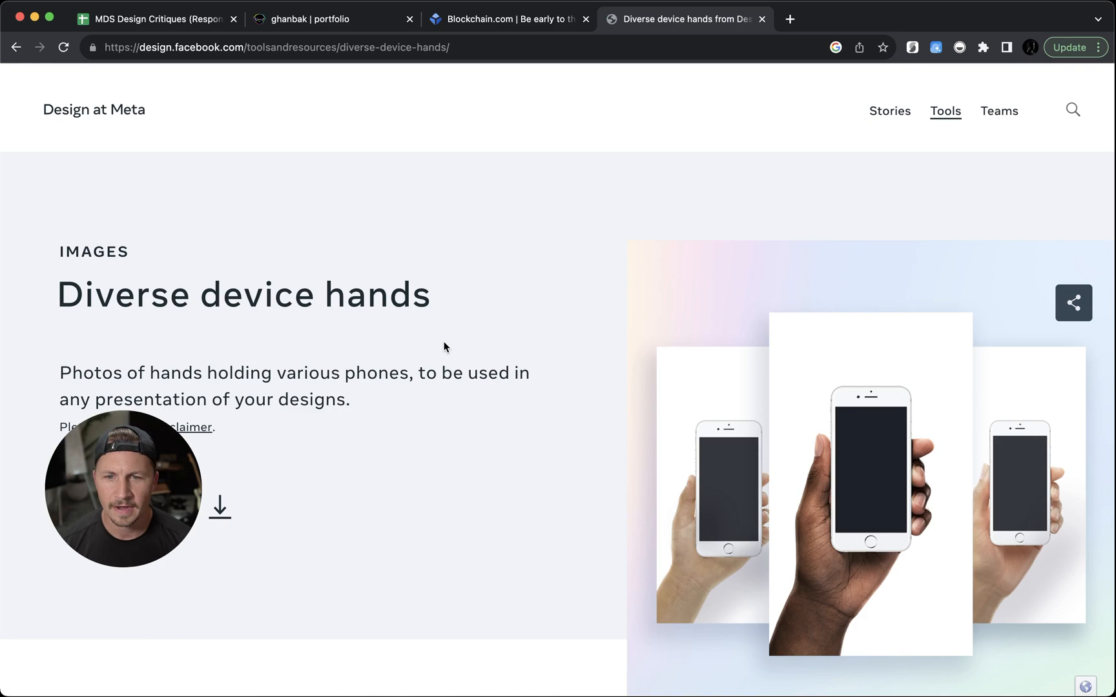
{"action": "scroll", "scroll_direction": "down", "scroll_amount": 3}
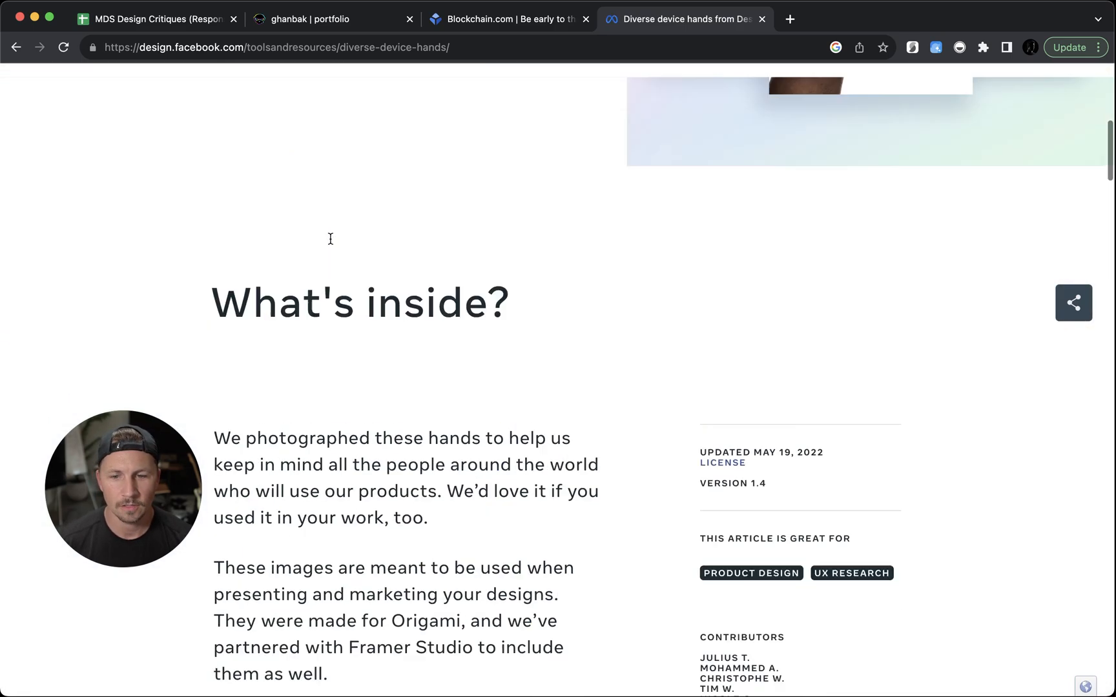
{"action": "scroll", "scroll_direction": "up", "scroll_amount": 3}
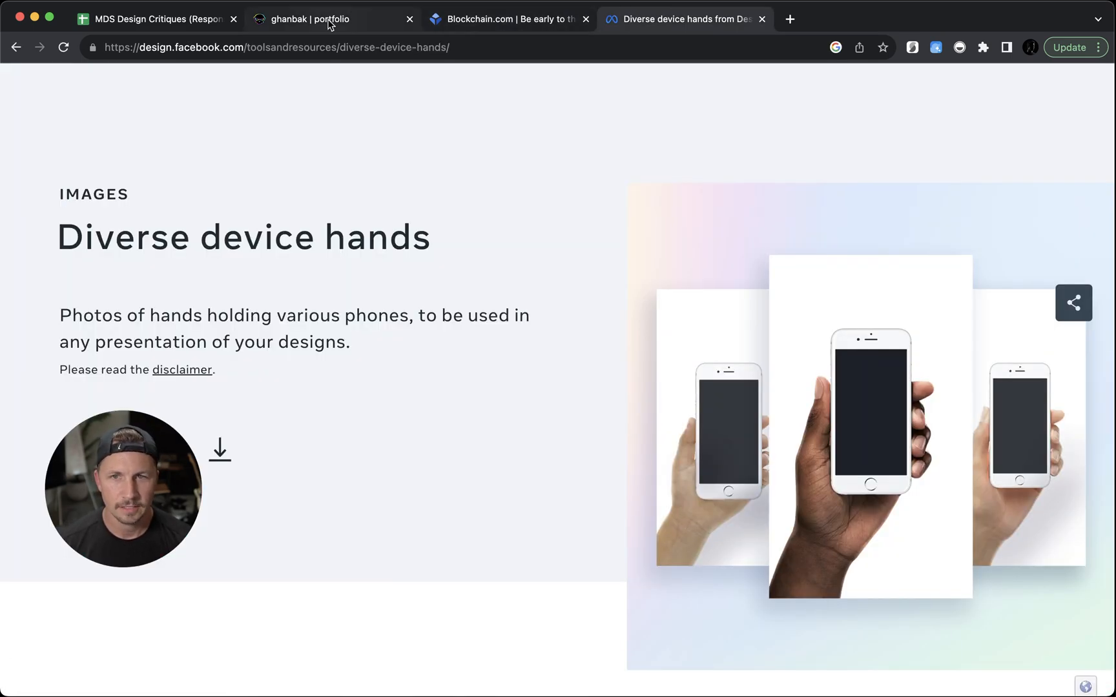
Return to the ghanbak portfolio's Candid project
{"action": "left_click", "coordinate": [331, 19]}
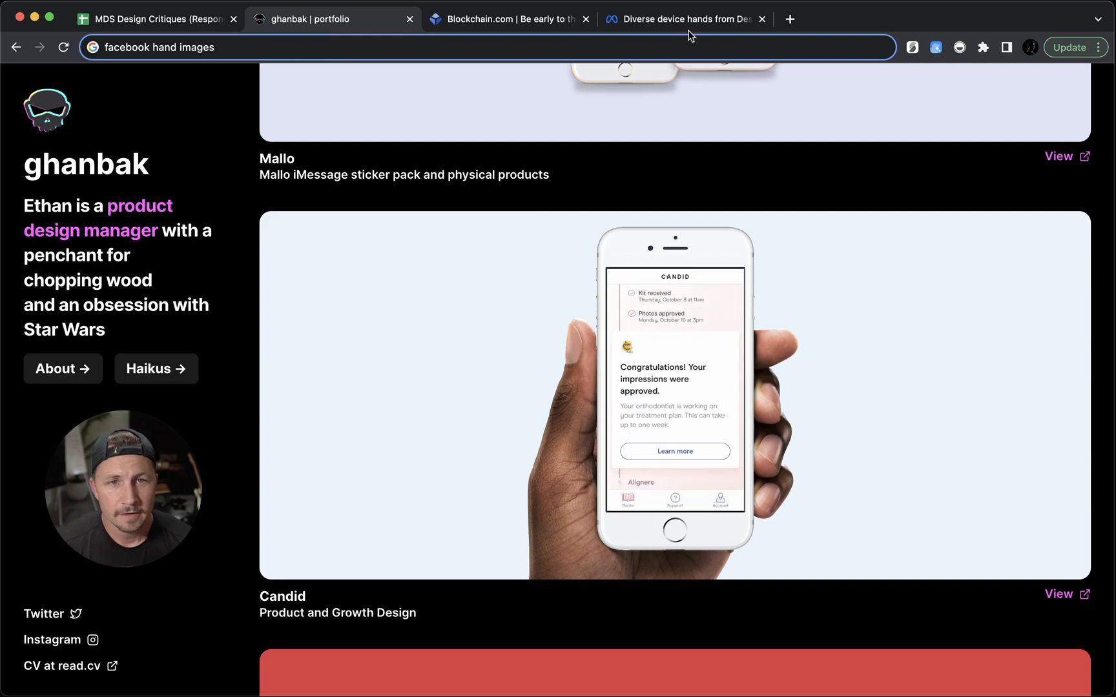
{"action": "left_click", "coordinate": [682, 18]}
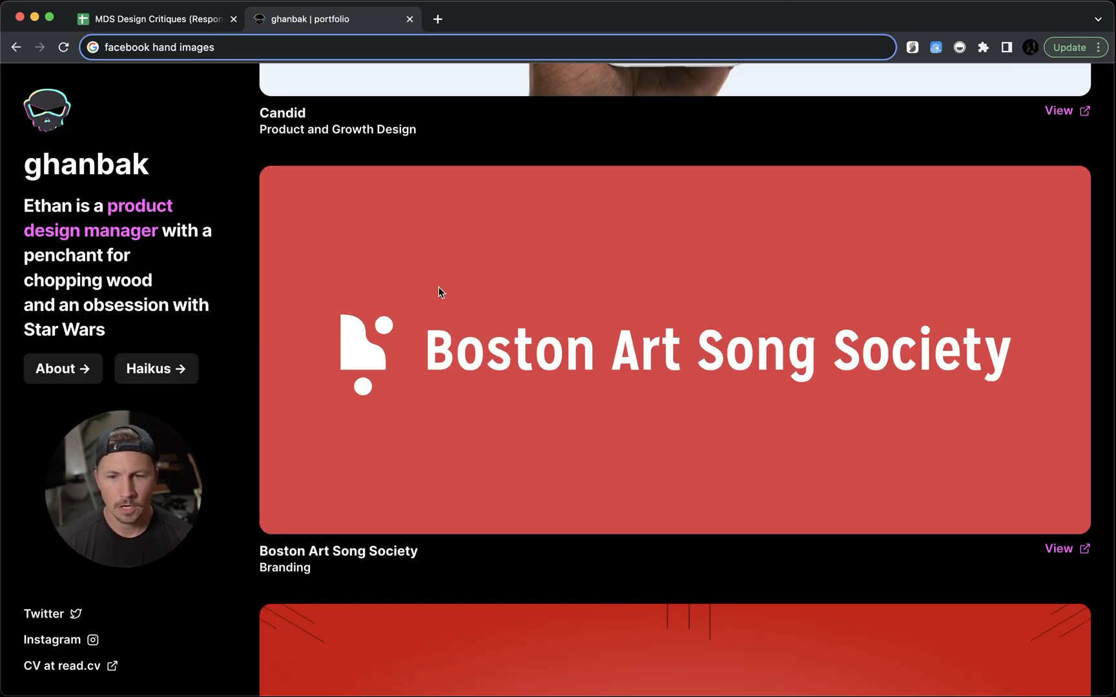
{"action": "scroll", "scroll_direction": "down", "scroll_amount": 3}
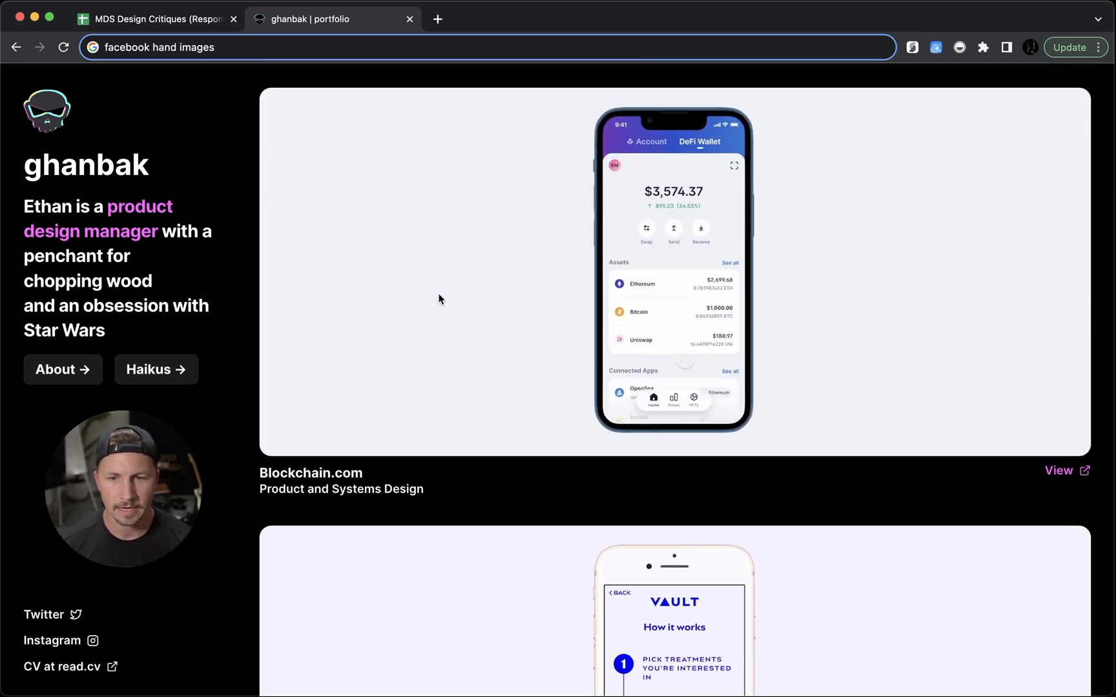
{"action": "scroll", "scroll_direction": "down", "scroll_amount": 3}
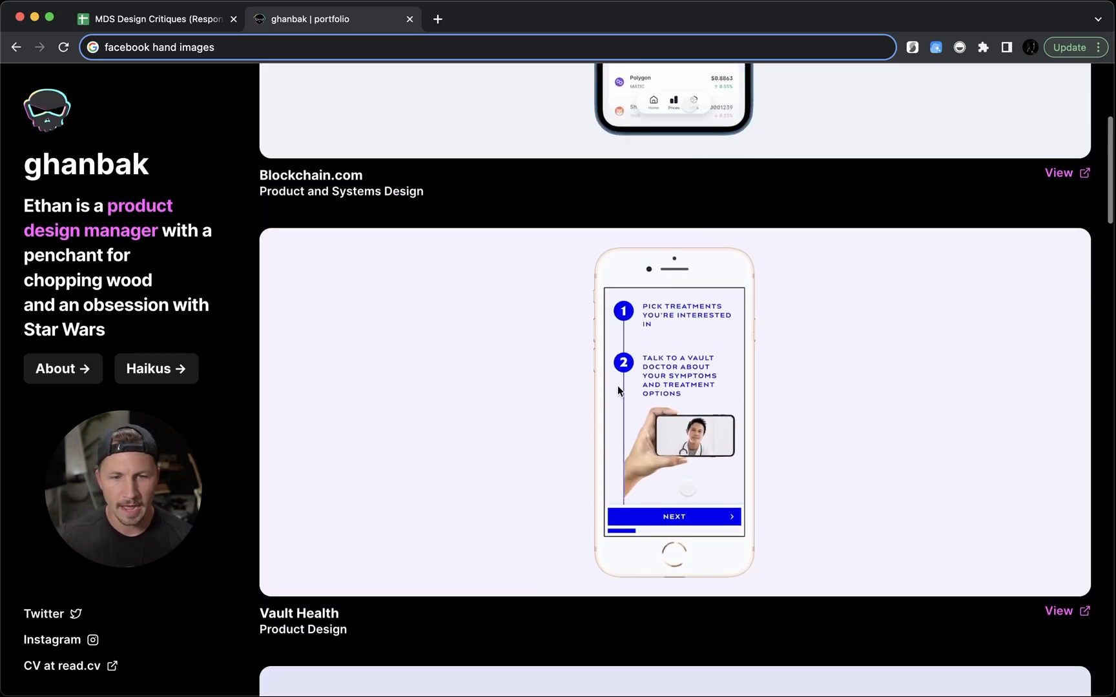
{"action": "scroll", "scroll_direction": "down", "scroll_amount": 3}
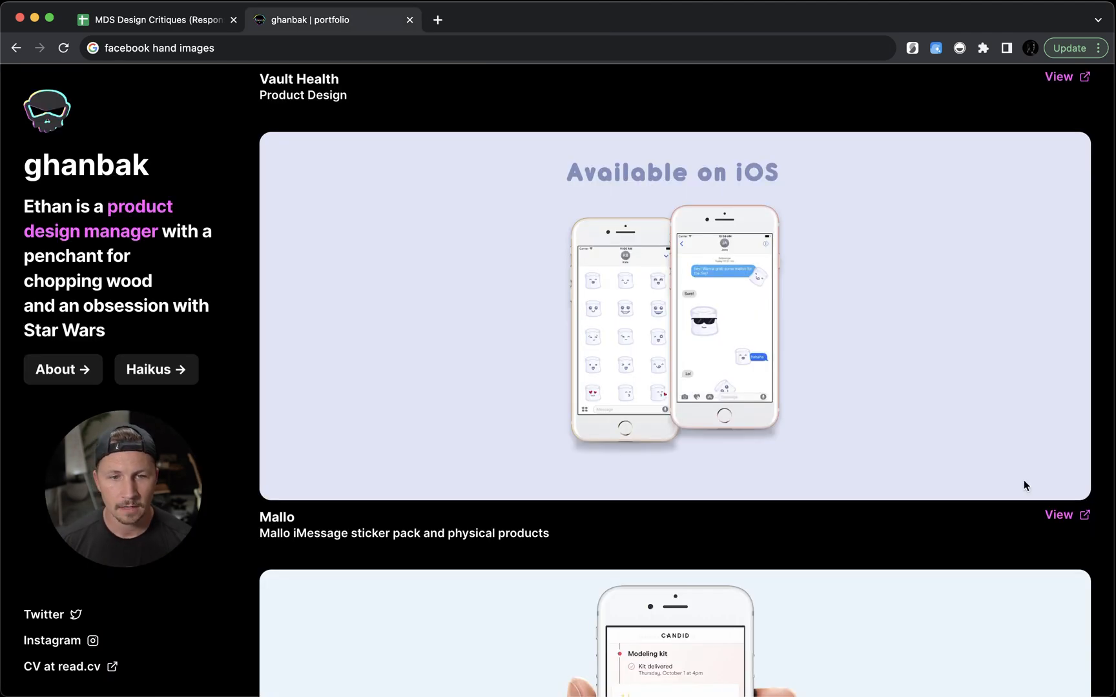
{"action": "left_click", "coordinate": [1060, 76]}
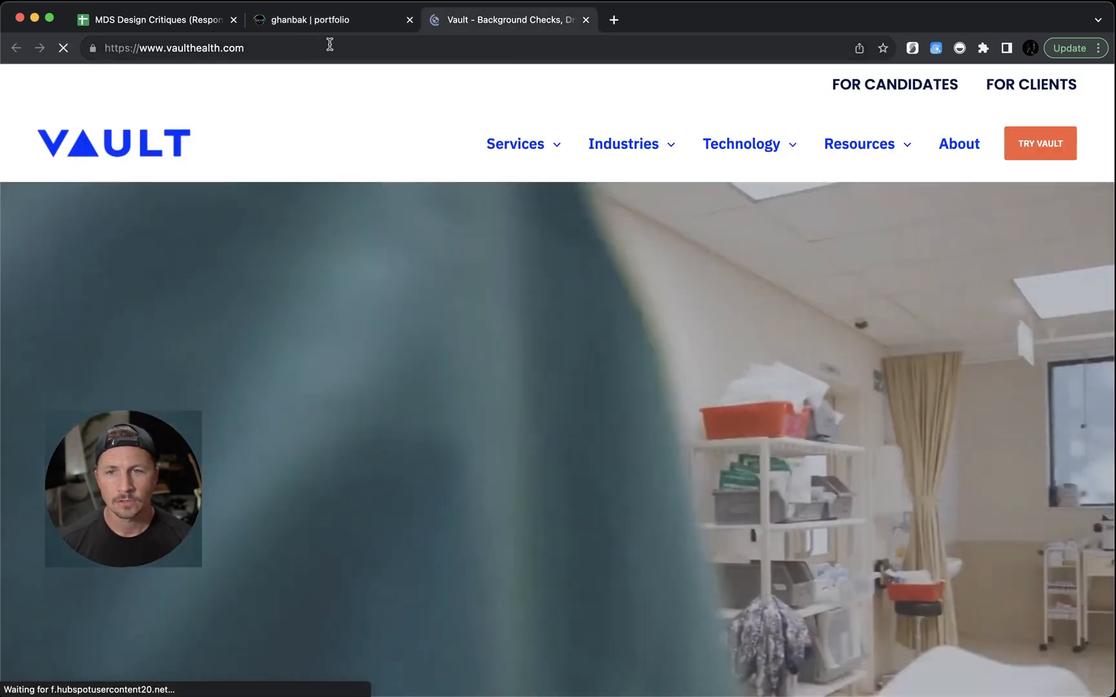
{"action": "left_click", "coordinate": [585, 19]}
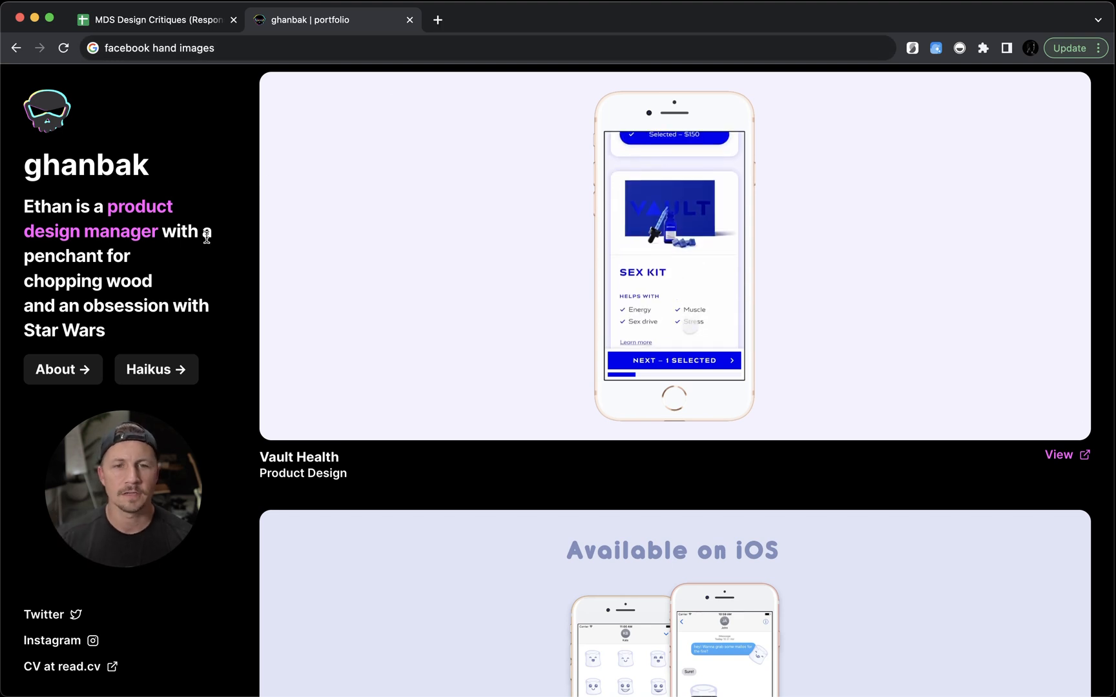
{"action": "scroll", "scroll_direction": "down", "scroll_amount": 3}
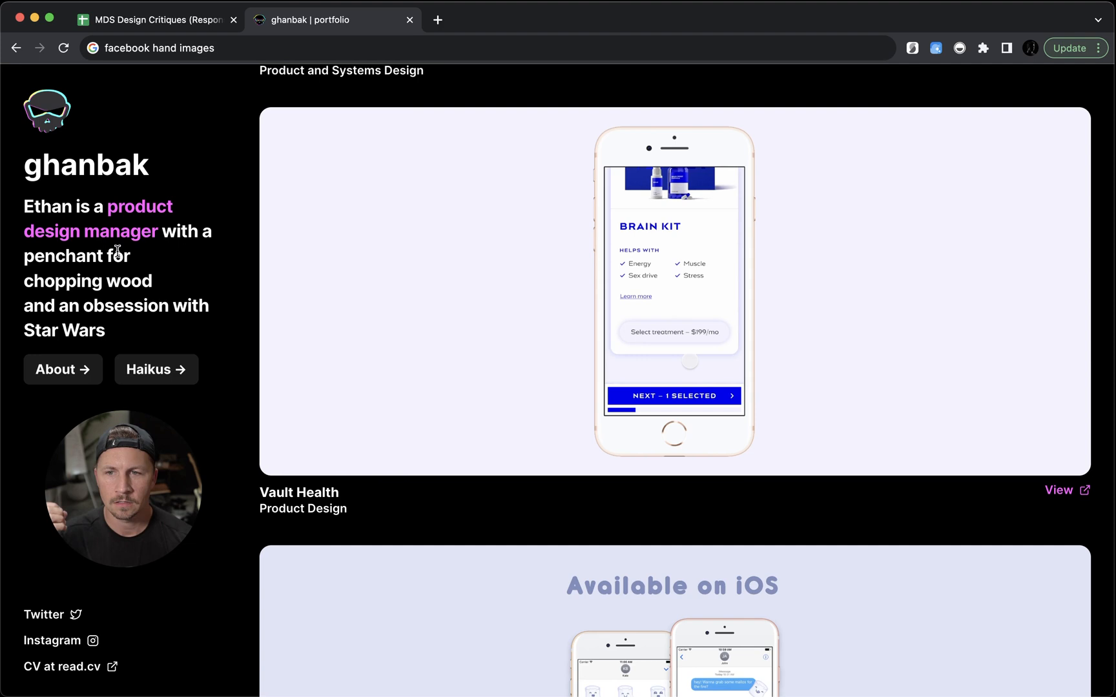
{"action": "left_click", "coordinate": [673, 395]}
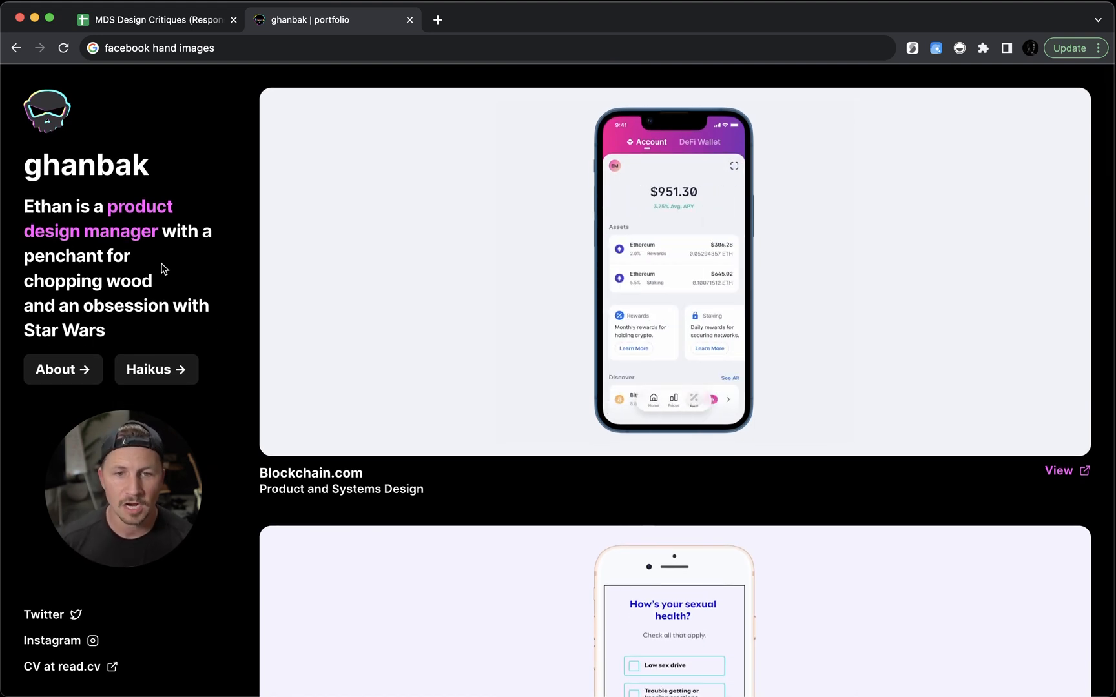
{"action": "left_click", "coordinate": [55, 369]}
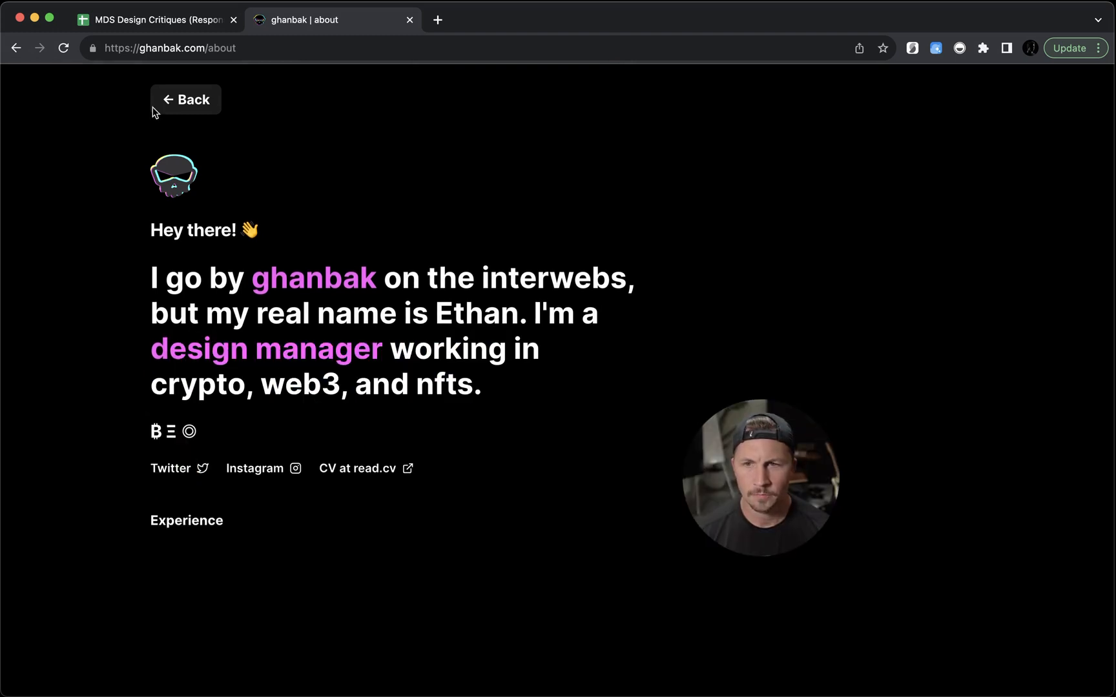
{"action": "left_click", "coordinate": [185, 99]}
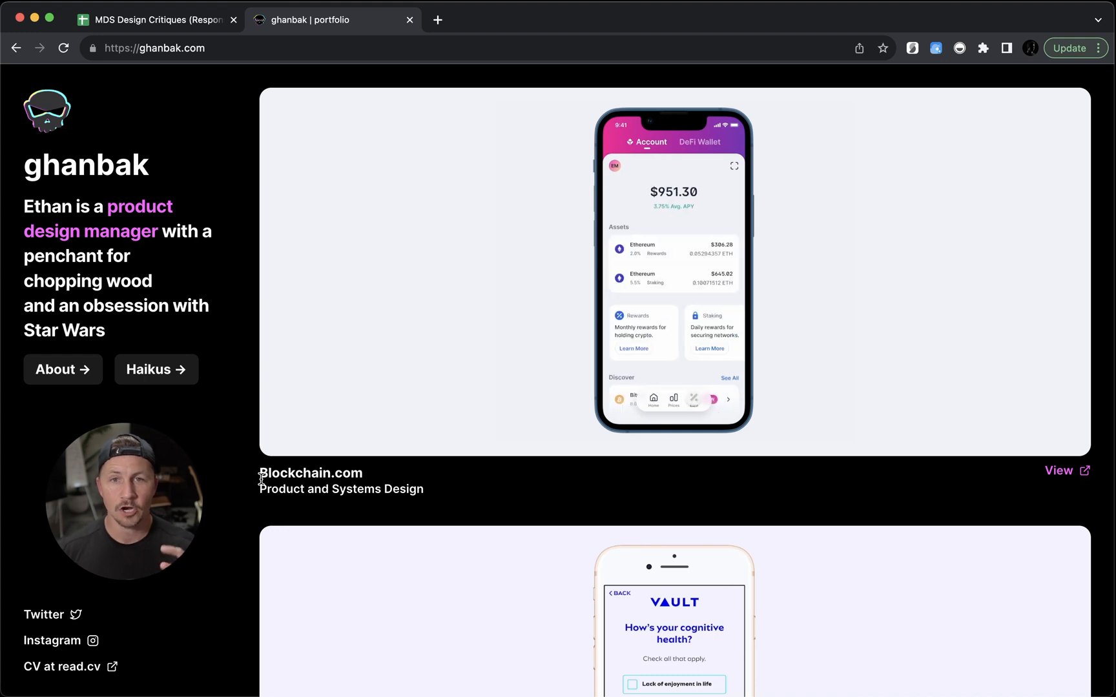
{"action": "scroll", "scroll_direction": "down", "scroll_amount": 3}
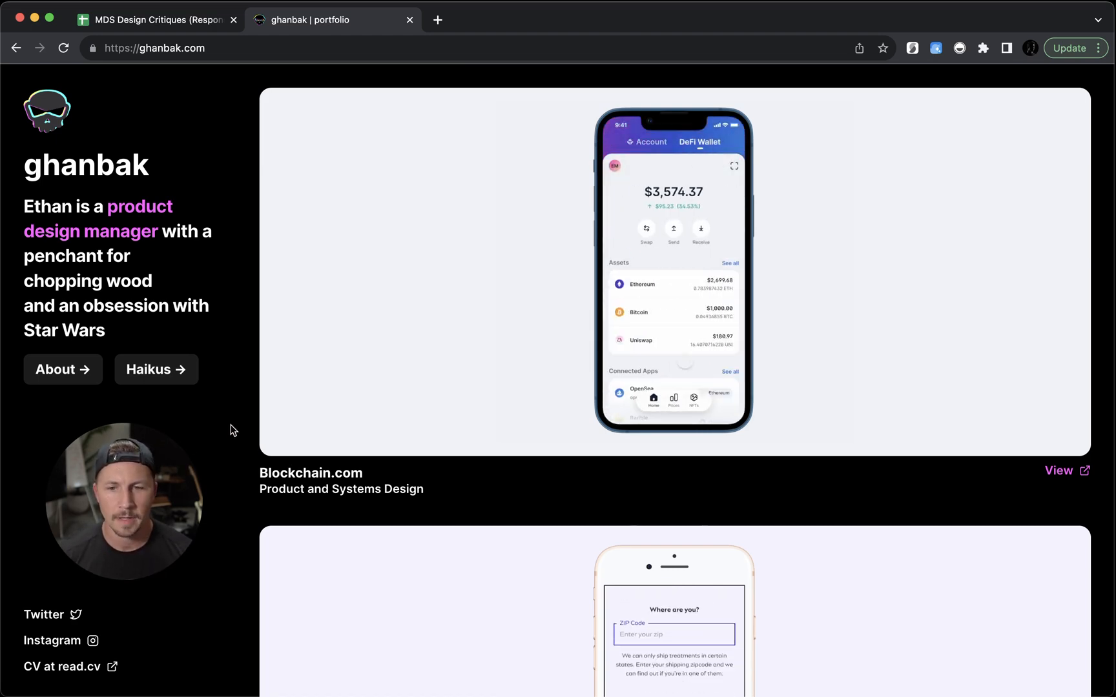
{"action": "scroll", "scroll_direction": "down", "scroll_amount": 3}
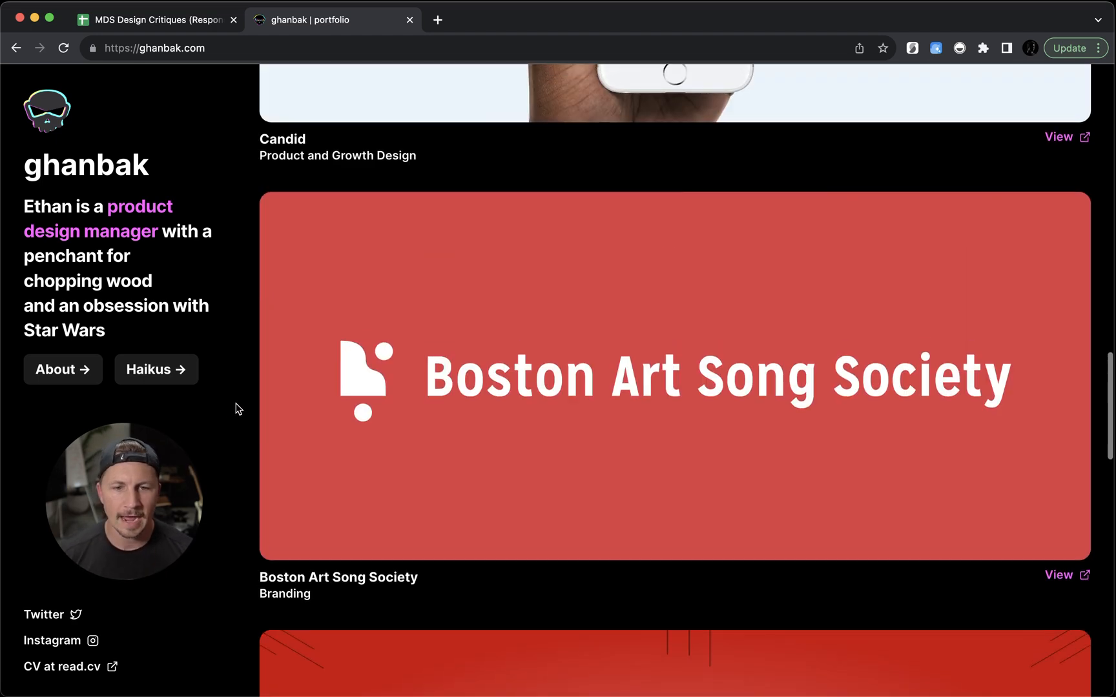
{"action": "mouse_move", "coordinate": [529, 393]}
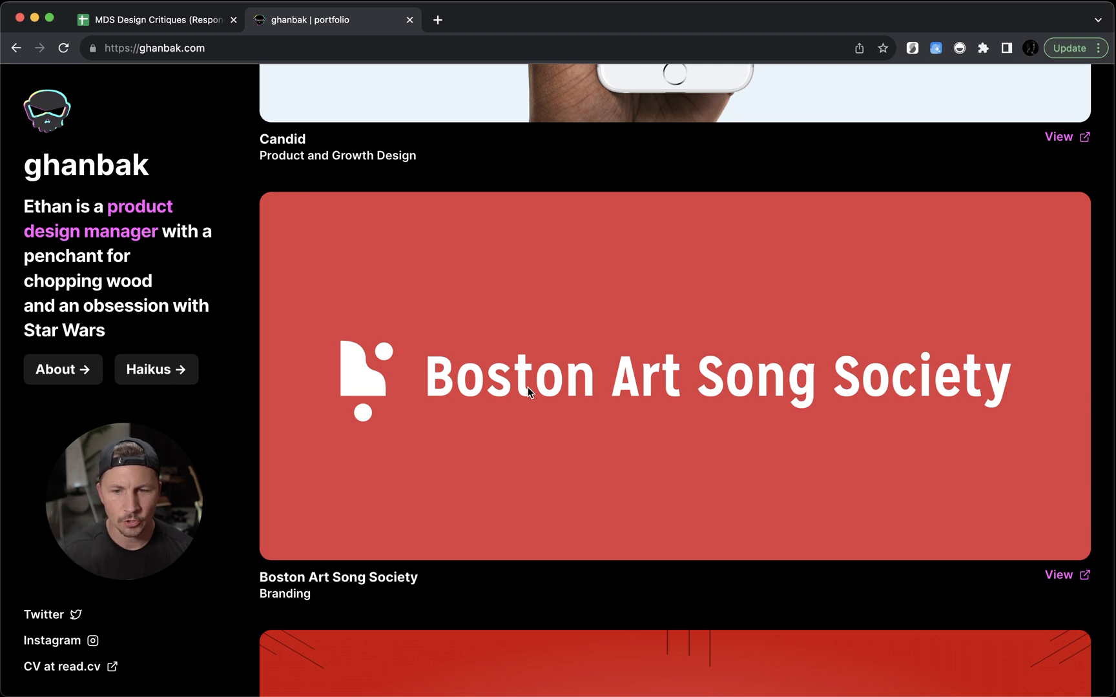
{"action": "mouse_move", "coordinate": [344, 423]}
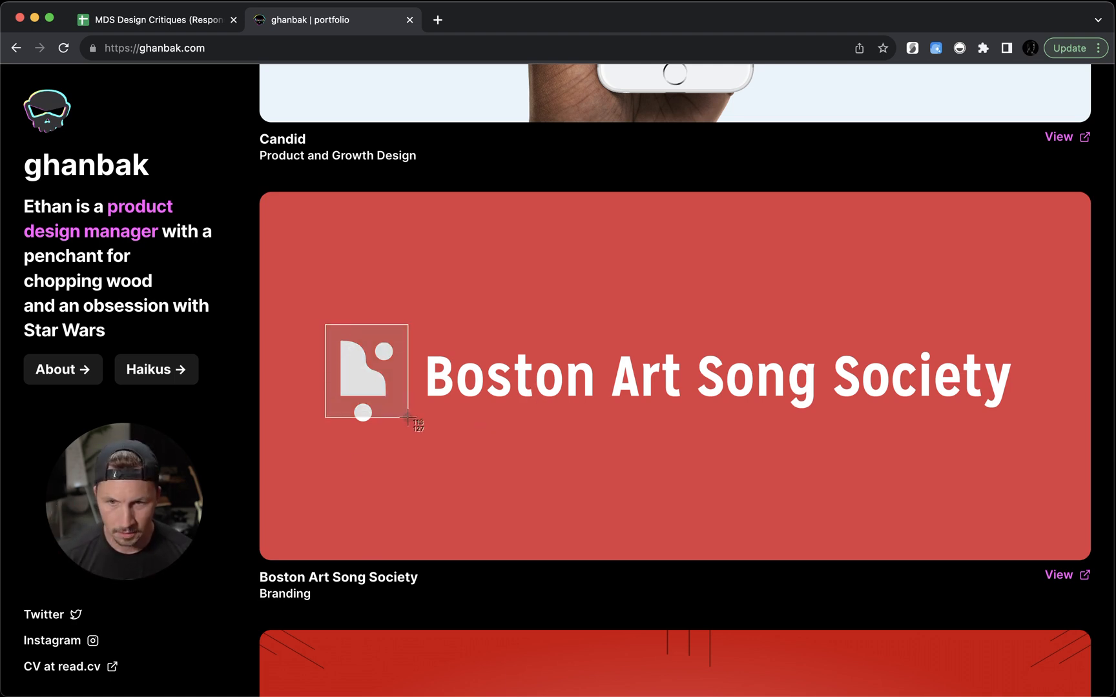
{"action": "scroll", "scroll_direction": "up", "scroll_amount": 3}
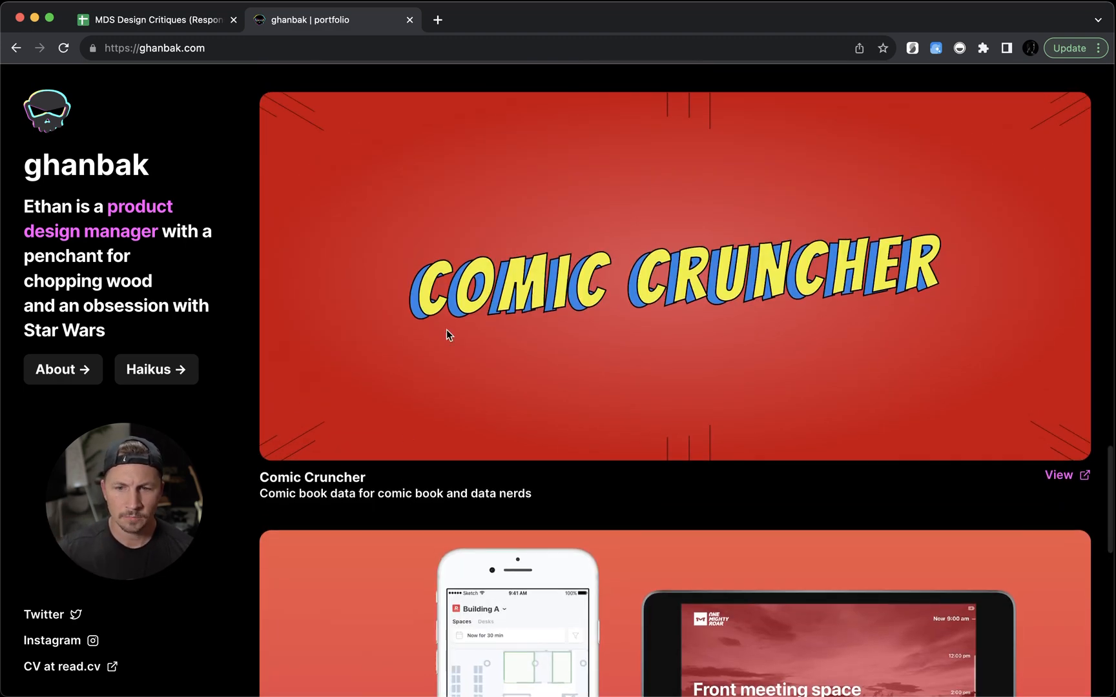
{"action": "mouse_move", "coordinate": [410, 356]}
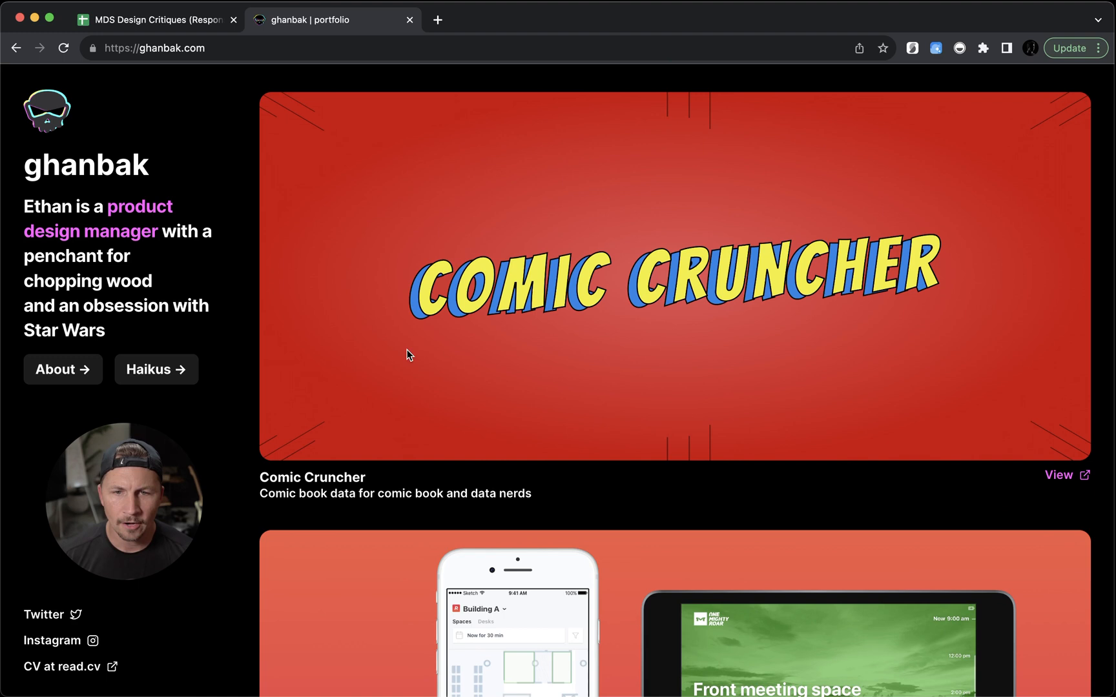
Skim the live comiccruncher.com site and return to the portfolio page
{"action": "scroll", "scroll_direction": "up", "scroll_amount": 3}
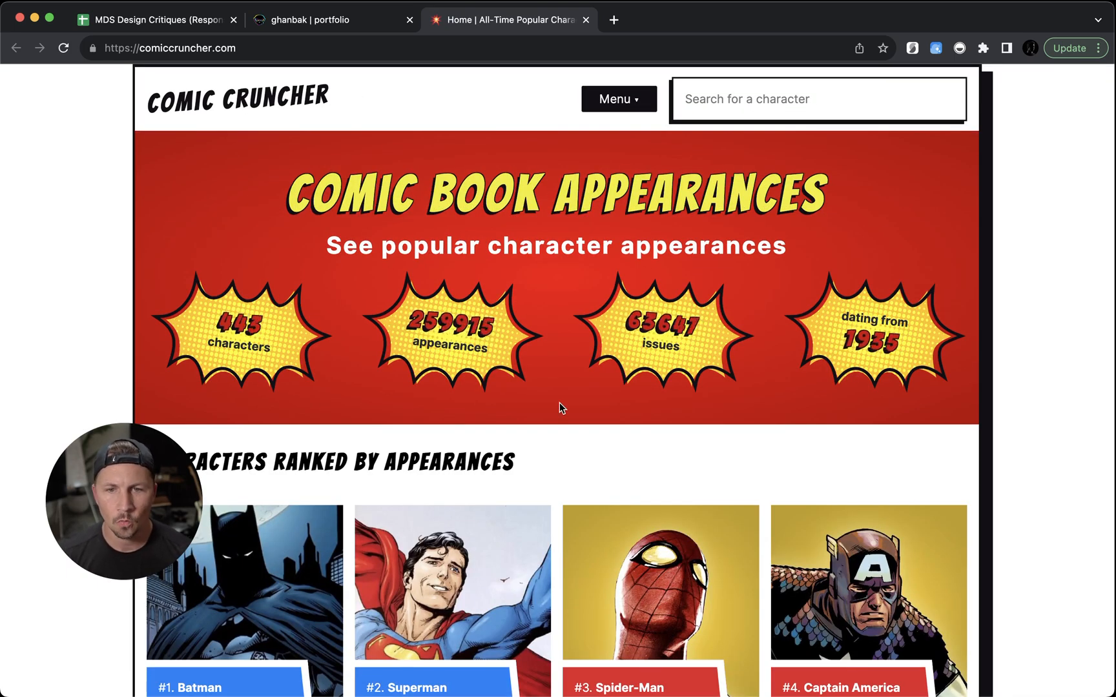
{"action": "scroll", "scroll_direction": "down", "scroll_amount": 3}
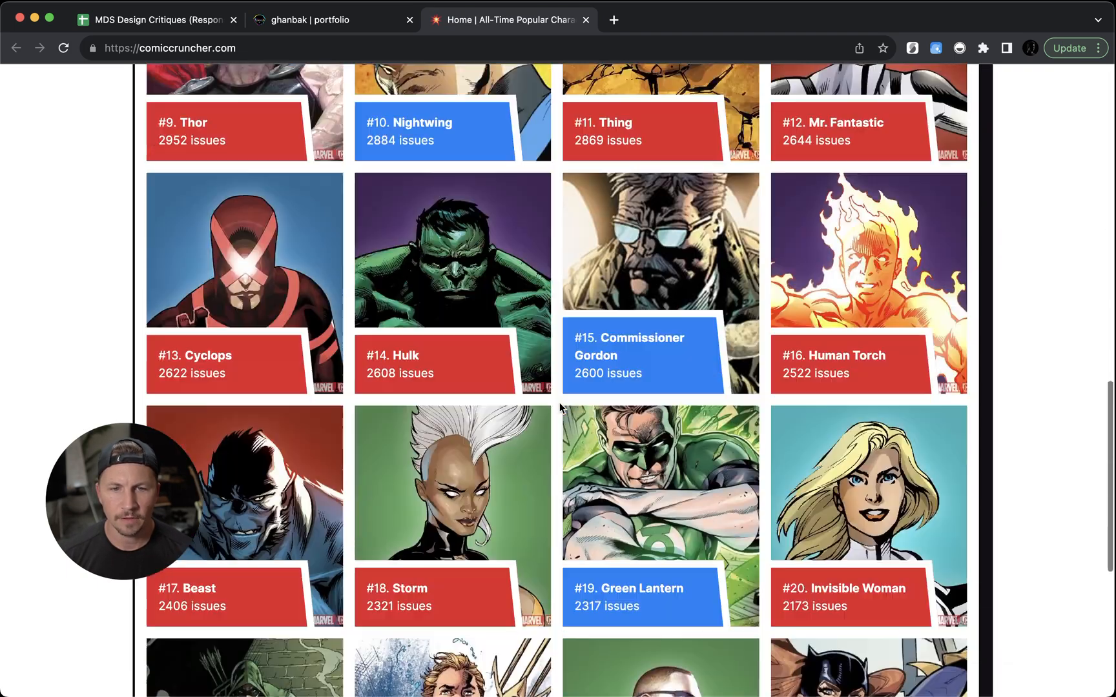
{"action": "scroll", "scroll_direction": "up", "scroll_amount": 3}
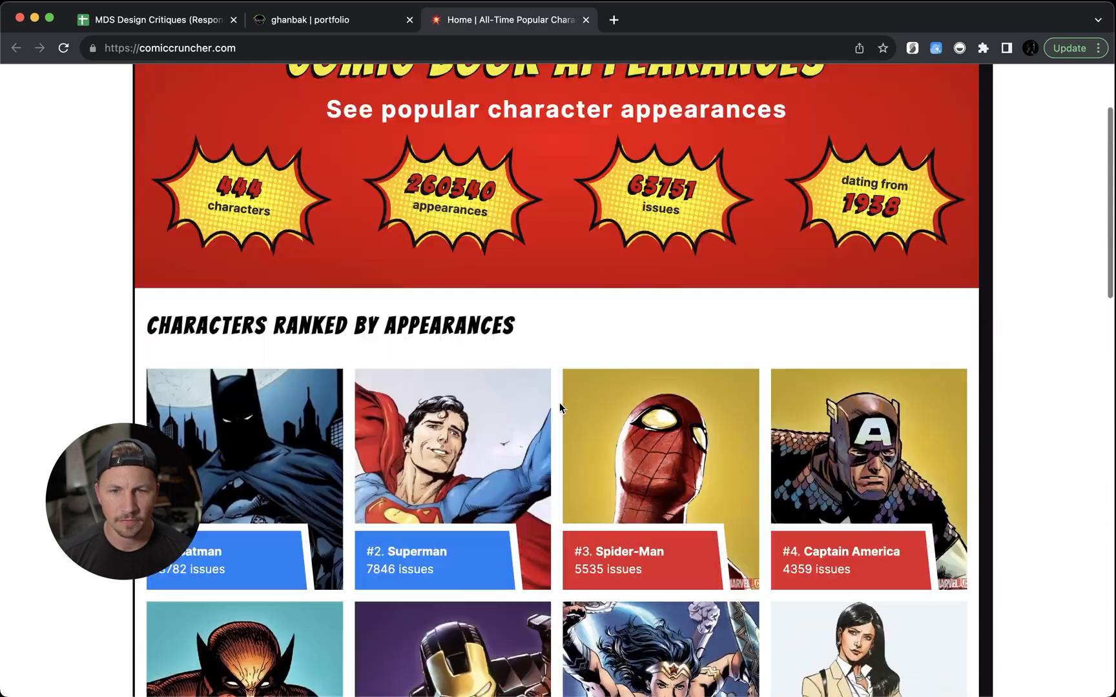
{"action": "left_click", "coordinate": [332, 19]}
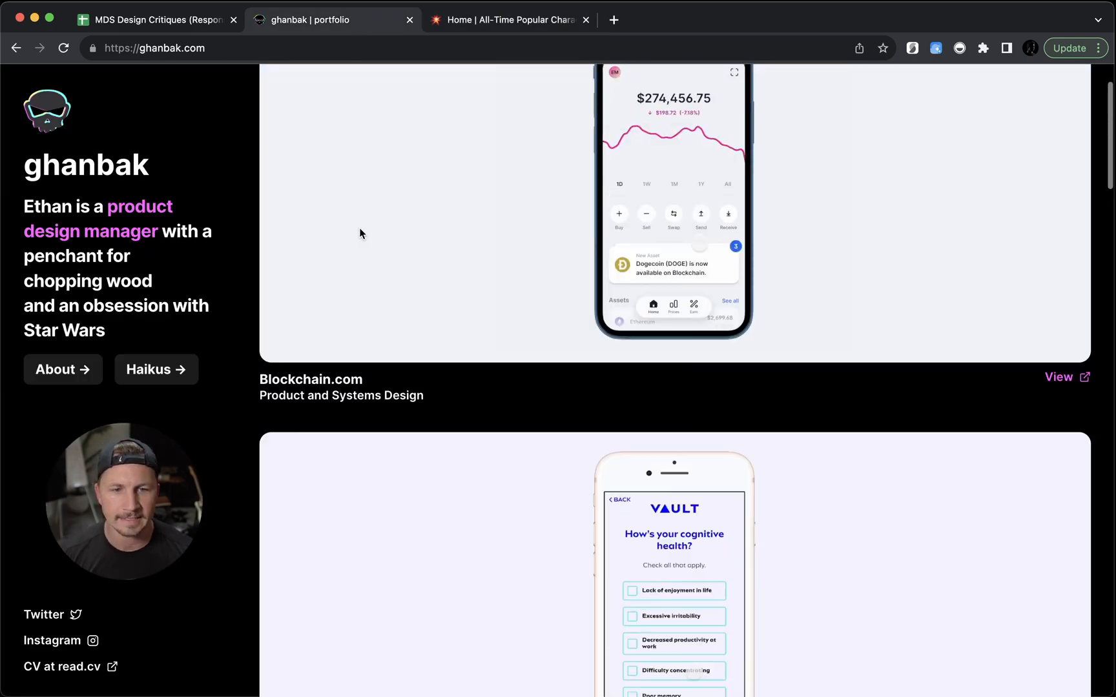
{"action": "scroll", "scroll_direction": "down", "scroll_amount": 3}
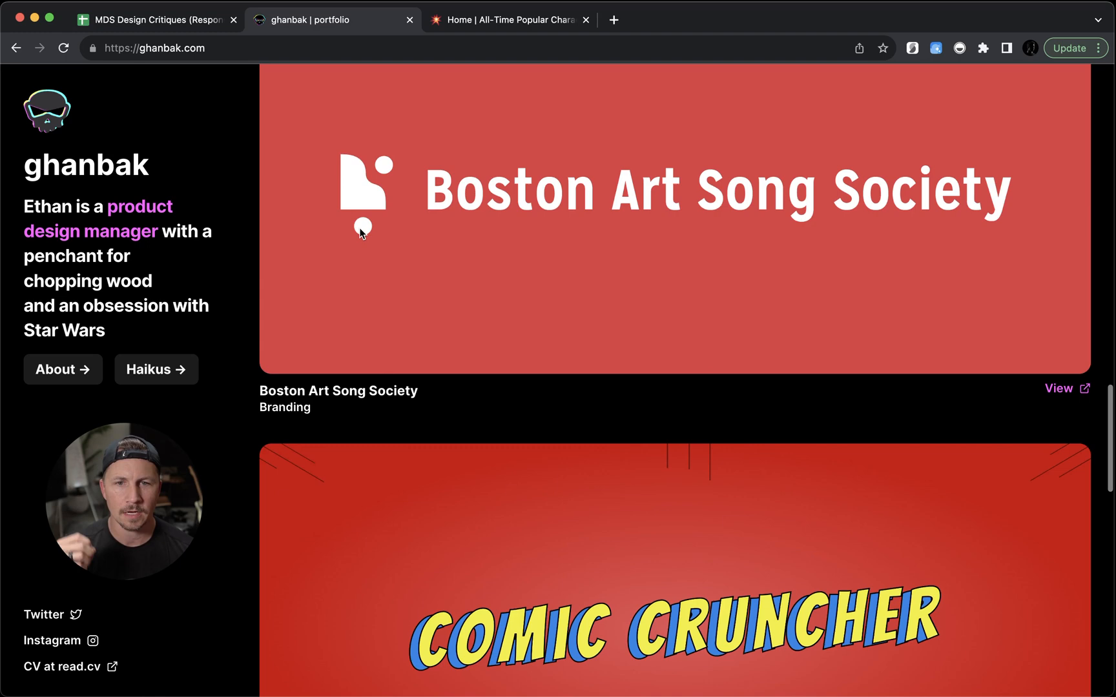
{"action": "scroll", "scroll_direction": "down", "scroll_amount": 3}
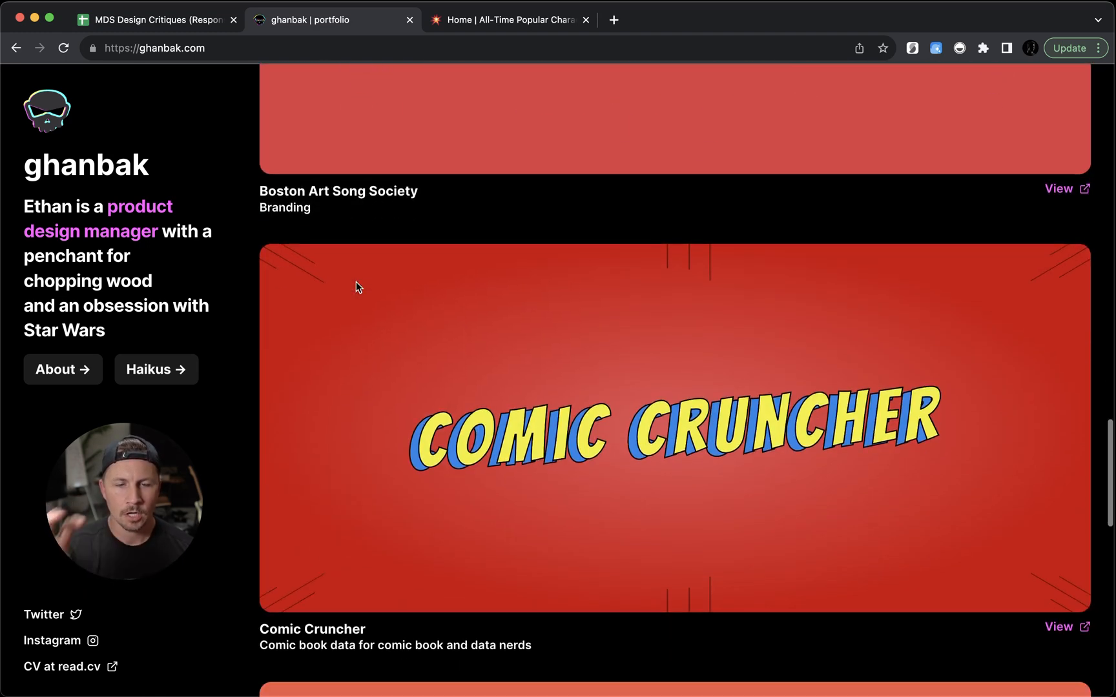
{"action": "scroll", "scroll_direction": "down", "scroll_amount": 3}
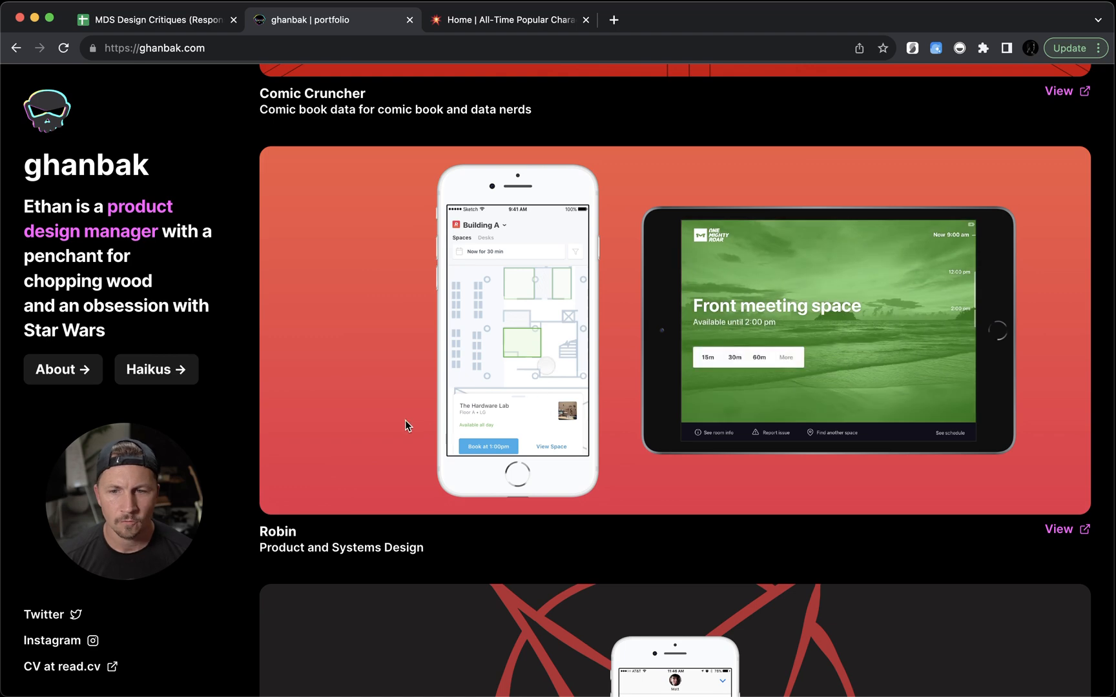
{"action": "scroll", "scroll_direction": "down", "scroll_amount": 3}
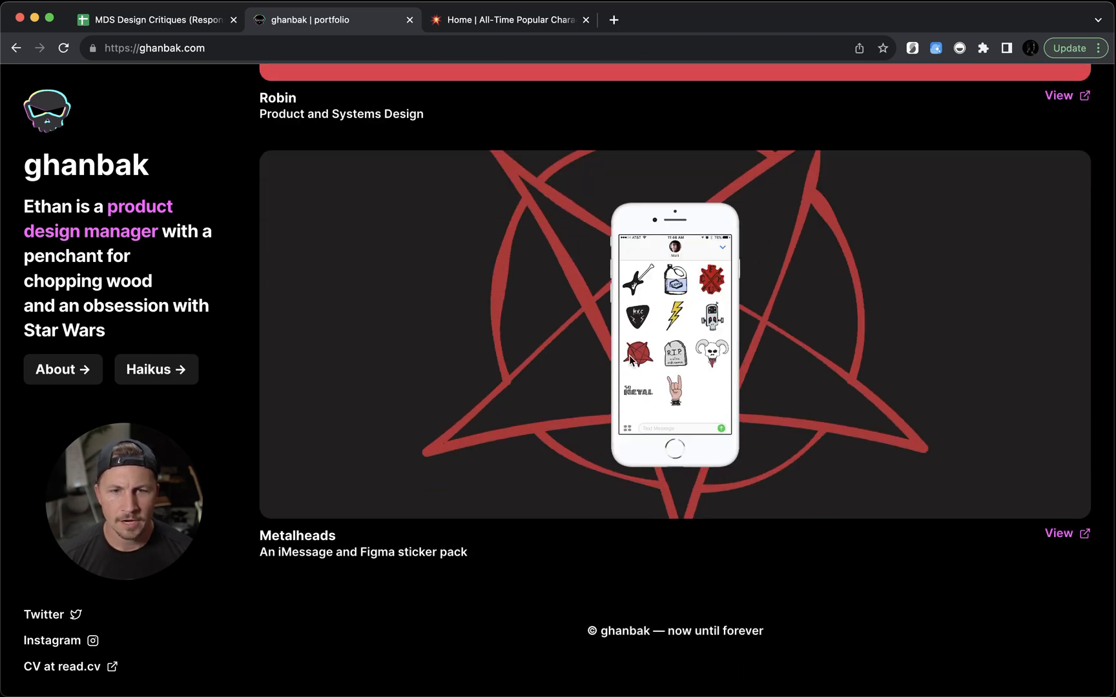
{"action": "mouse_move", "coordinate": [675, 338]}
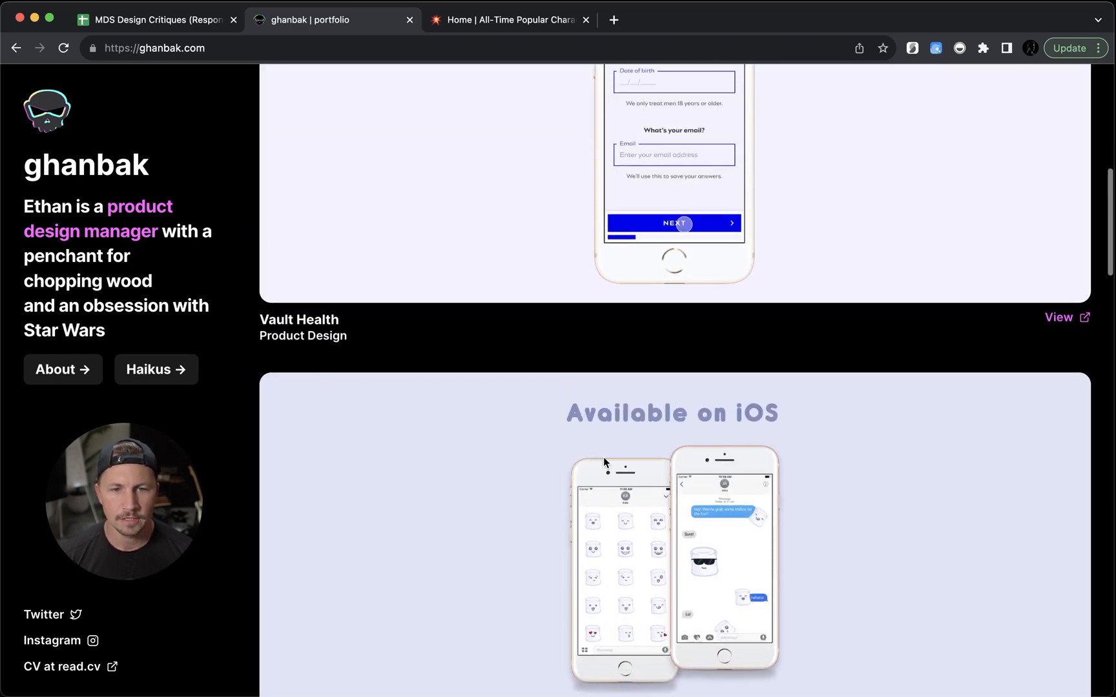
{"action": "scroll", "scroll_direction": "up", "scroll_amount": 3}
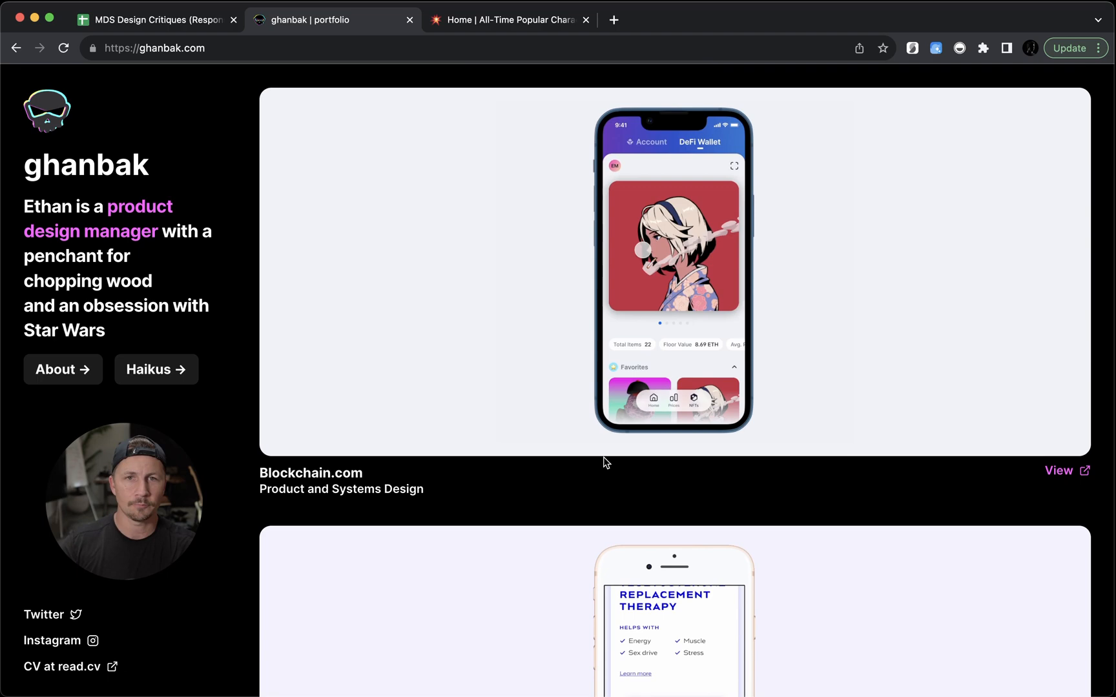
{"action": "scroll", "scroll_direction": "down", "scroll_amount": 3}
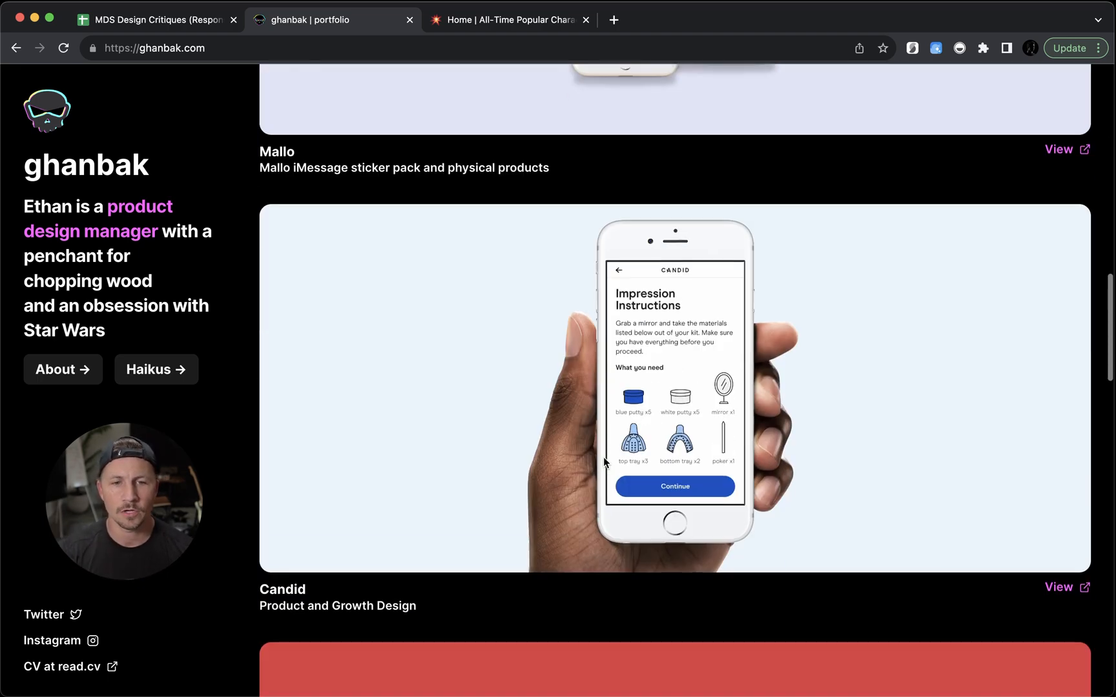
{"action": "scroll", "scroll_direction": "down", "scroll_amount": 3}
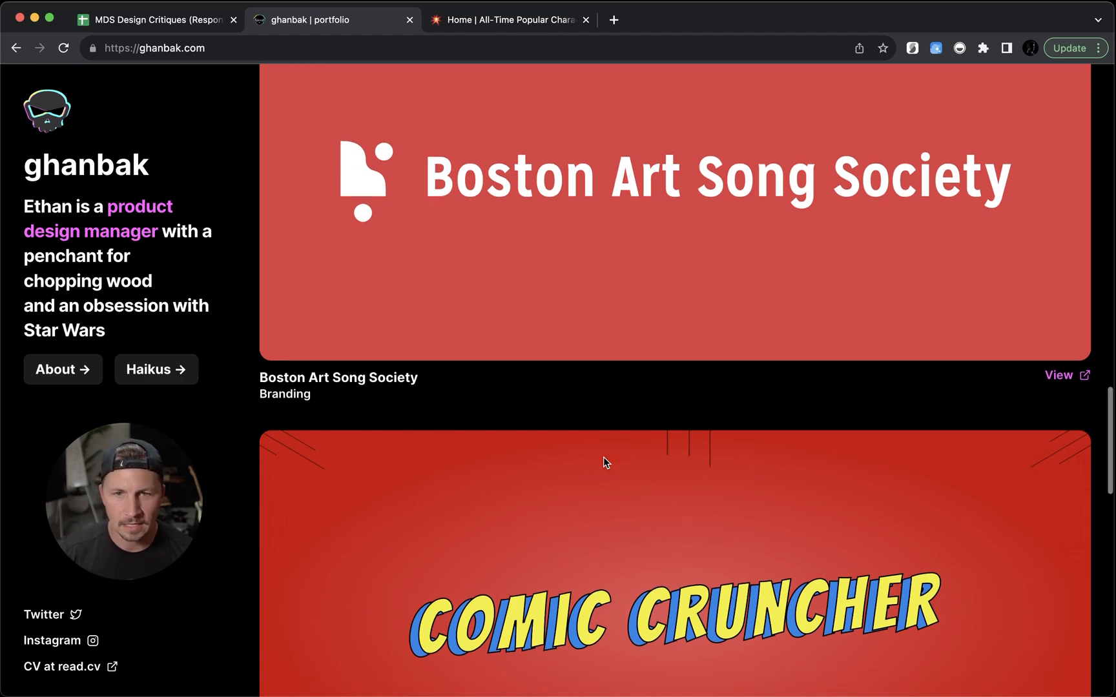
{"action": "scroll", "scroll_direction": "down", "scroll_amount": 3}
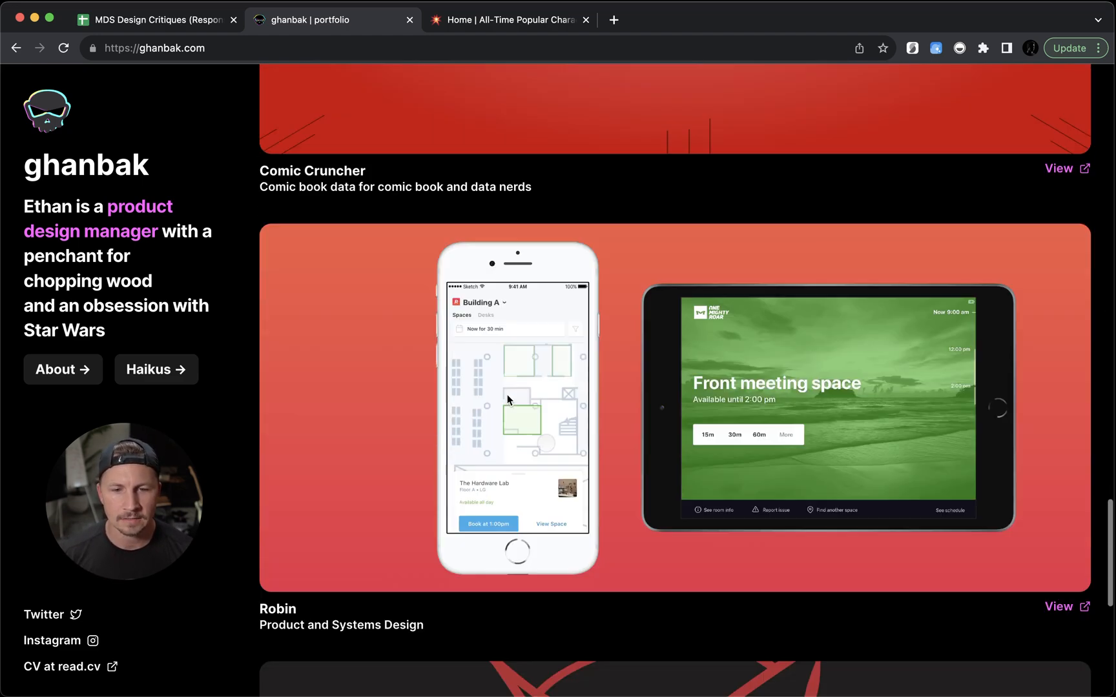
{"action": "scroll", "scroll_direction": "down", "scroll_amount": 3}
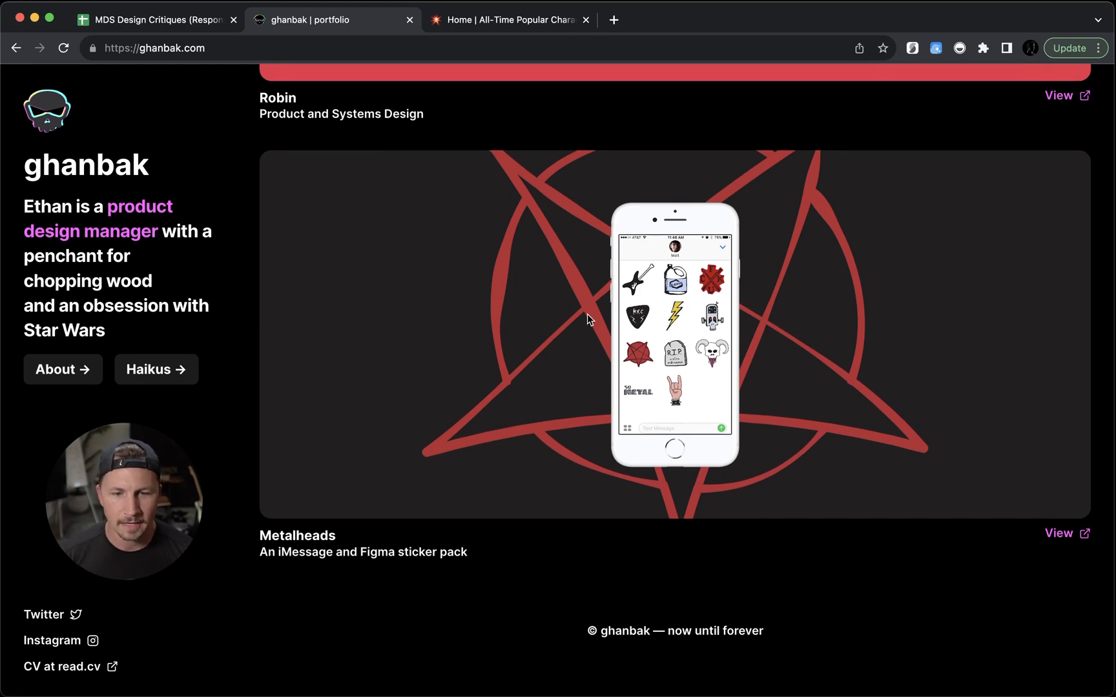
{"action": "mouse_move", "coordinate": [580, 348]}
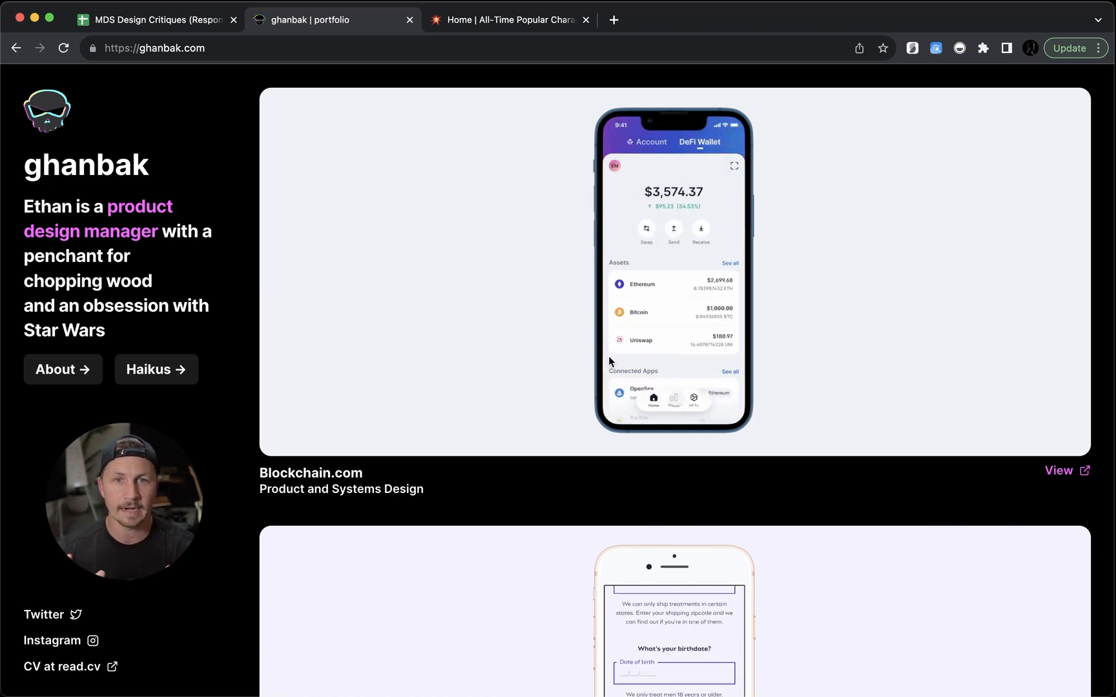
{"action": "scroll", "scroll_direction": "down", "scroll_amount": 3}
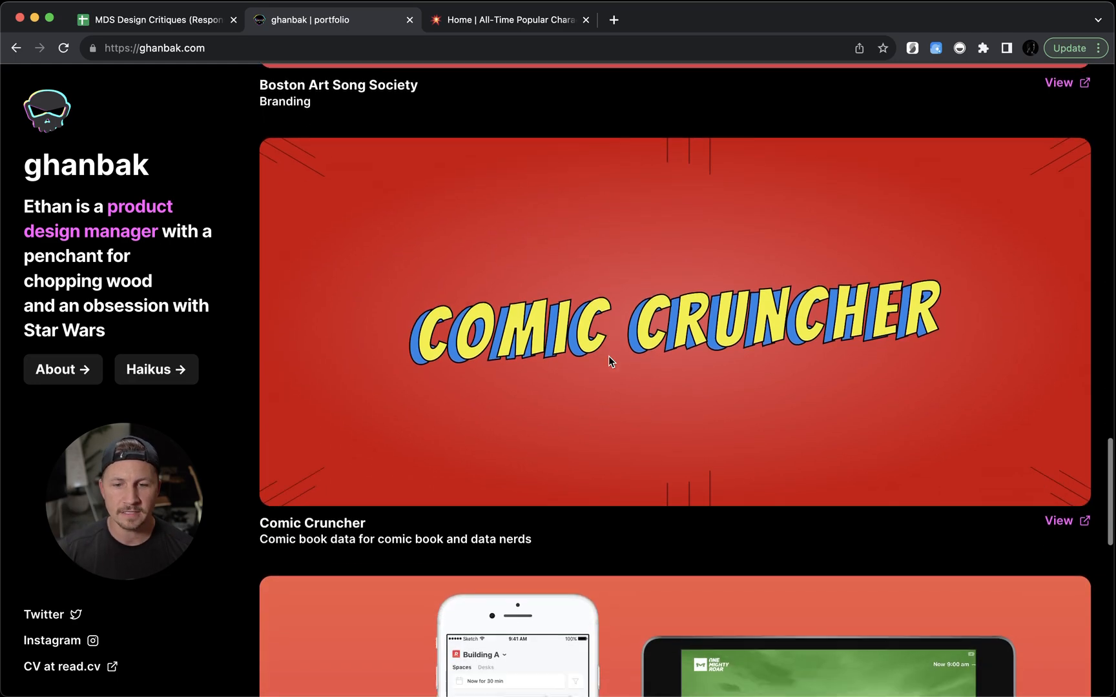
{"action": "scroll", "scroll_direction": "down", "scroll_amount": 3}
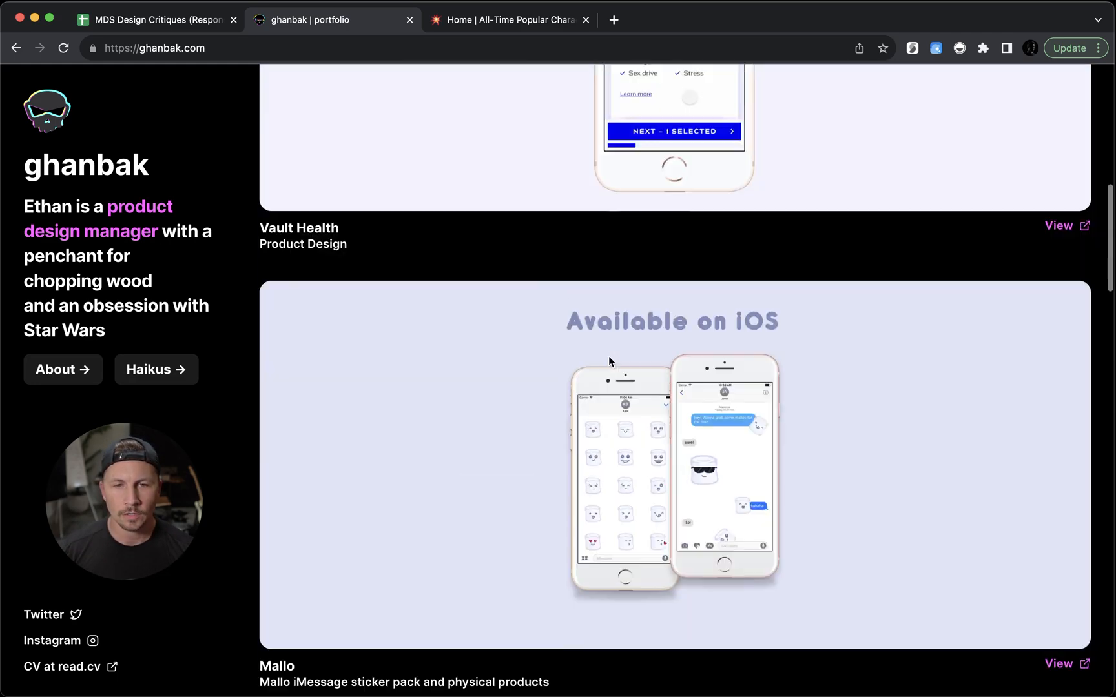
{"action": "scroll", "scroll_direction": "up", "scroll_amount": 3}
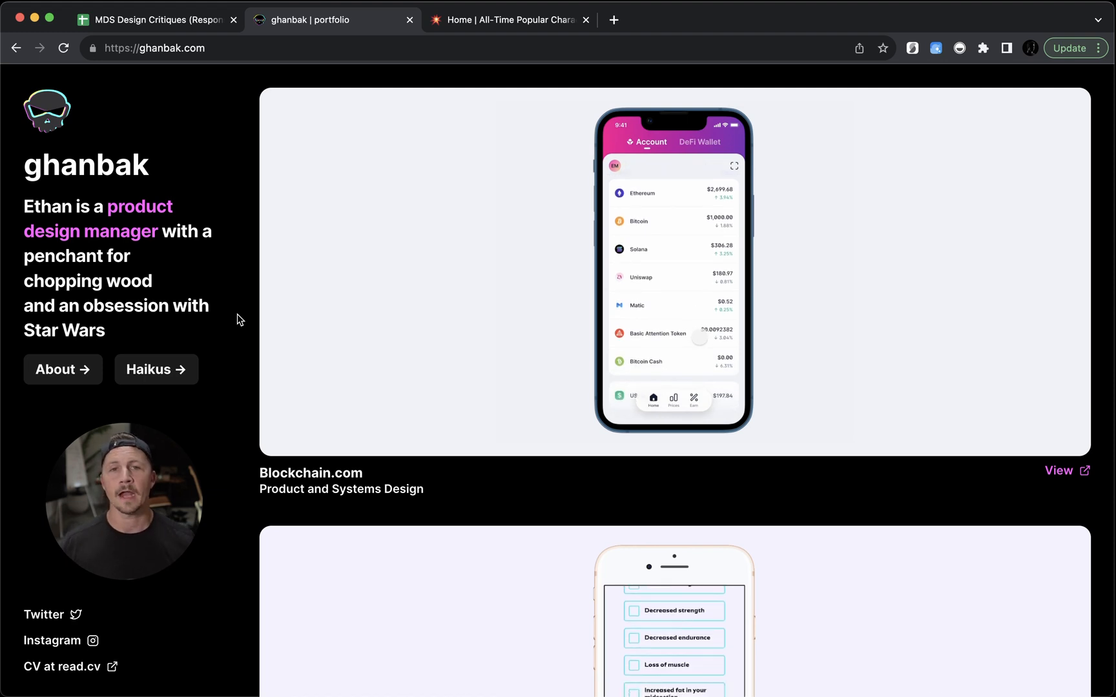
{"action": "scroll", "scroll_direction": "down", "scroll_amount": 3}
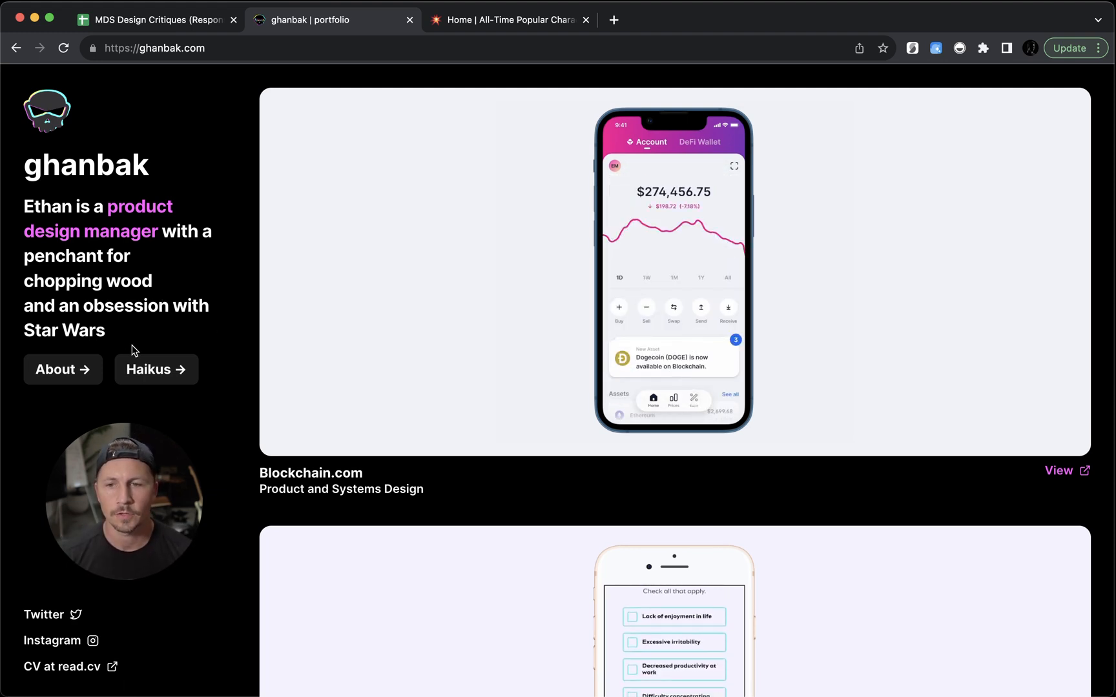
Go to the About page and read through its Experience section
{"action": "left_click", "coordinate": [61, 369]}
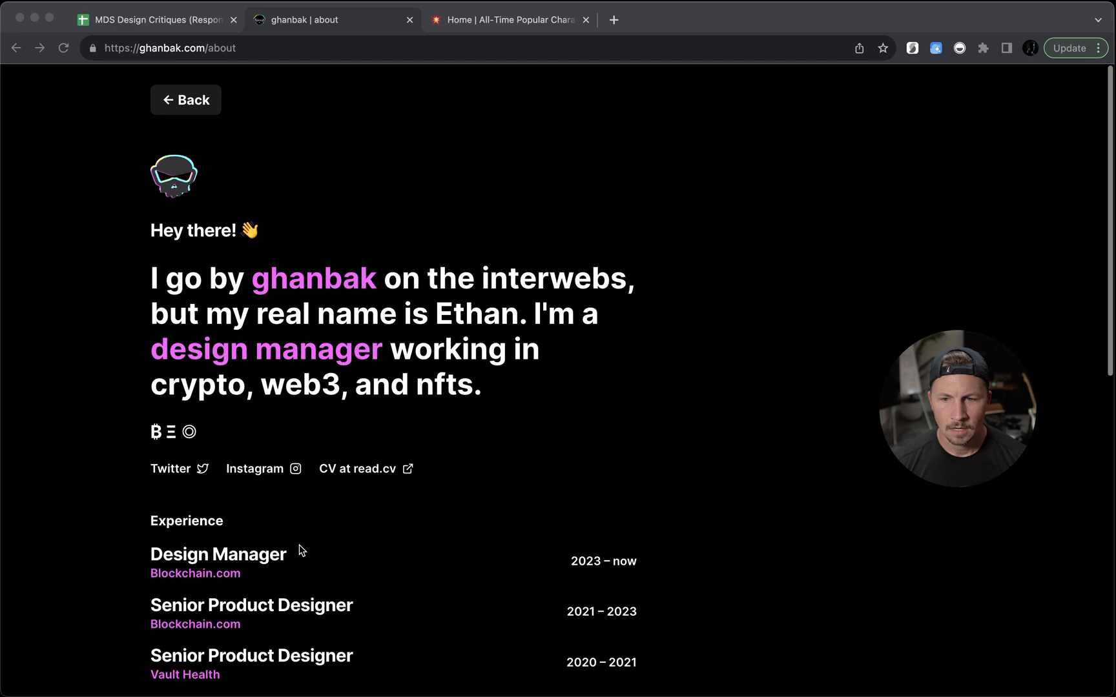
{"action": "scroll", "scroll_direction": "down", "scroll_amount": 3}
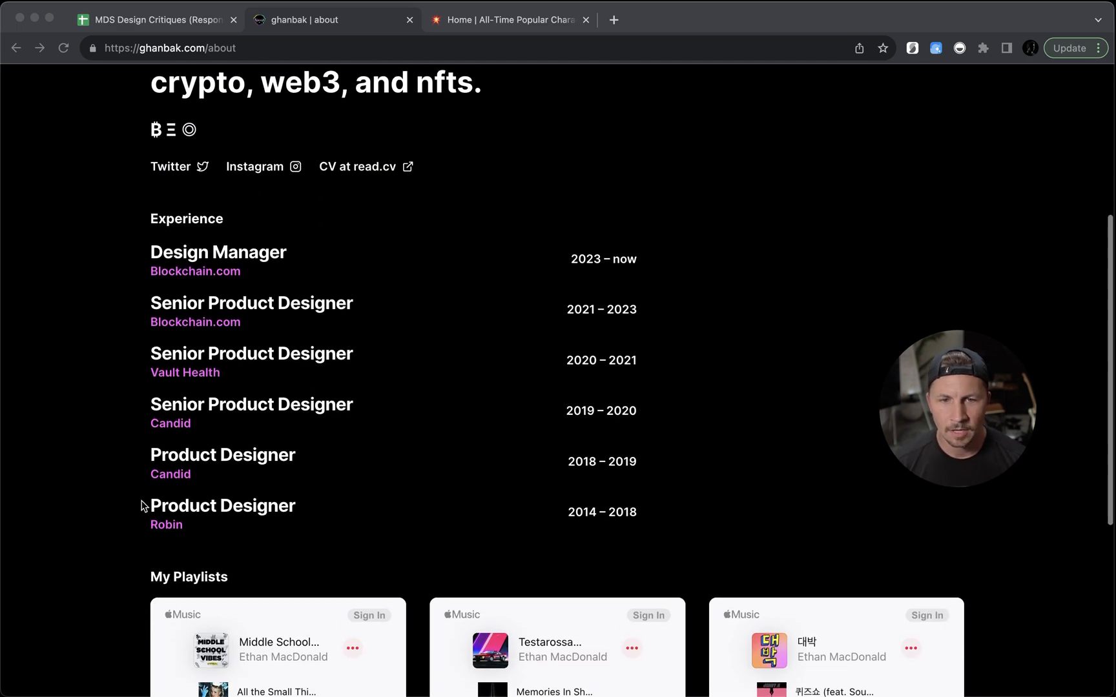
{"action": "scroll", "scroll_direction": "up", "scroll_amount": 3}
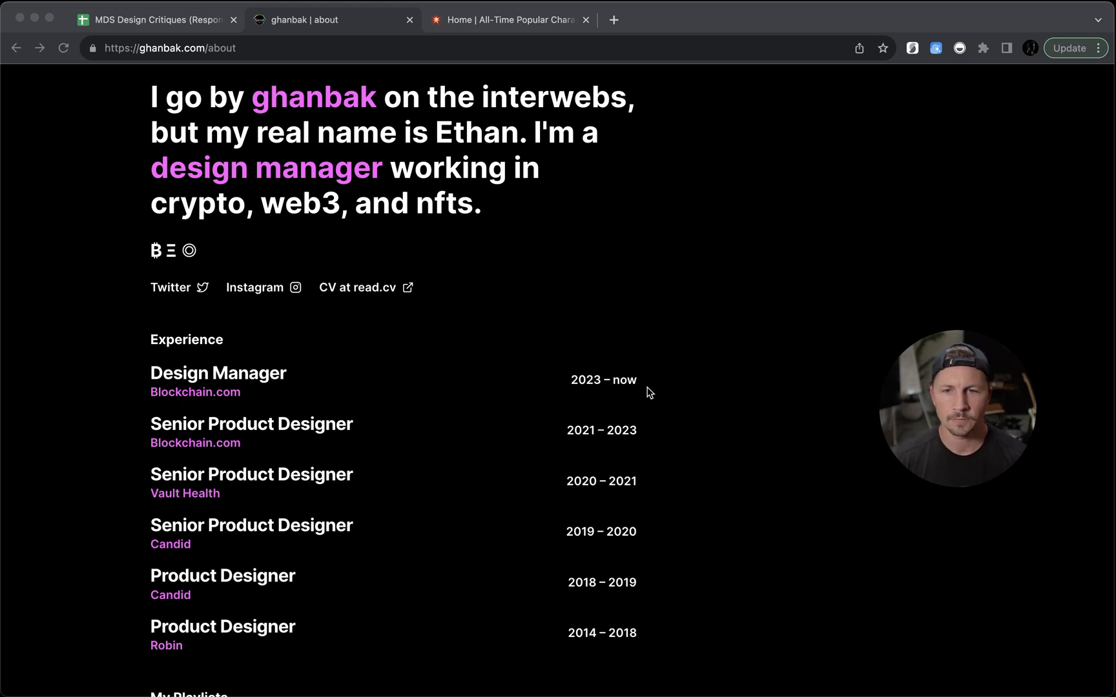
{"action": "scroll", "scroll_direction": "down", "scroll_amount": 3}
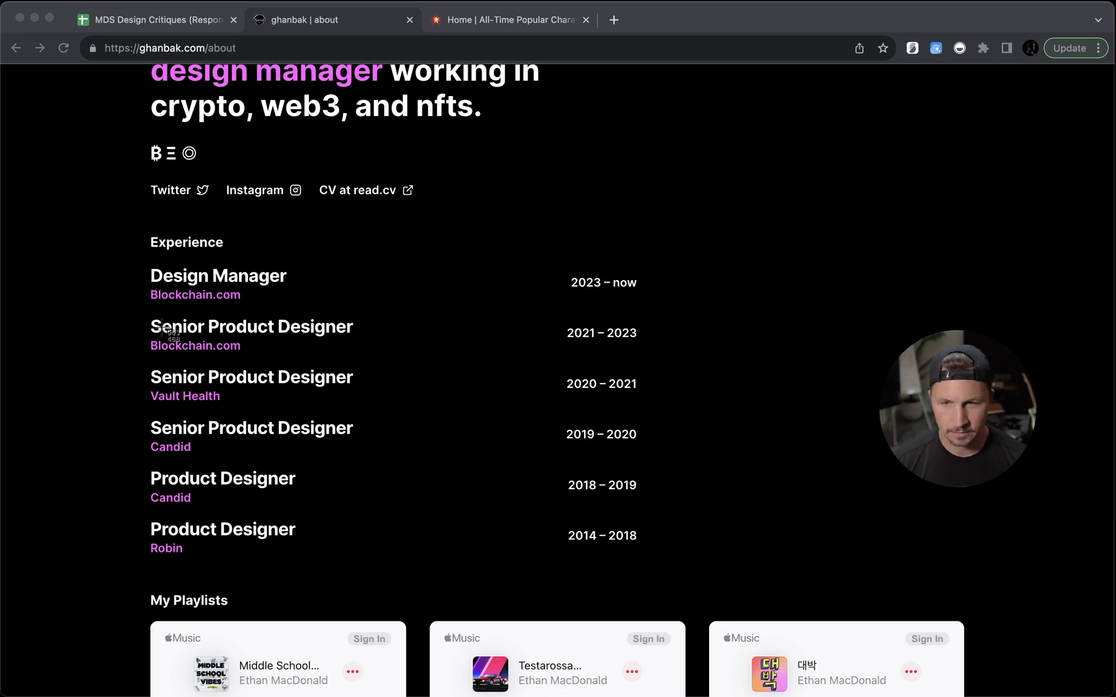
{"action": "scroll", "scroll_direction": "up", "scroll_amount": 3}
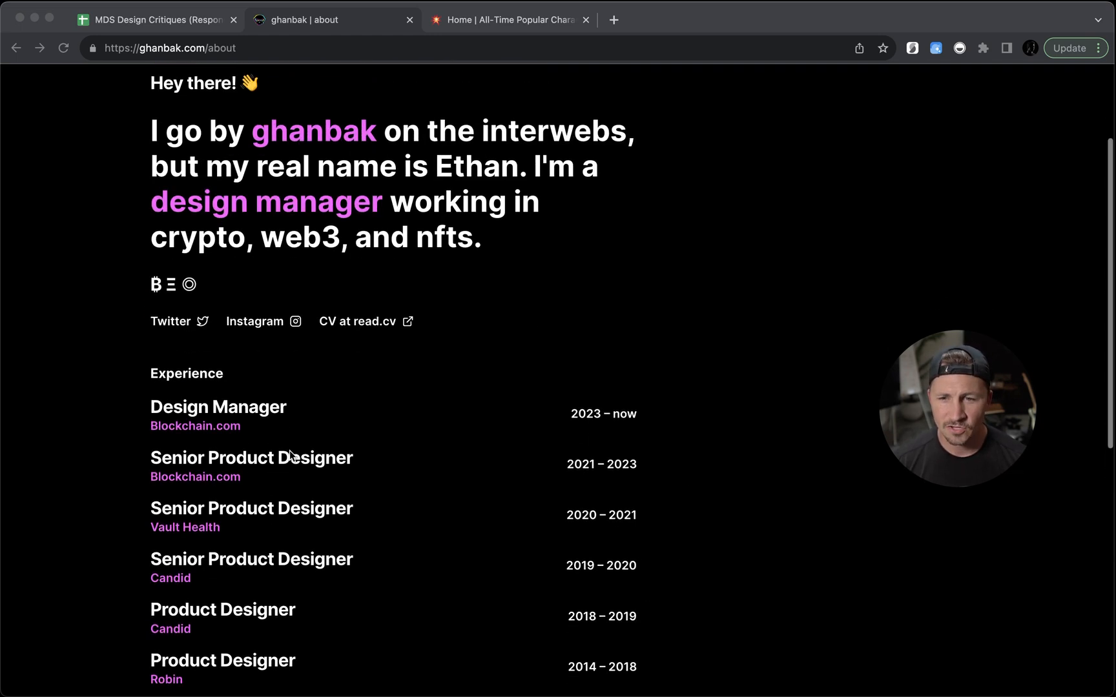
{"action": "scroll", "scroll_direction": "down", "scroll_amount": 3}
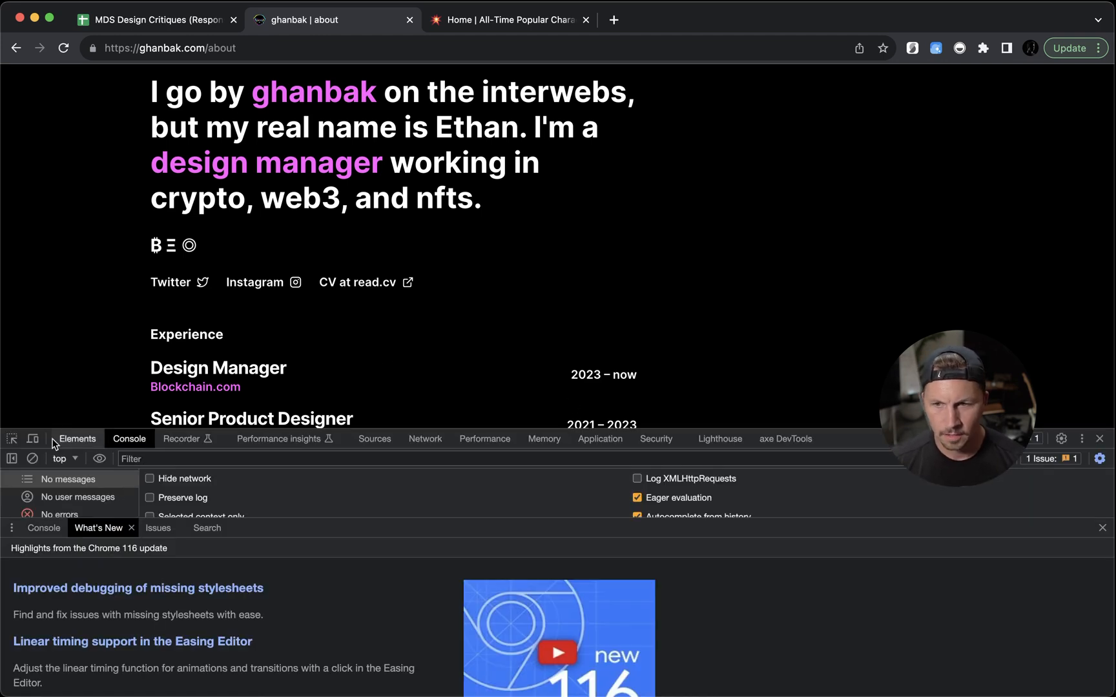
Disable the framer font-size: 24px rule so the job titles render smaller
{"action": "left_click", "coordinate": [78, 438]}
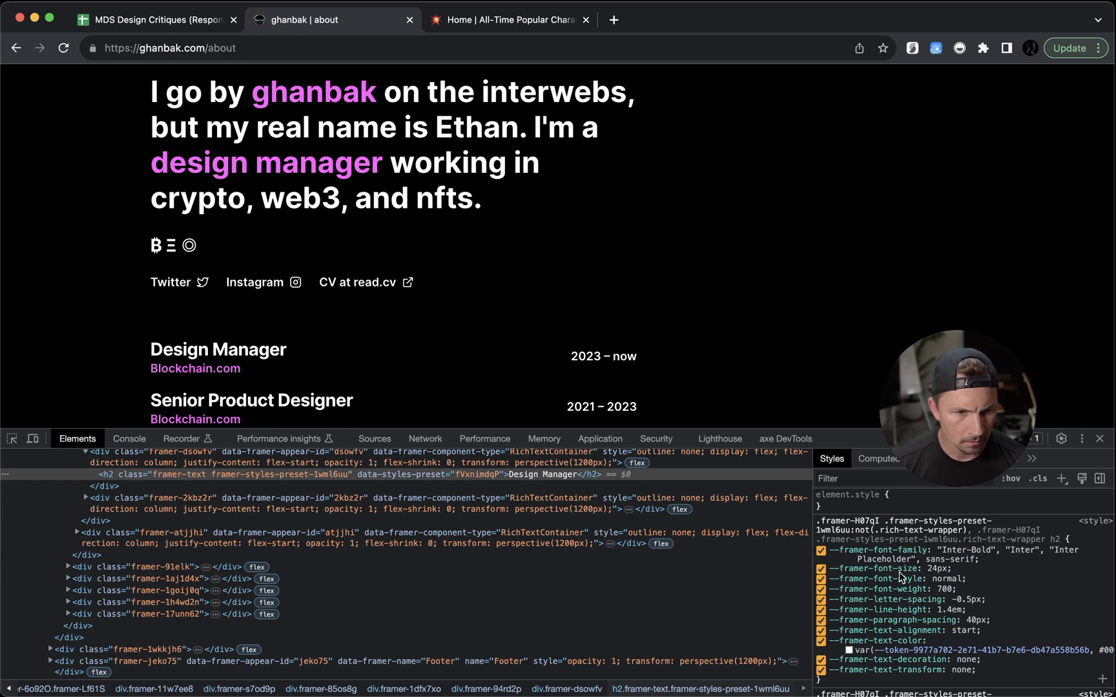
{"action": "left_click", "coordinate": [1098, 437]}
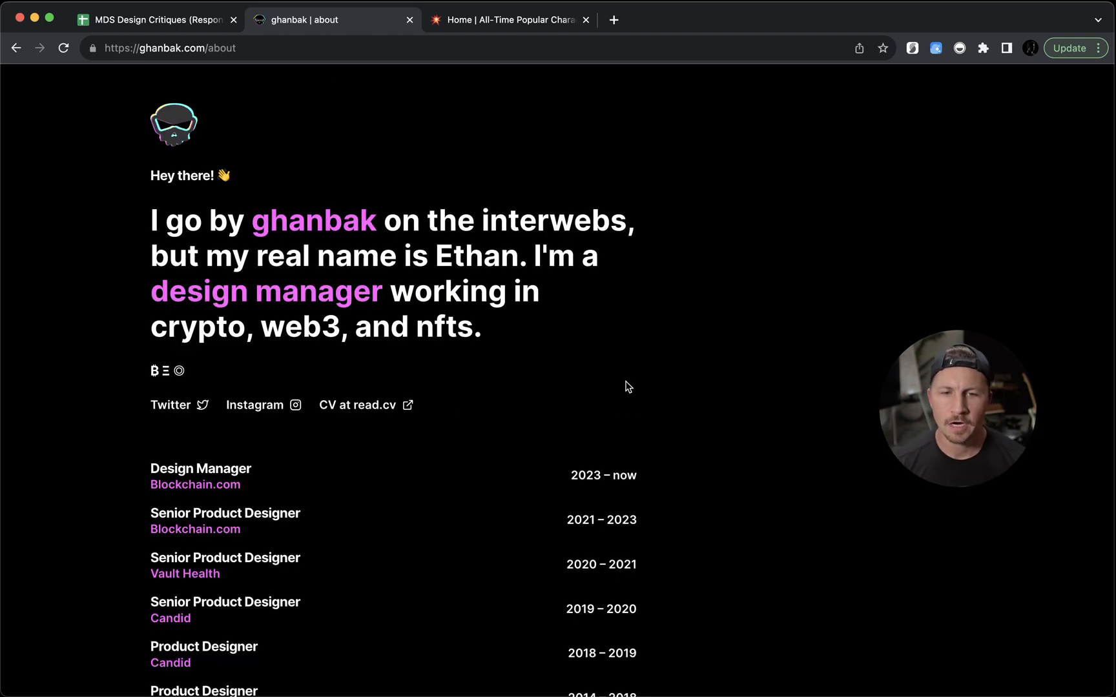
{"action": "scroll", "scroll_direction": "down", "scroll_amount": 3}
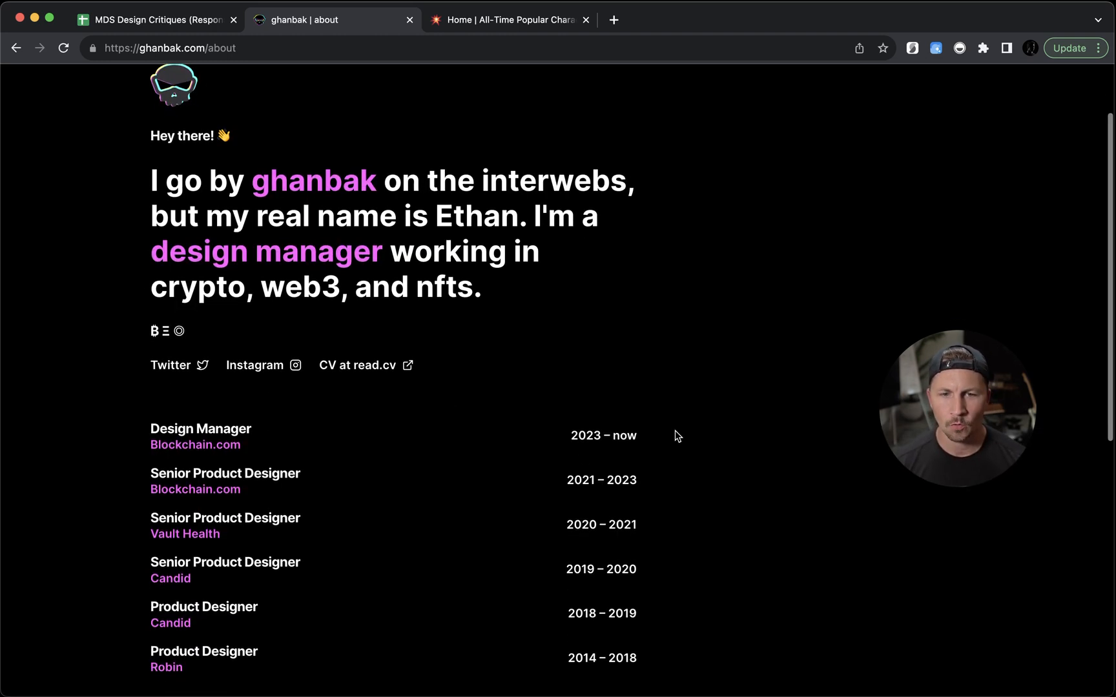
{"action": "scroll", "scroll_direction": "up", "scroll_amount": 3}
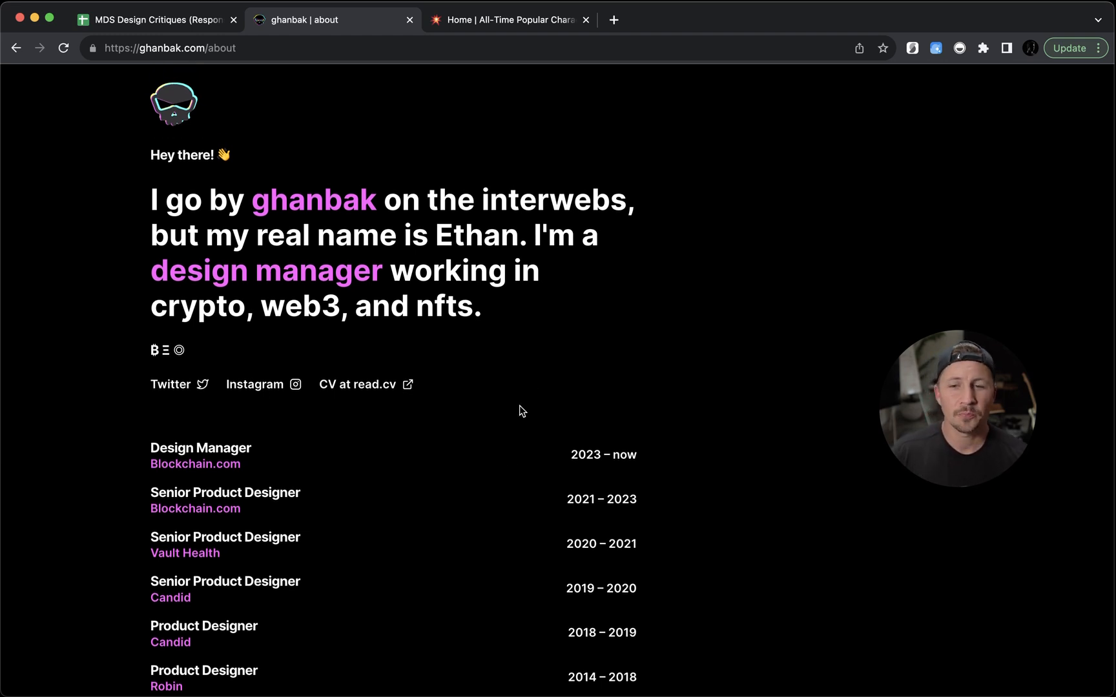
Scroll down the About page to its playlists section
{"action": "scroll", "scroll_direction": "down", "scroll_amount": 3}
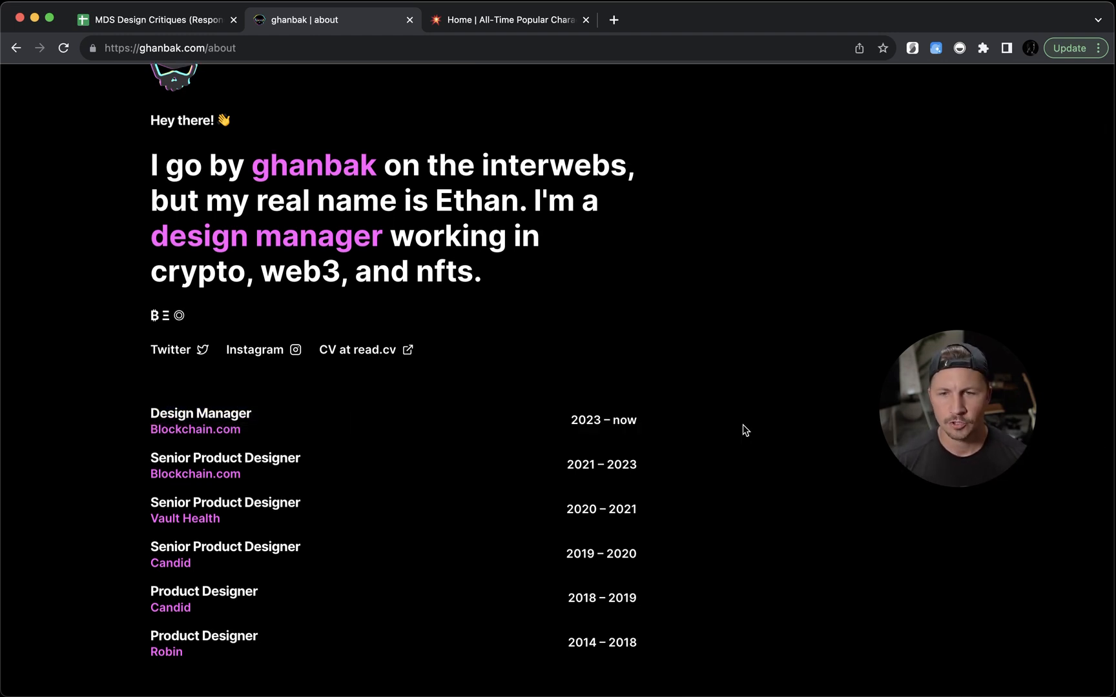
{"action": "scroll", "scroll_direction": "down", "scroll_amount": 3}
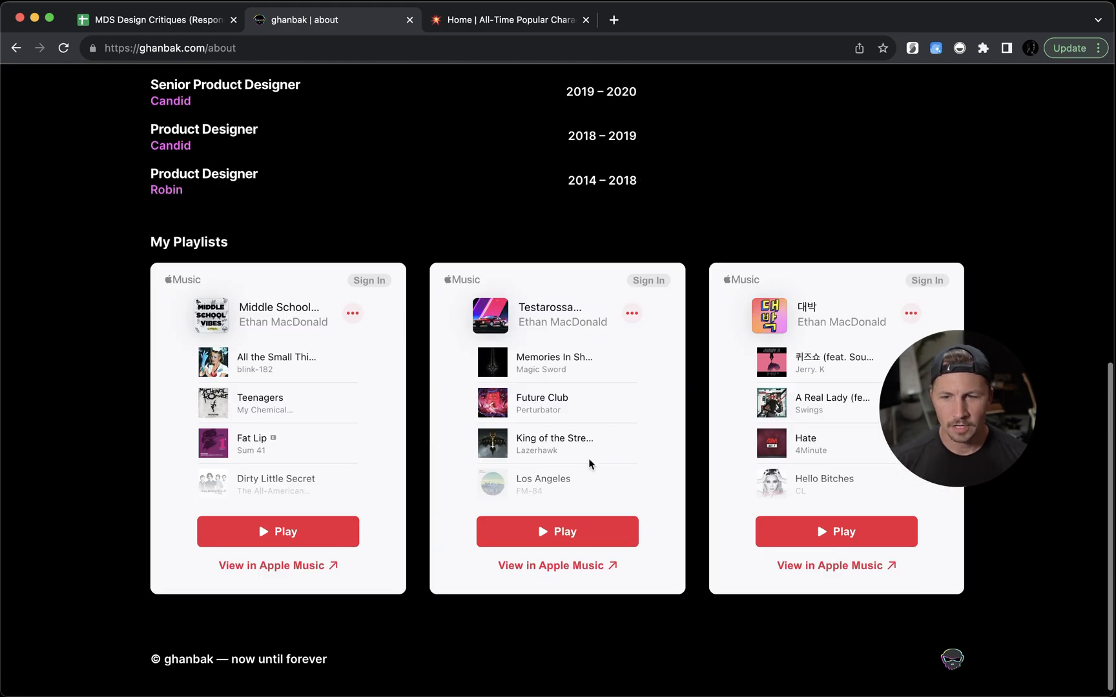
{"action": "scroll", "scroll_direction": "down", "scroll_amount": 3}
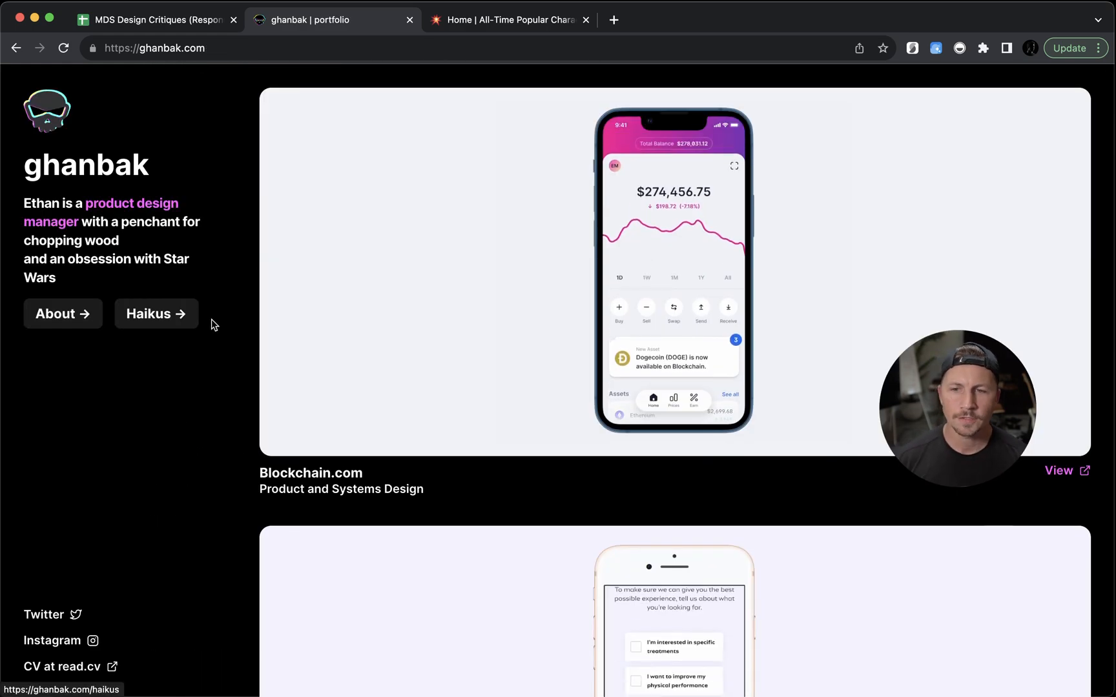
Visit the Haikus page, view one haiku, and return to the portfolio home
{"action": "left_click", "coordinate": [155, 312]}
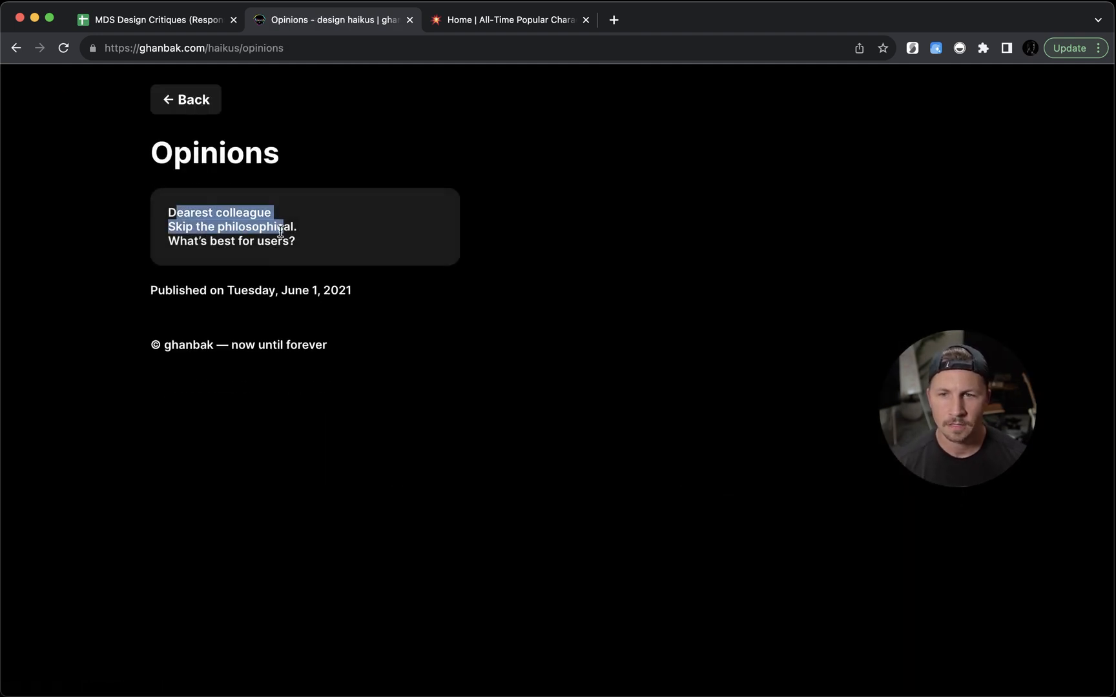
{"action": "left_click", "coordinate": [117, 231]}
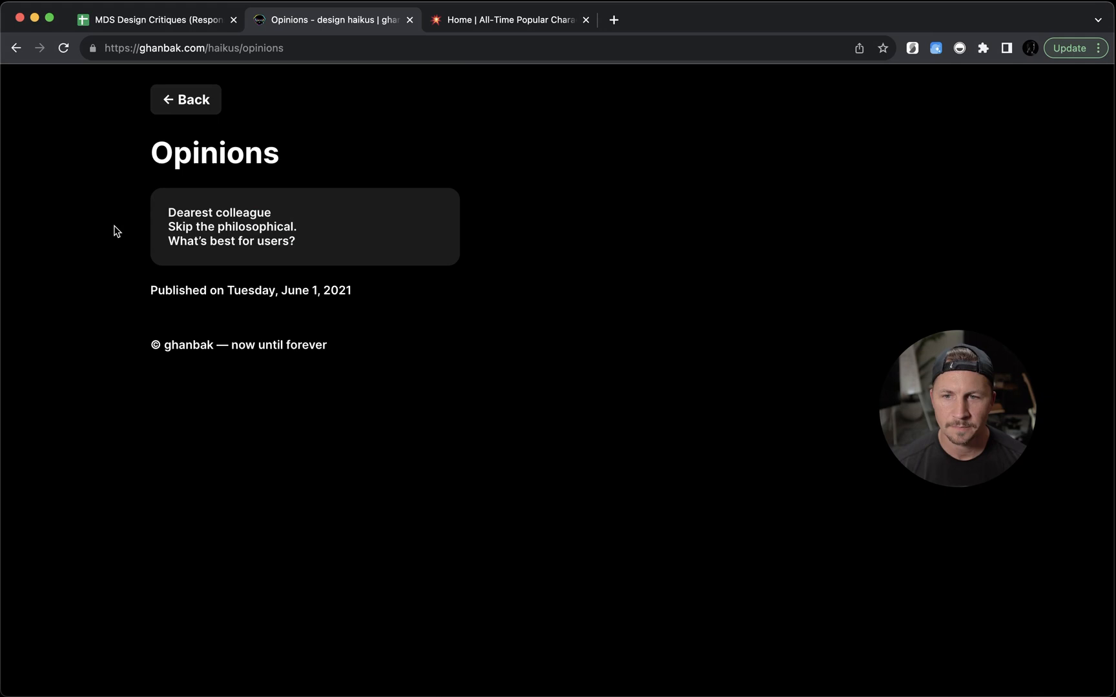
{"action": "left_click", "coordinate": [185, 100]}
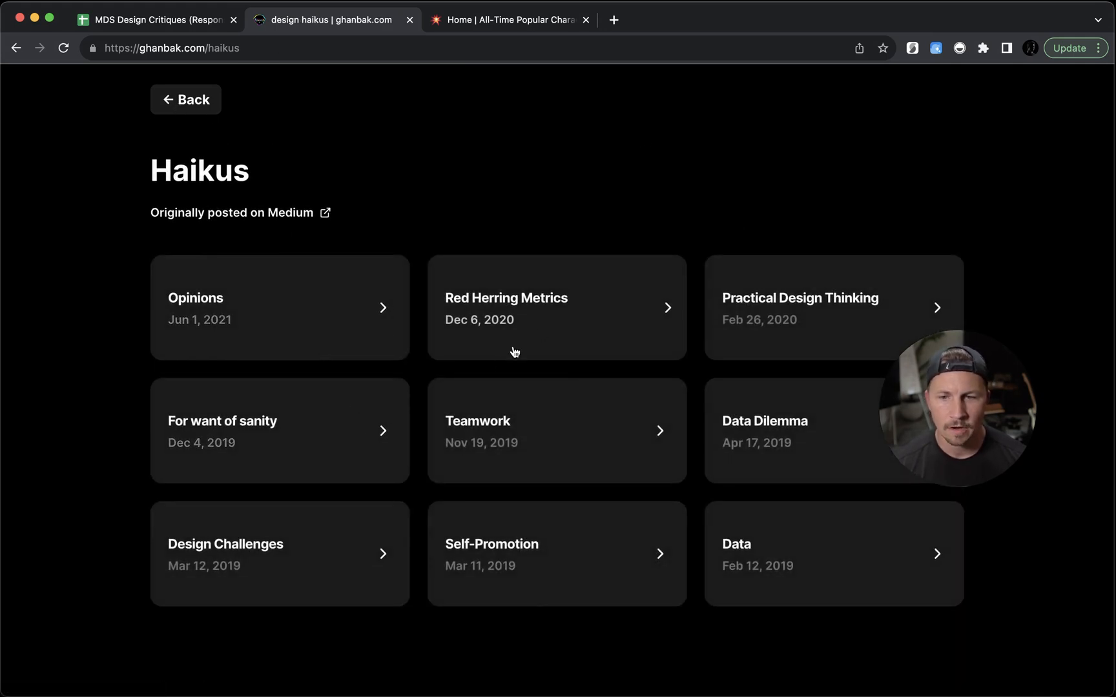
{"action": "mouse_move", "coordinate": [331, 324]}
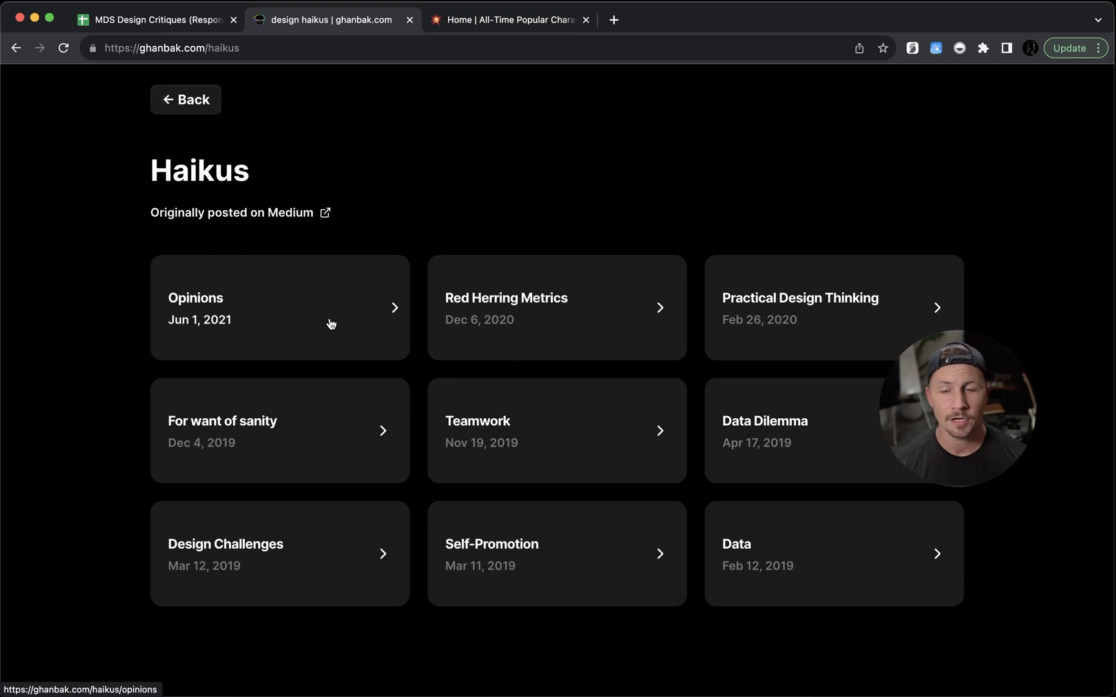
{"action": "mouse_move", "coordinate": [186, 99]}
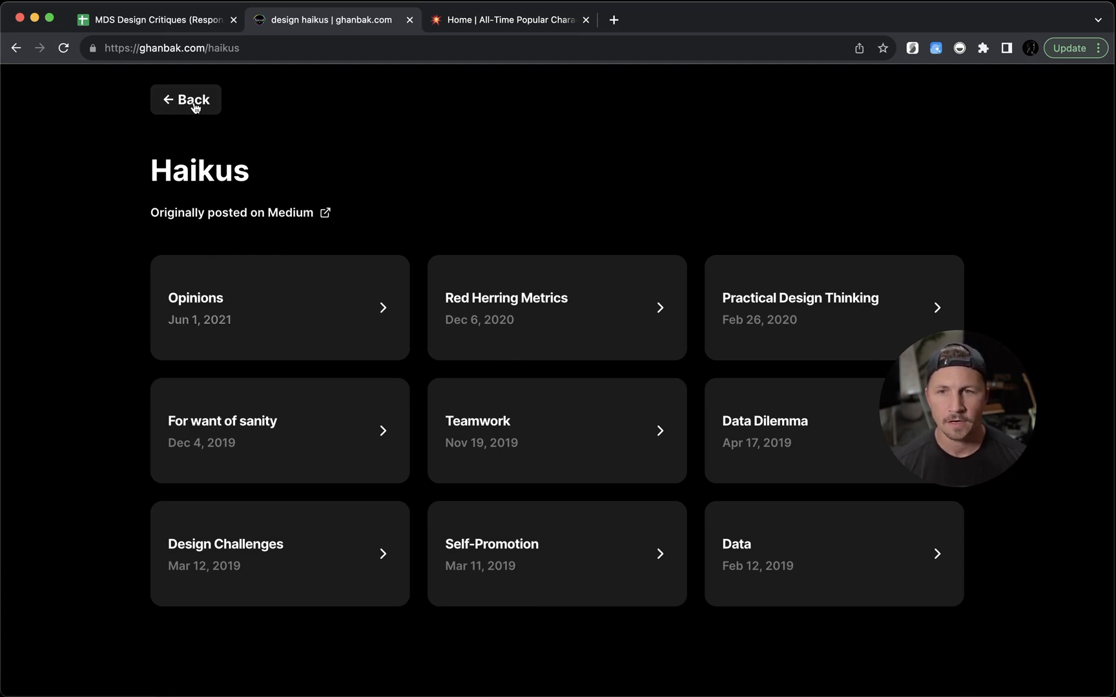
{"action": "left_click", "coordinate": [186, 99]}
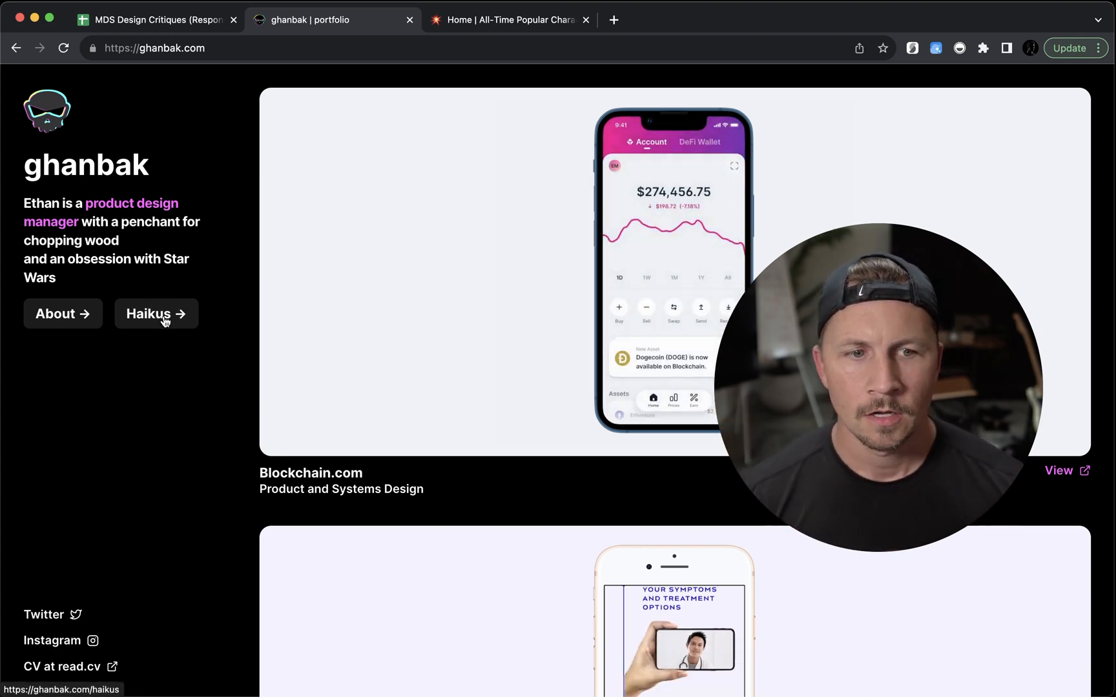
Revisit Haikus, then the About page, and land back on the home project list
{"action": "left_click", "coordinate": [155, 314]}
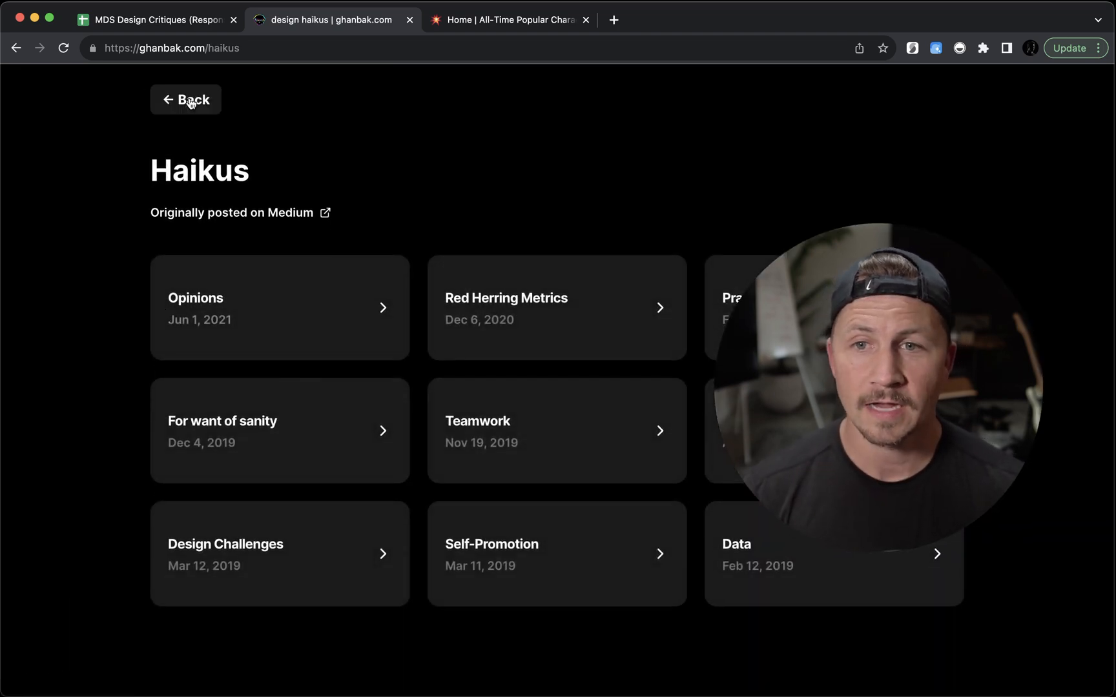
{"action": "left_click", "coordinate": [186, 99]}
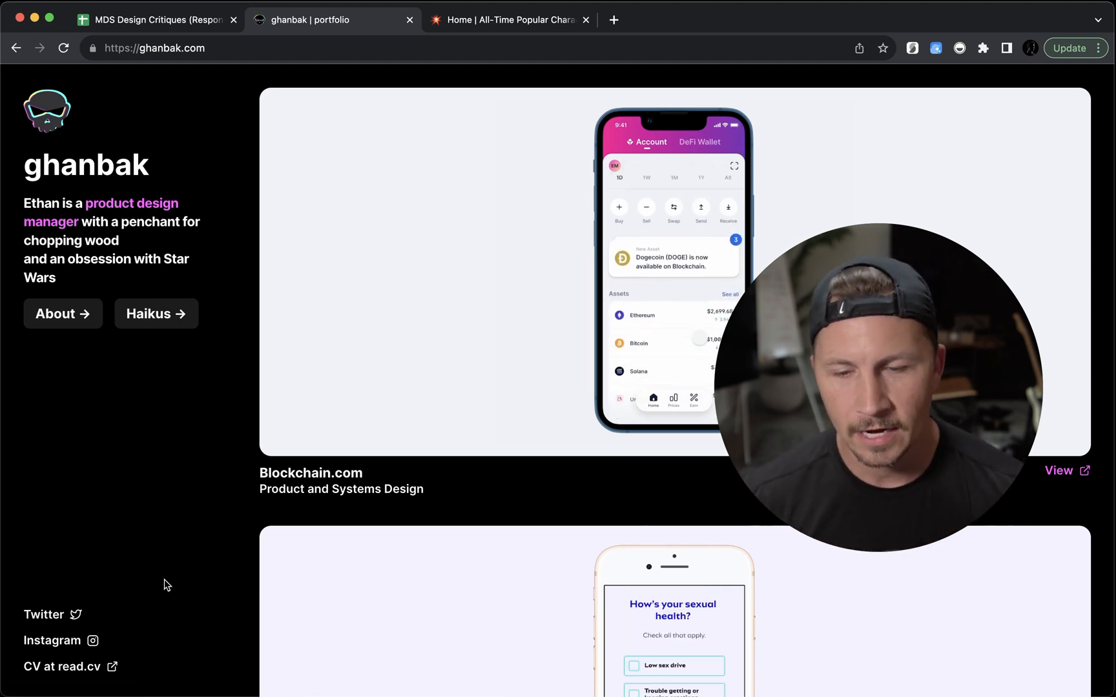
{"action": "scroll", "scroll_direction": "down", "scroll_amount": 3}
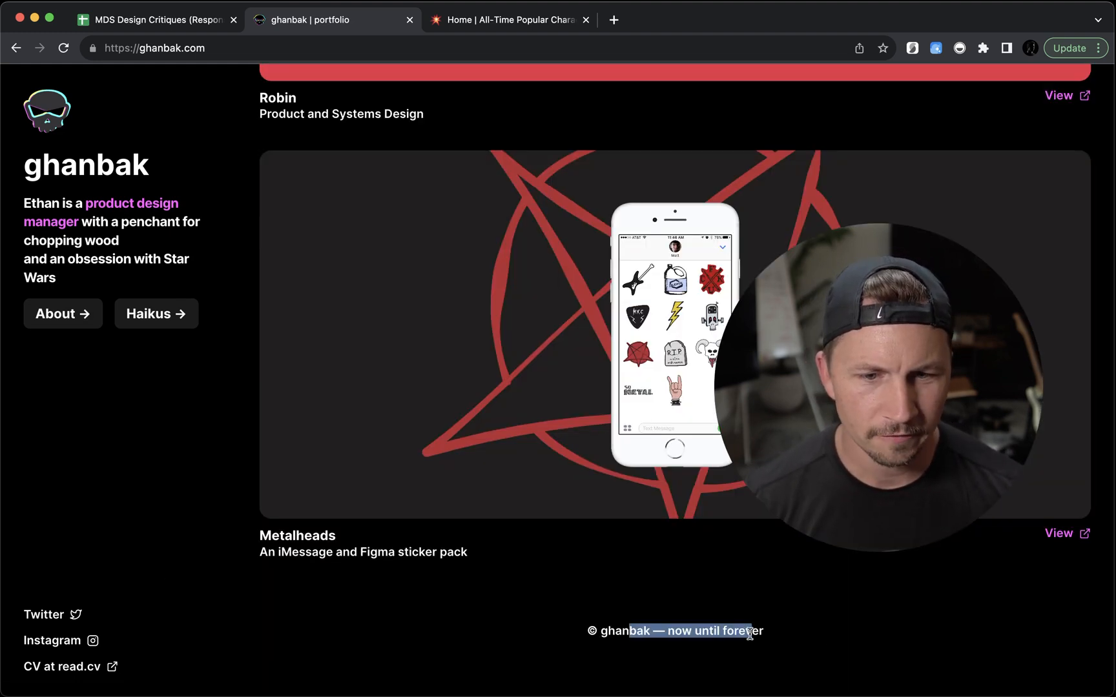
{"action": "left_click", "coordinate": [62, 314]}
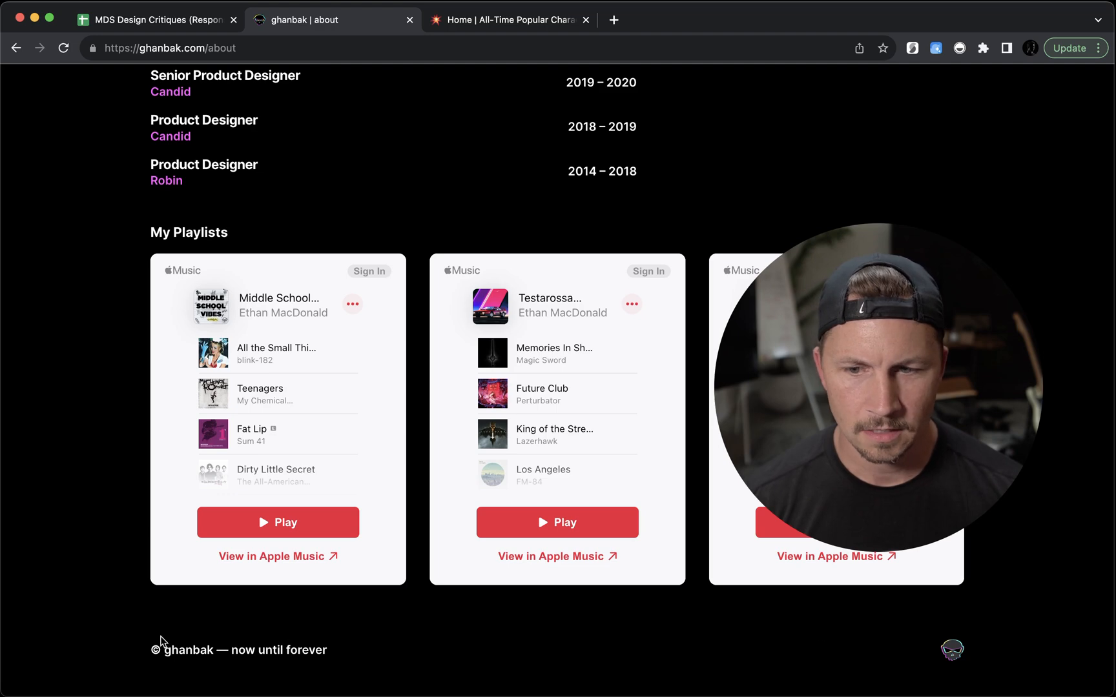
{"action": "mouse_move", "coordinate": [881, 671]}
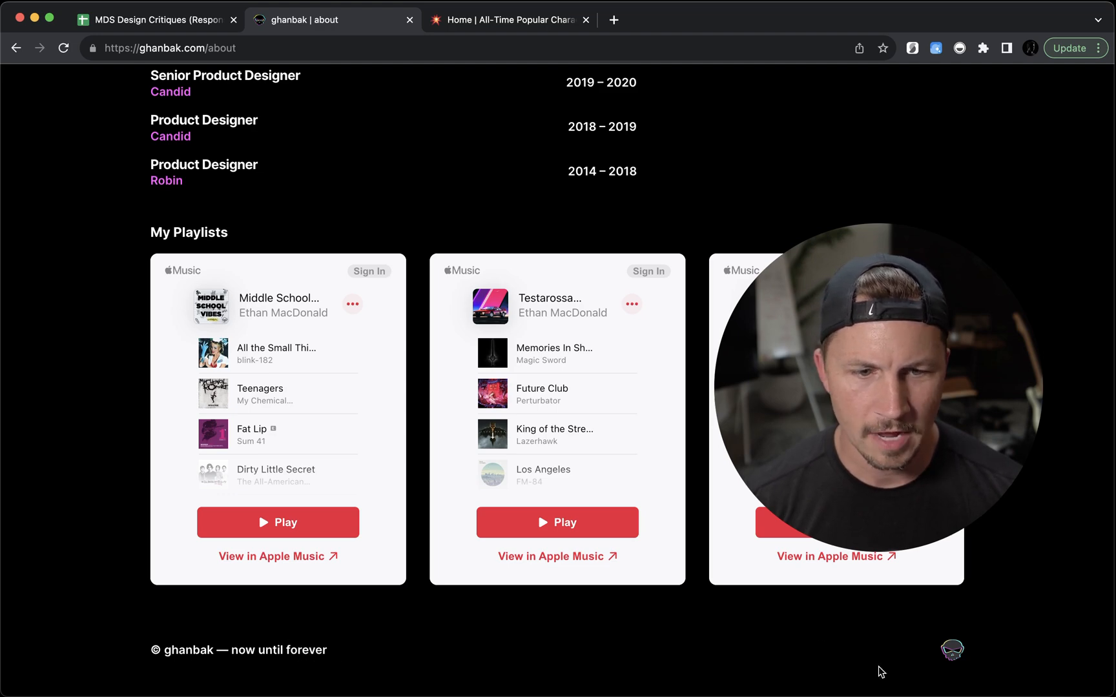
{"action": "scroll", "scroll_direction": "up", "scroll_amount": 3}
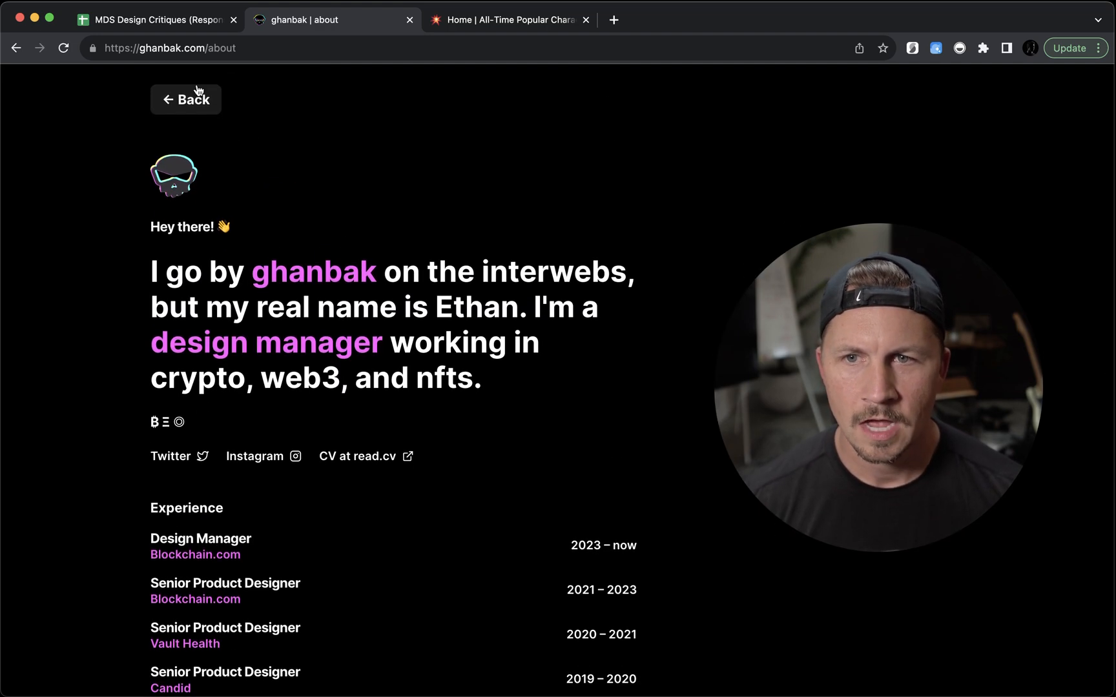
{"action": "left_click", "coordinate": [186, 100]}
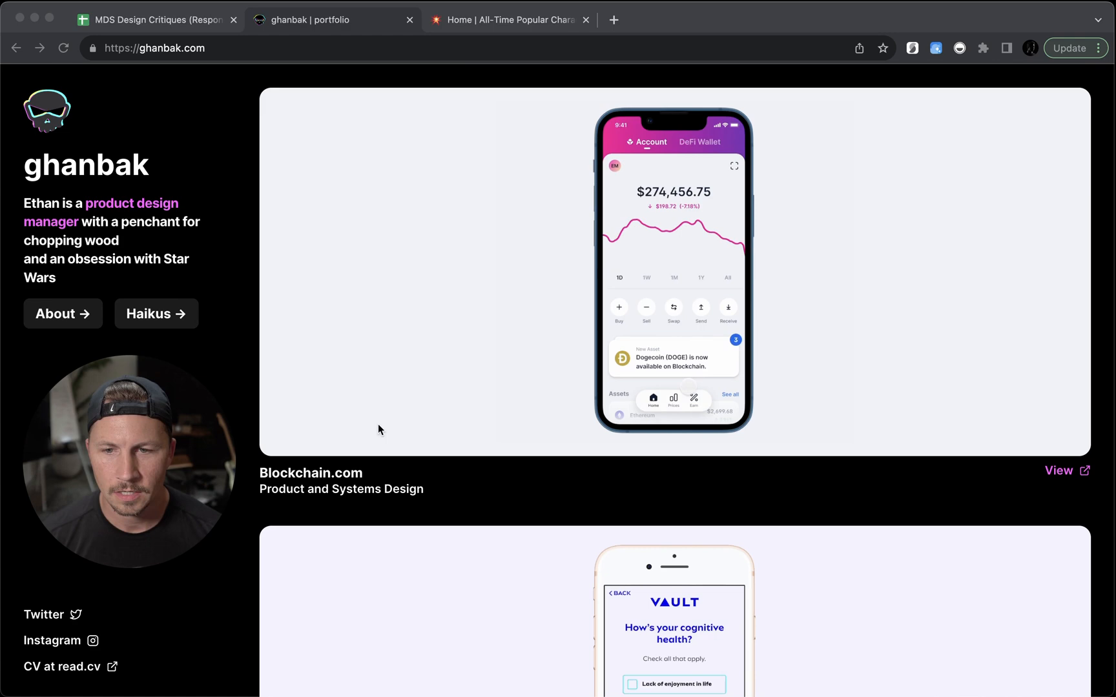
{"action": "scroll", "scroll_direction": "down", "scroll_amount": 3}
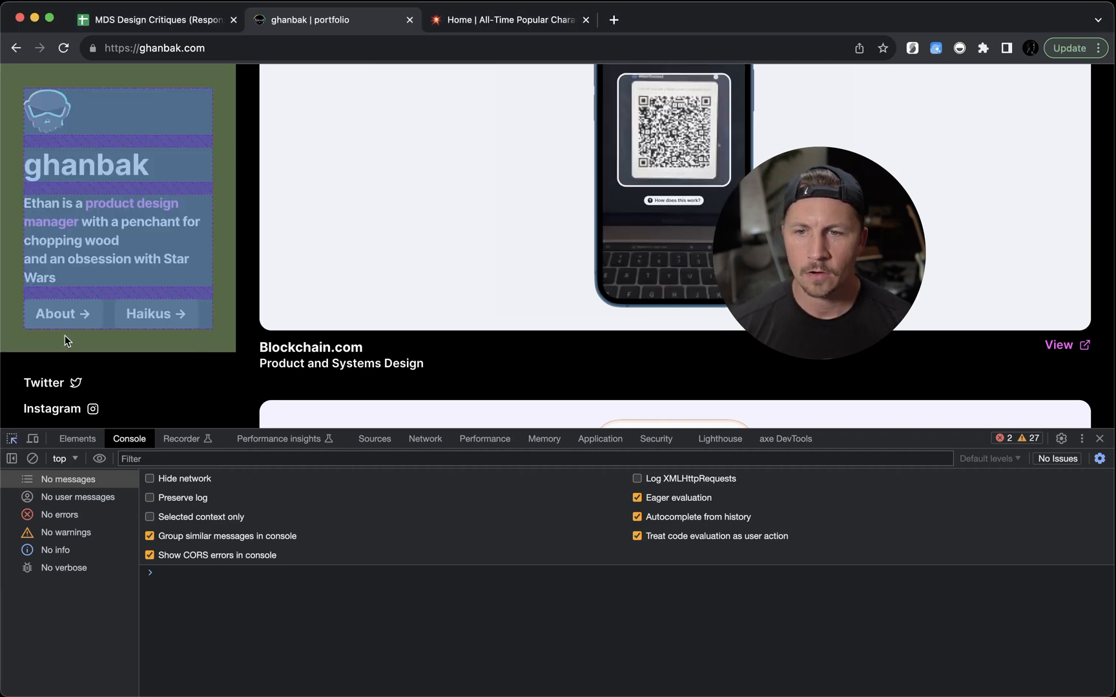
{"action": "mouse_move", "coordinate": [58, 314]}
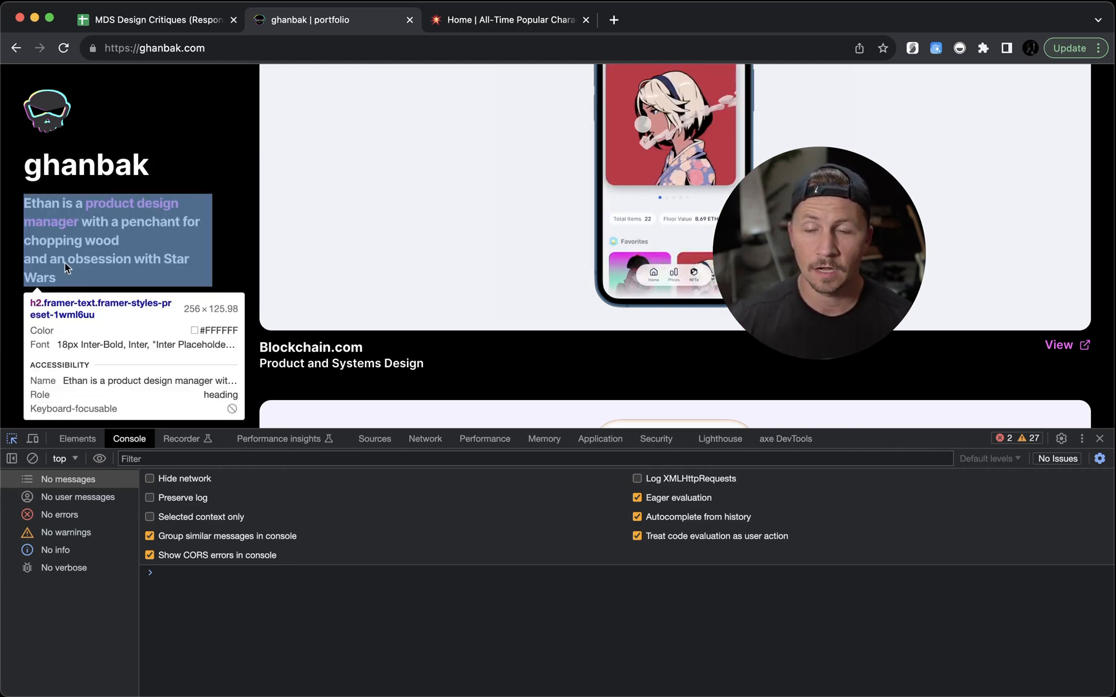
{"action": "mouse_move", "coordinate": [54, 314]}
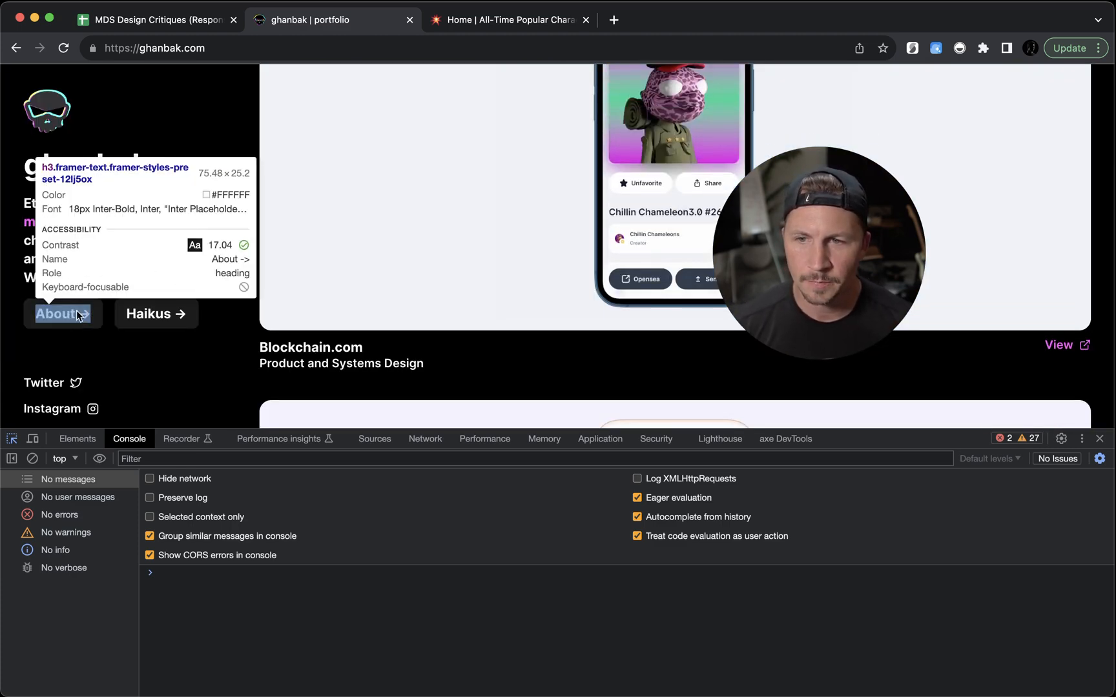
{"action": "left_click", "coordinate": [78, 439]}
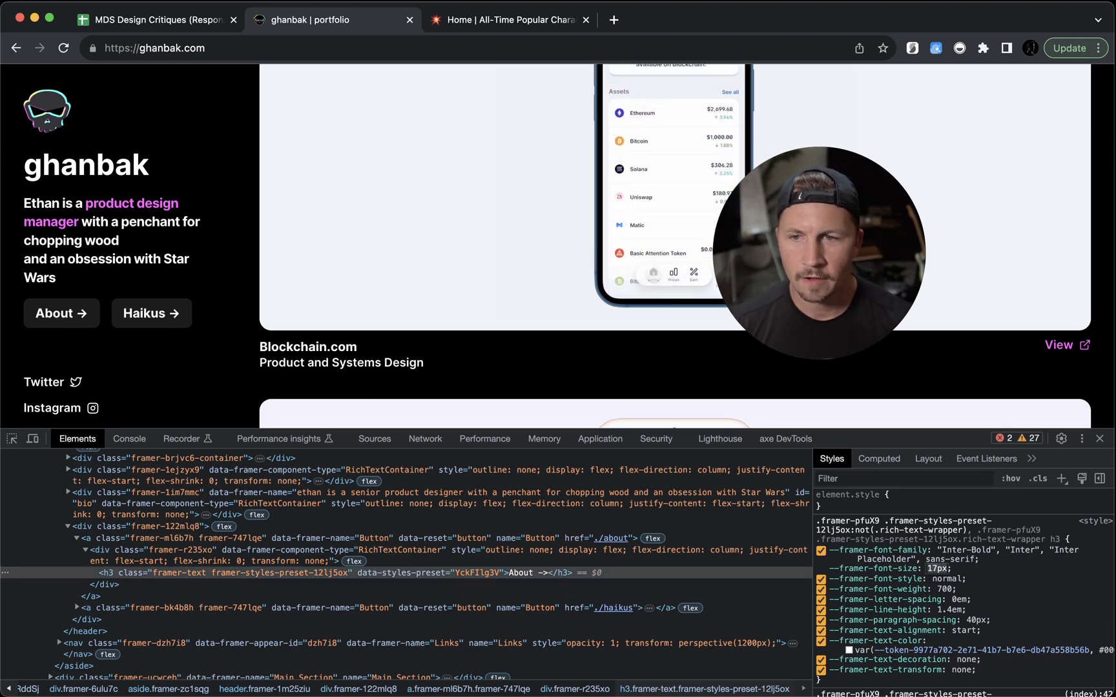
{"action": "left_click", "coordinate": [1106, 438]}
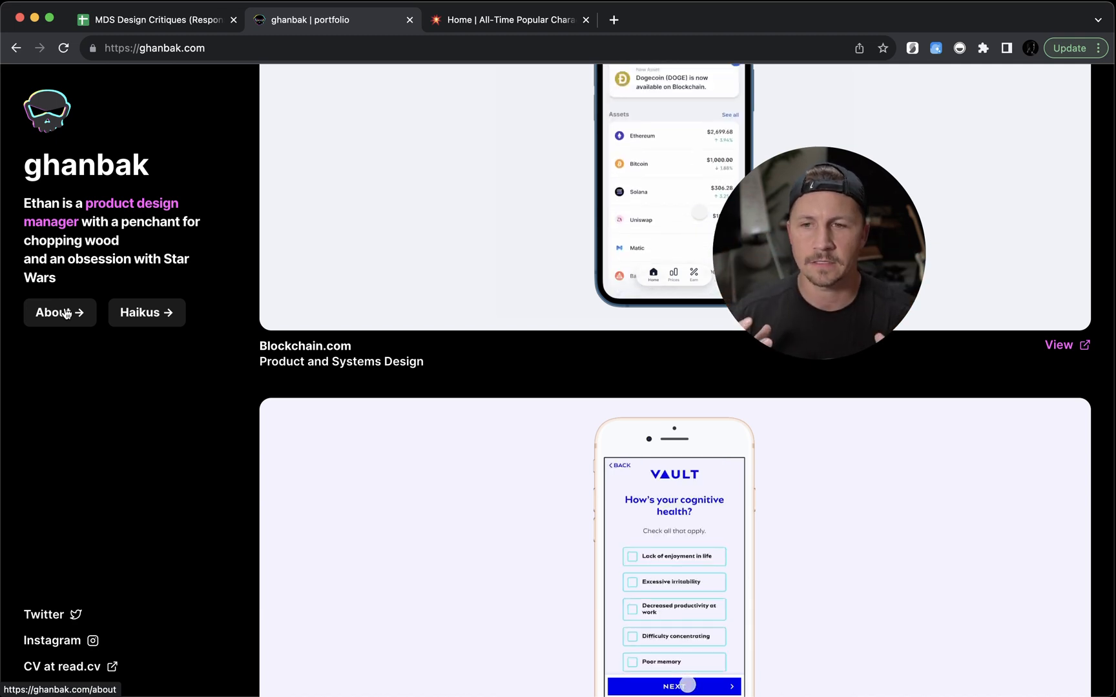
{"action": "scroll", "scroll_direction": "down", "scroll_amount": 3}
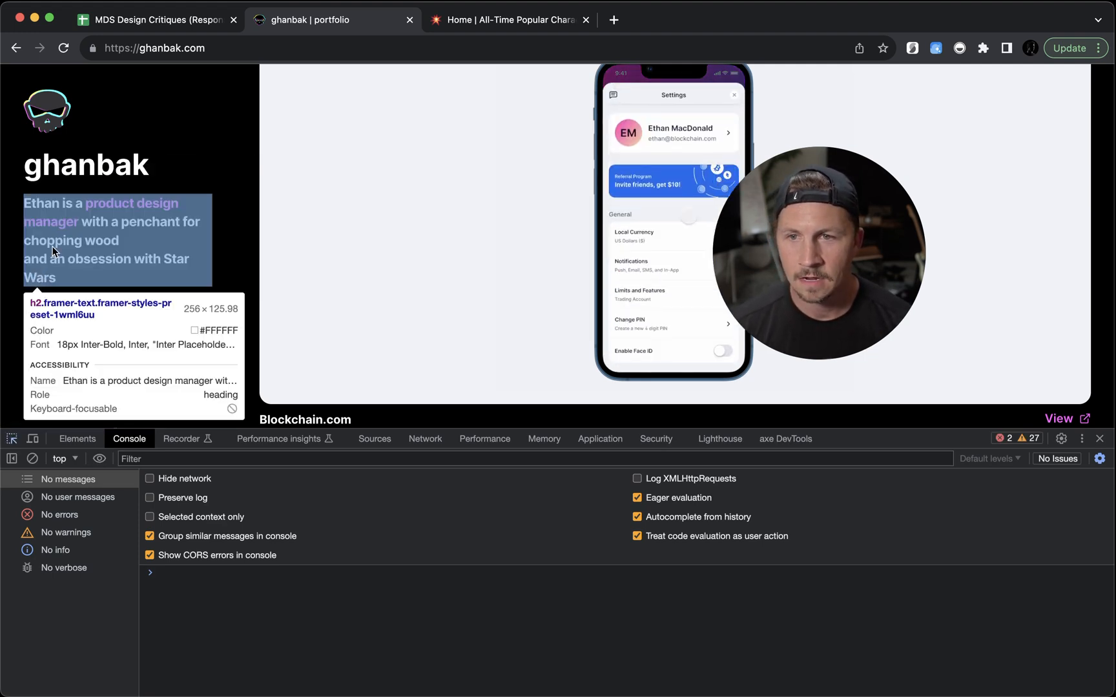
{"action": "mouse_move", "coordinate": [56, 307]}
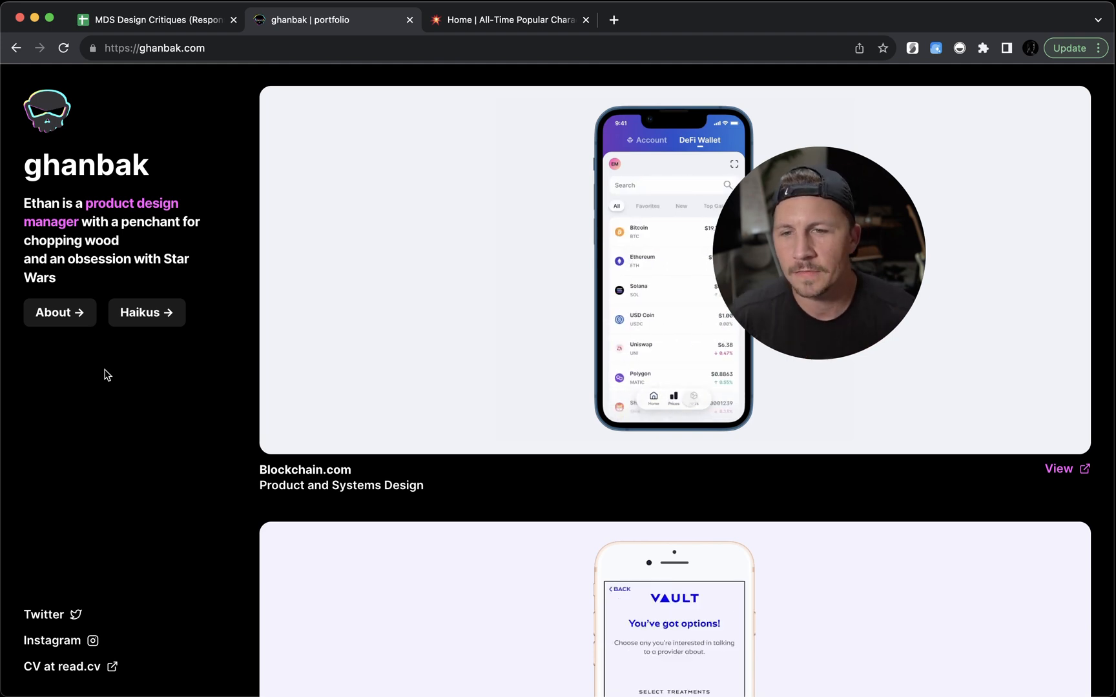
Inspect the sidebar bio heading's font size with DevTools, then dismiss DevTools
{"action": "key", "text": "F12"}
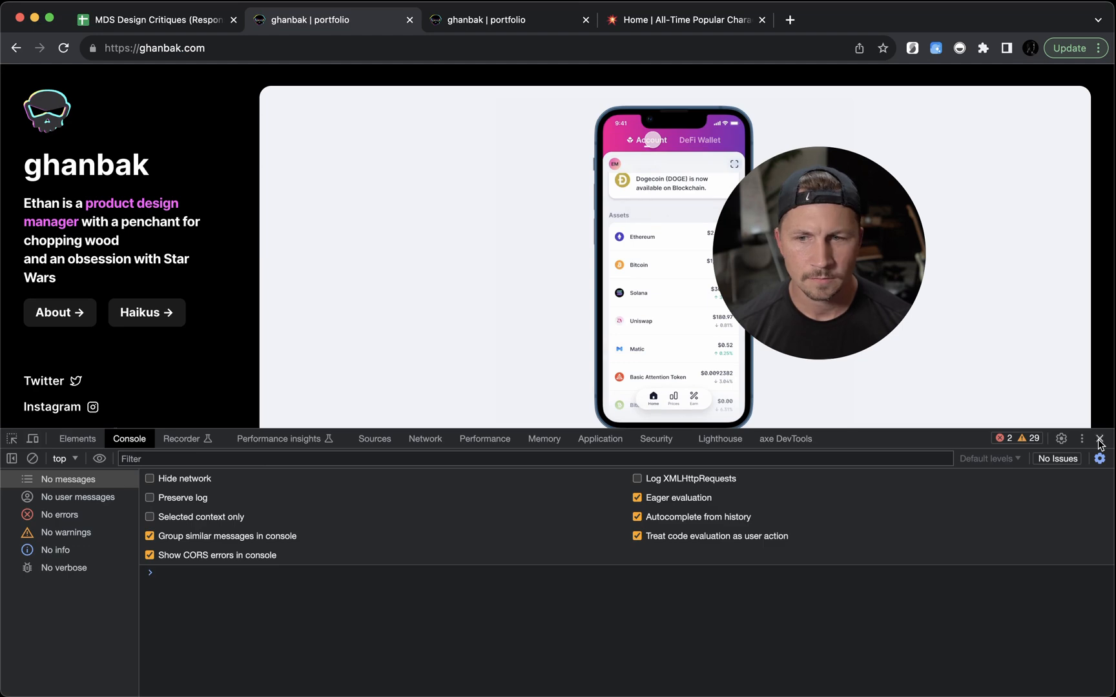
{"action": "left_click", "coordinate": [1101, 438]}
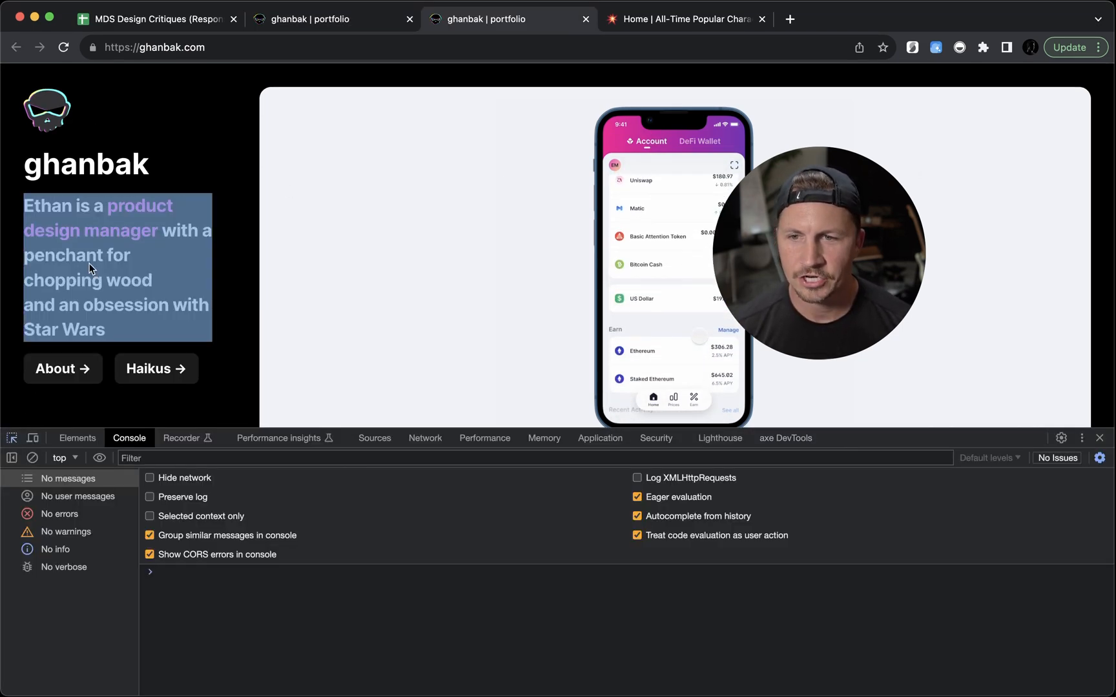
{"action": "left_click", "coordinate": [77, 438]}
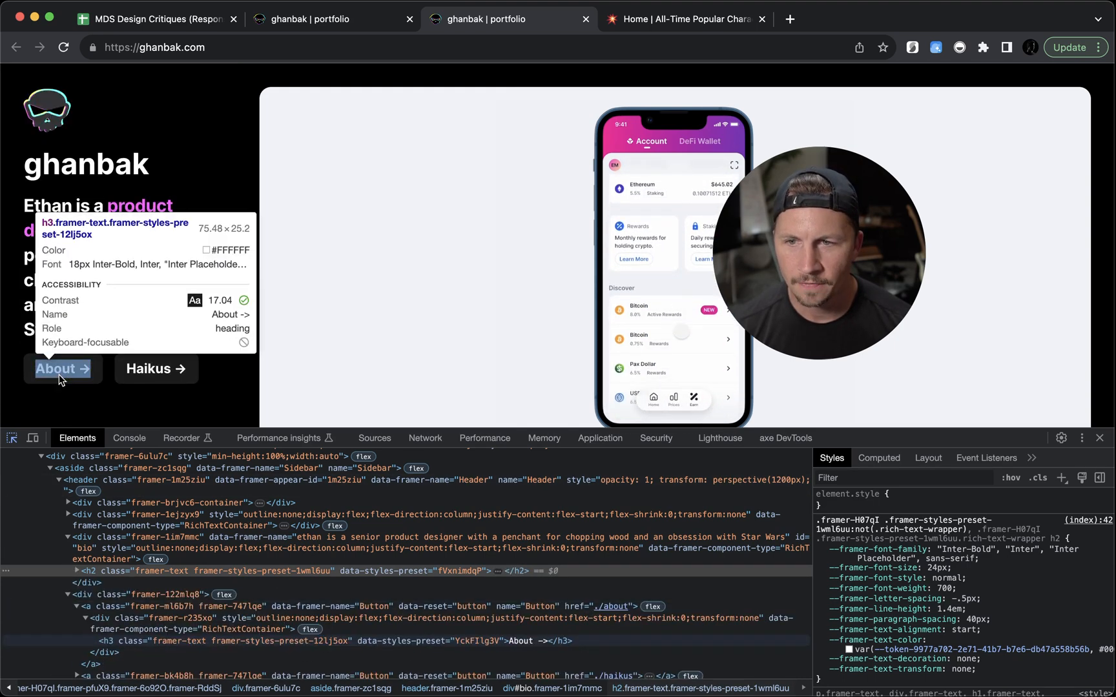
{"action": "left_click", "coordinate": [1098, 438]}
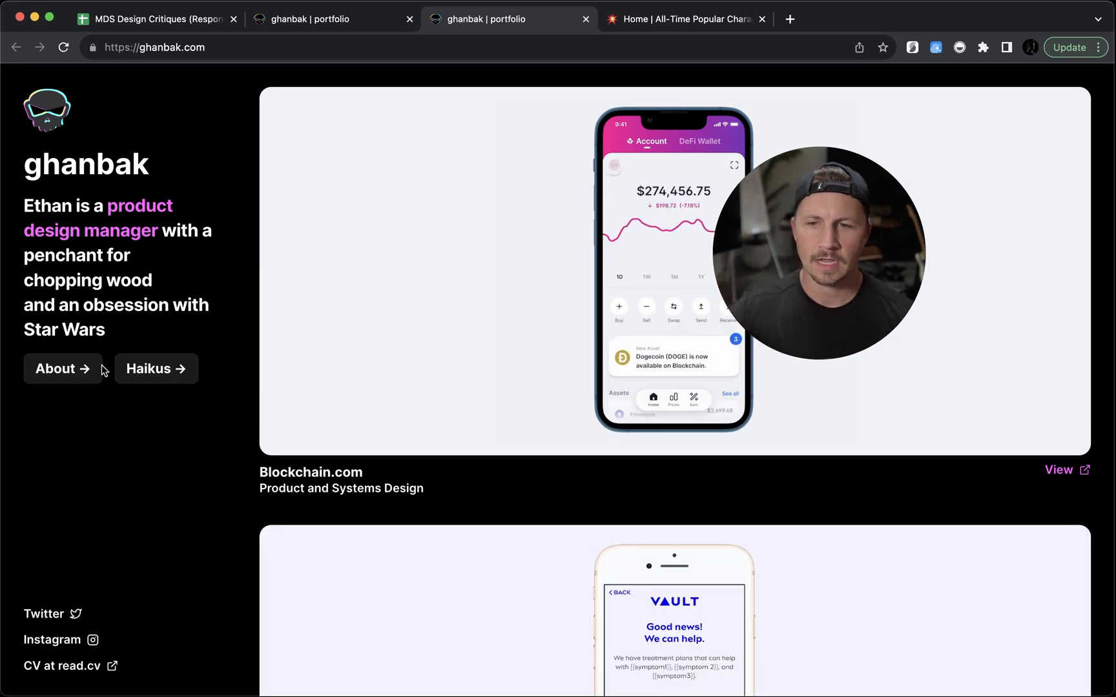
Visit the About page once more and return to the portfolio home
{"action": "left_click", "coordinate": [60, 368]}
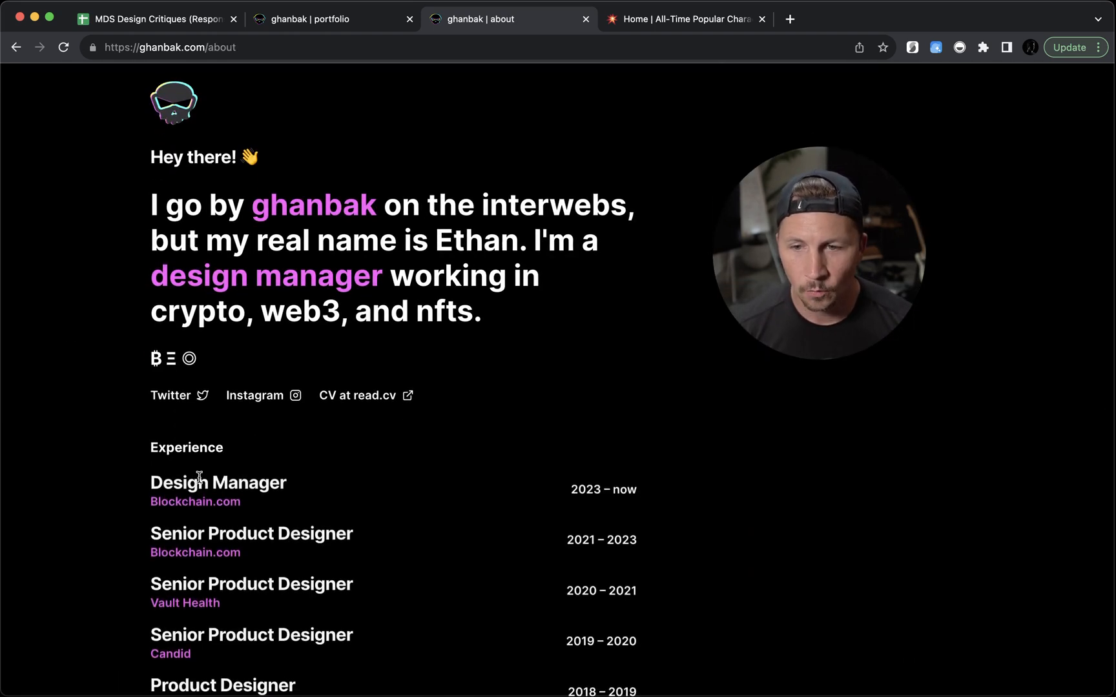
{"action": "scroll", "scroll_direction": "up", "scroll_amount": 3}
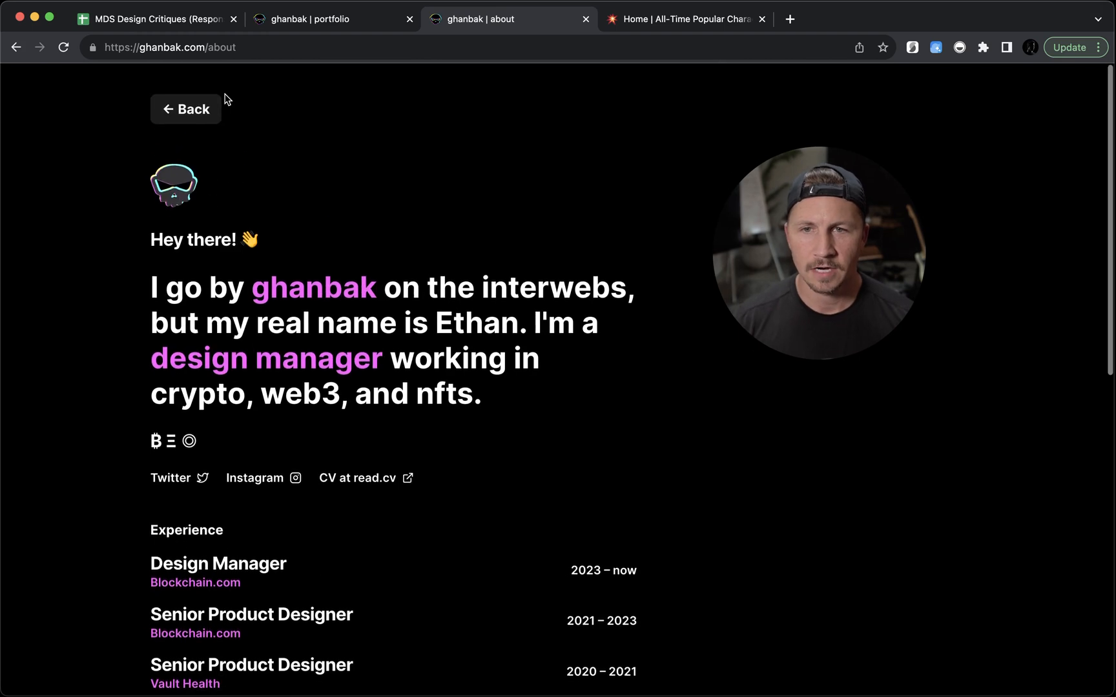
{"action": "left_click", "coordinate": [186, 108]}
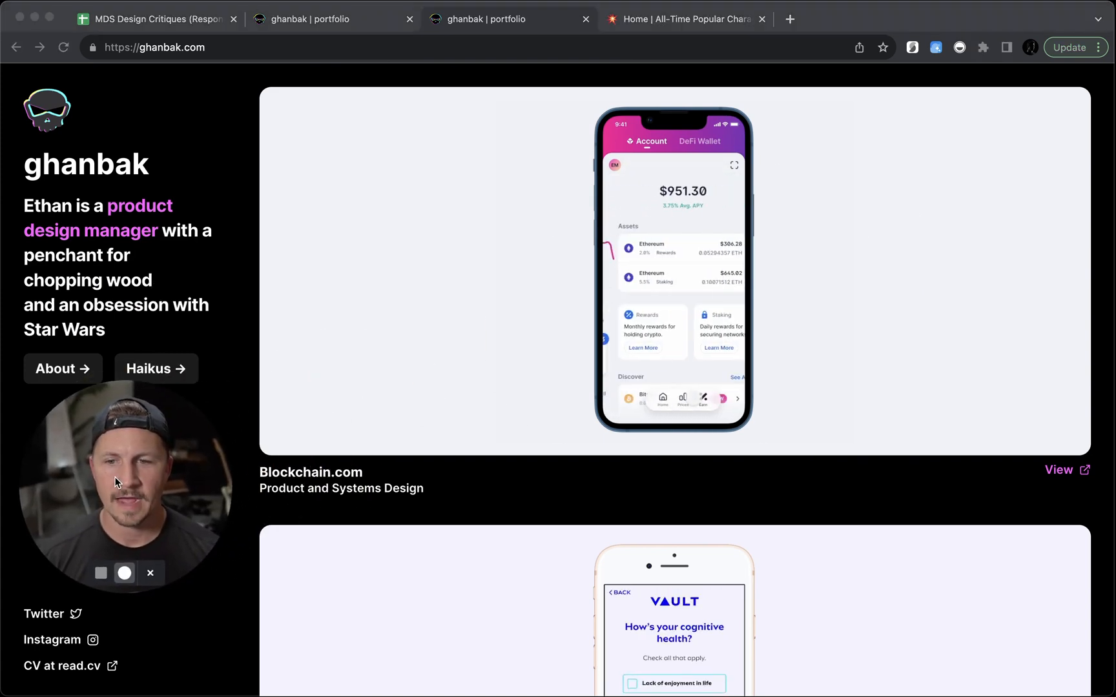
{"action": "scroll", "scroll_direction": "down", "scroll_amount": 3}
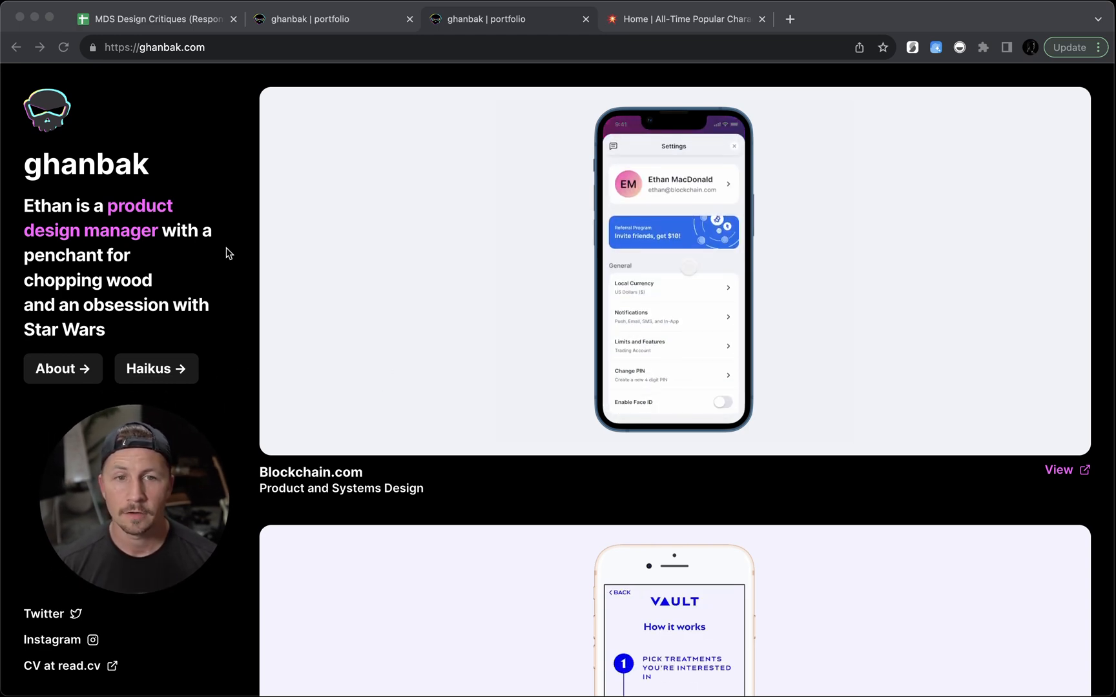
{"action": "scroll", "scroll_direction": "down", "scroll_amount": 3}
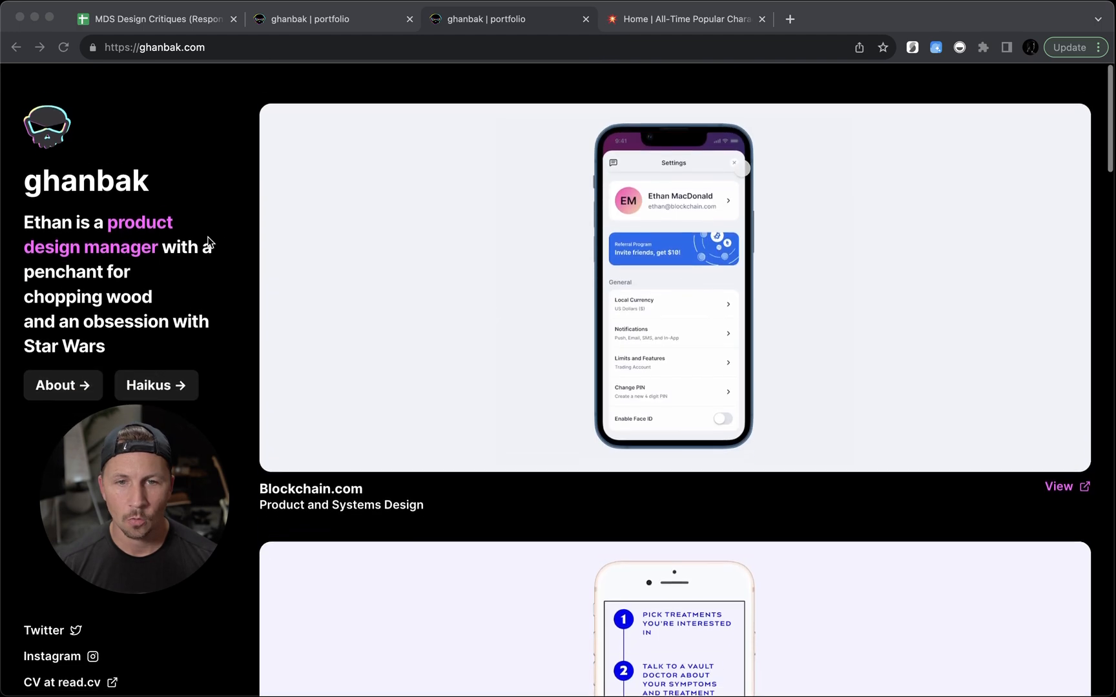